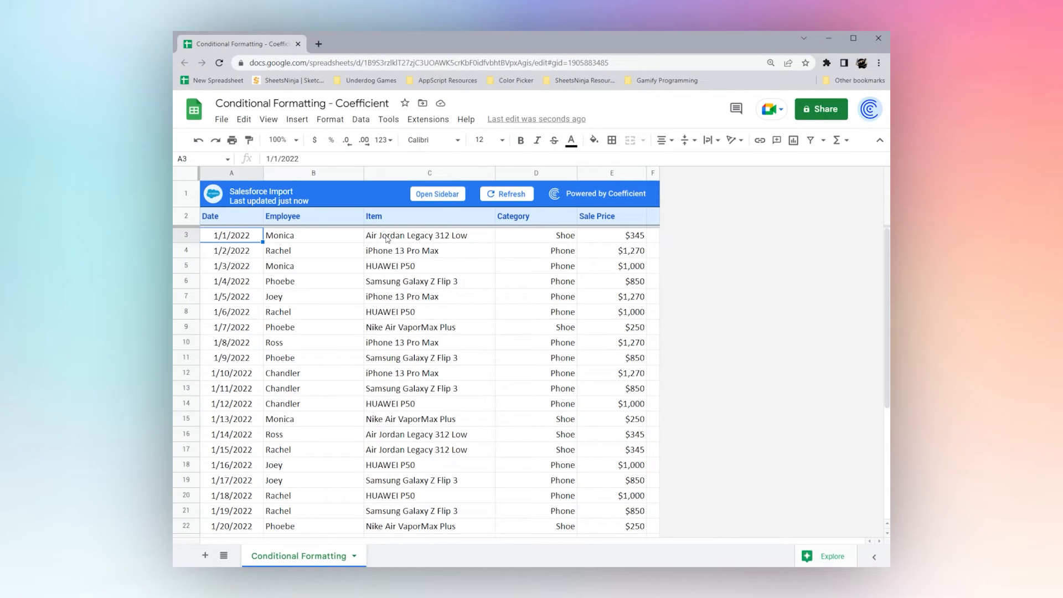
{"action": "mouse_move", "coordinate": [402, 263]}
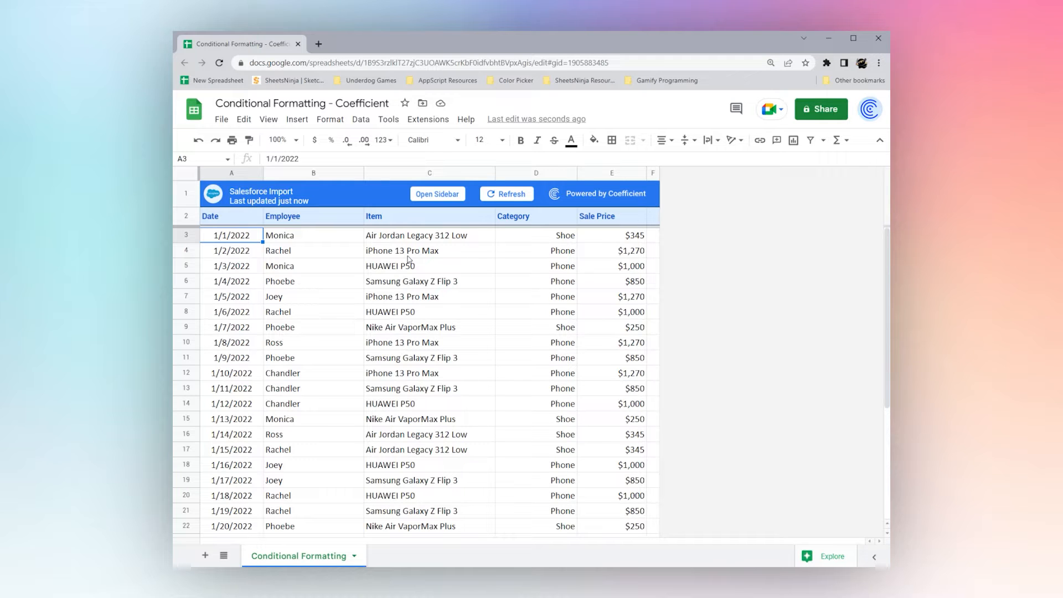
{"action": "mouse_move", "coordinate": [605, 236]}
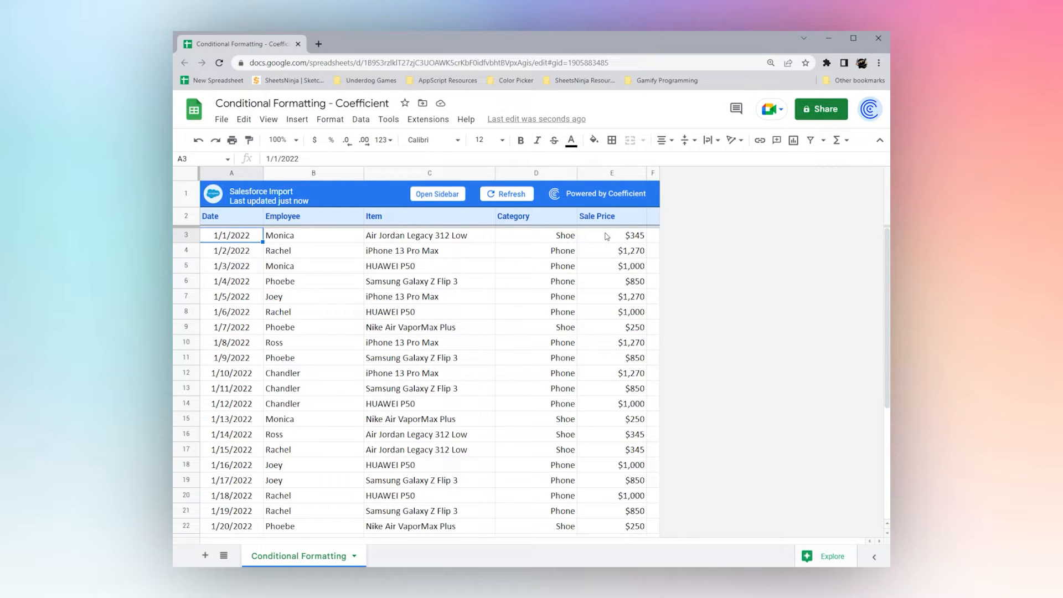
{"action": "mouse_move", "coordinate": [278, 242]}
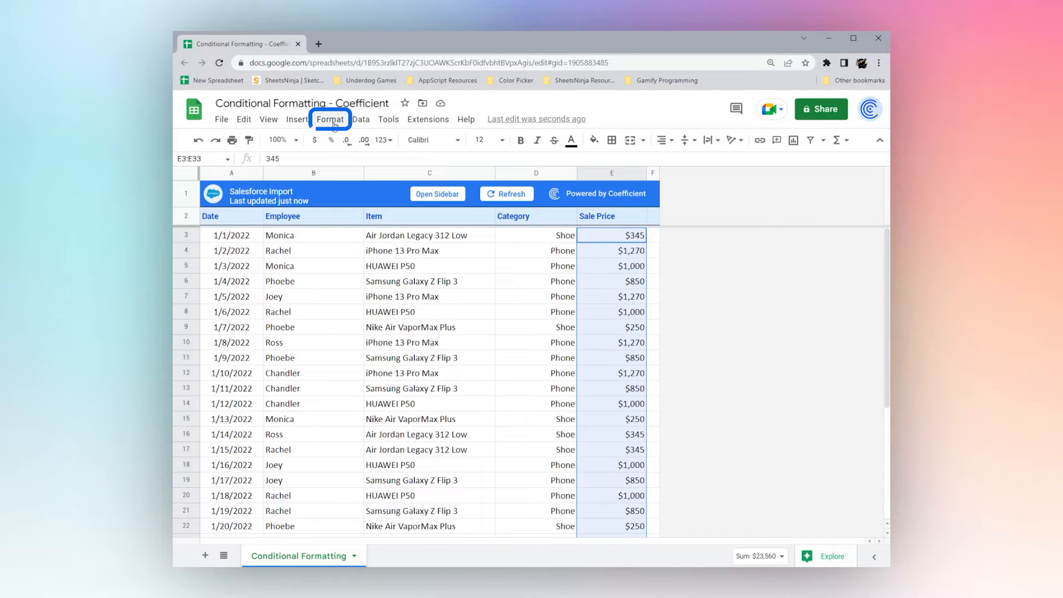
Start a conditional formatting rule for the Sale Price cells E3:E33 via Format > Conditional formatting
{"action": "left_click", "coordinate": [330, 119]}
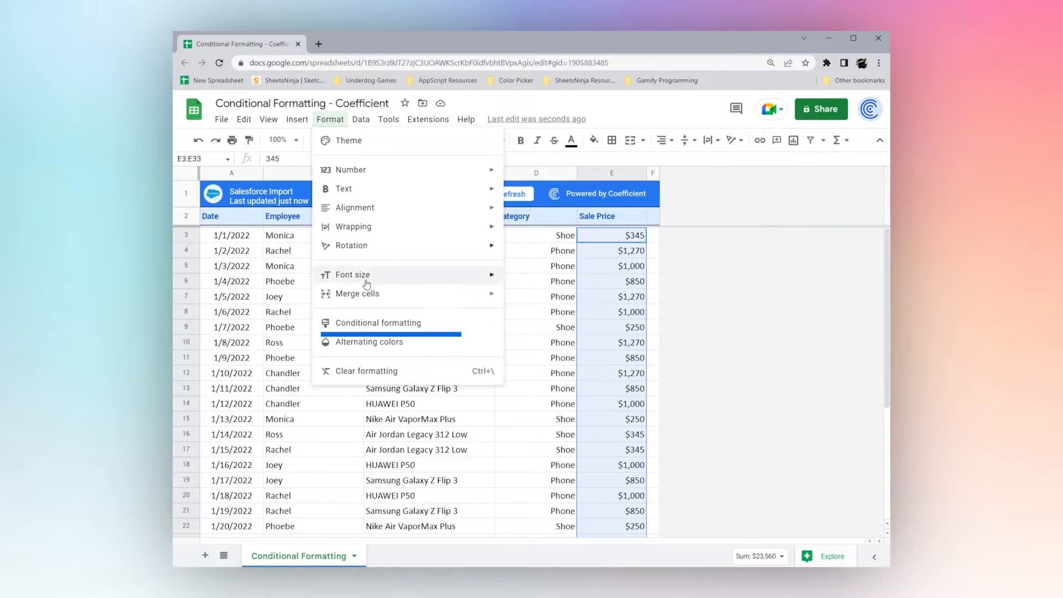
{"action": "left_click", "coordinate": [378, 322]}
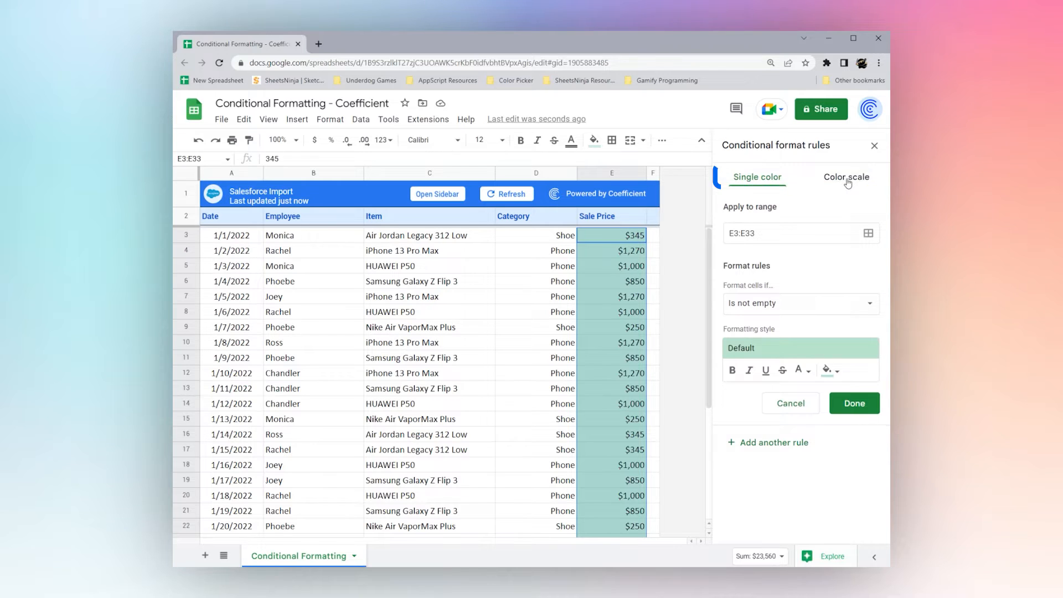
Make the rule a colour scale using the red-to-white-to-green preset
{"action": "left_click", "coordinate": [846, 177]}
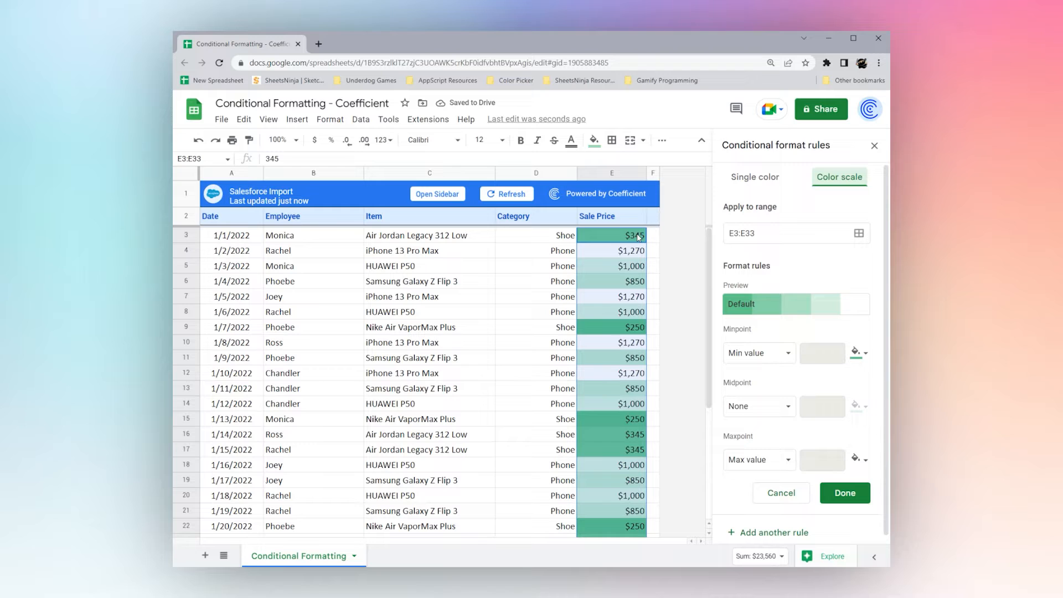
{"action": "mouse_move", "coordinate": [800, 312]}
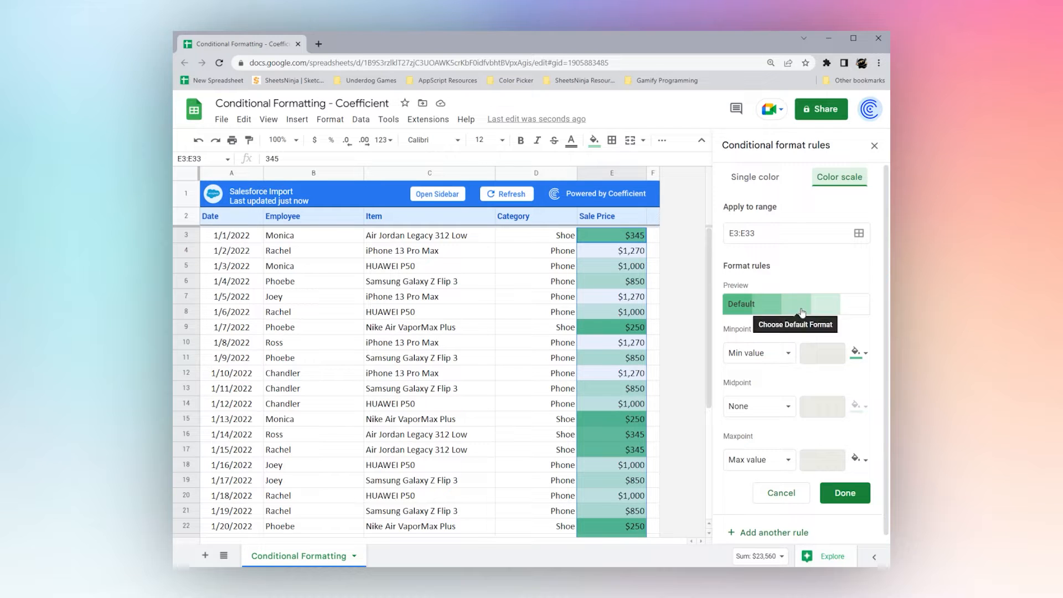
{"action": "left_click", "coordinate": [795, 304]}
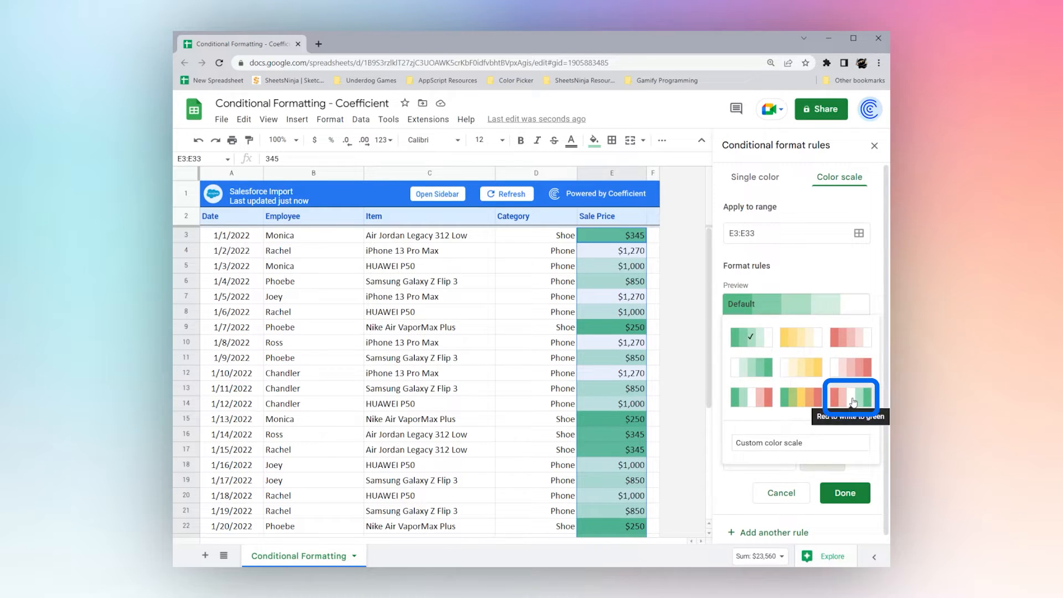
{"action": "left_click", "coordinate": [850, 396]}
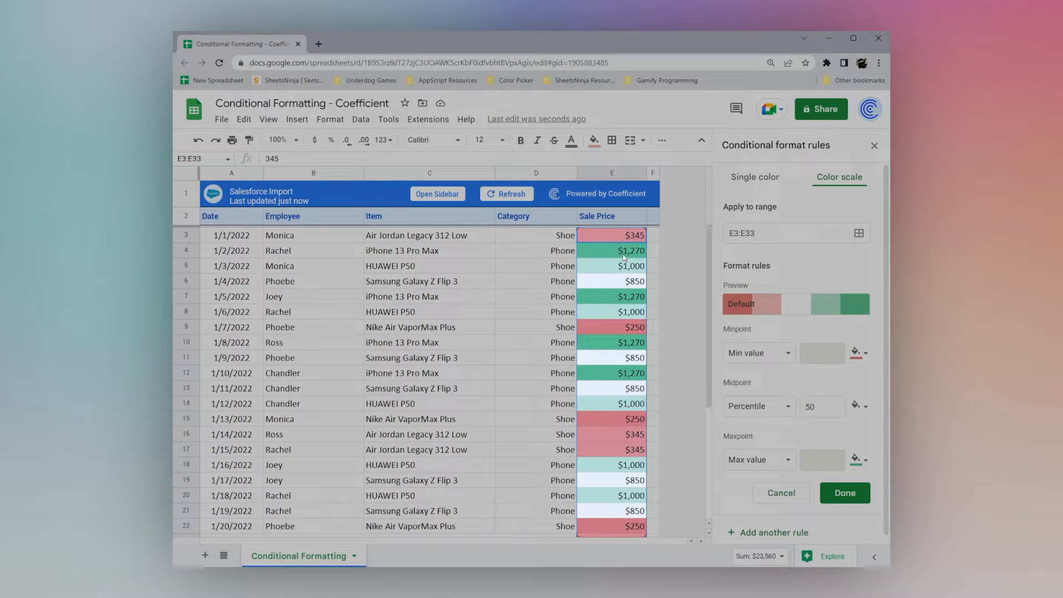
{"action": "mouse_move", "coordinate": [653, 292]}
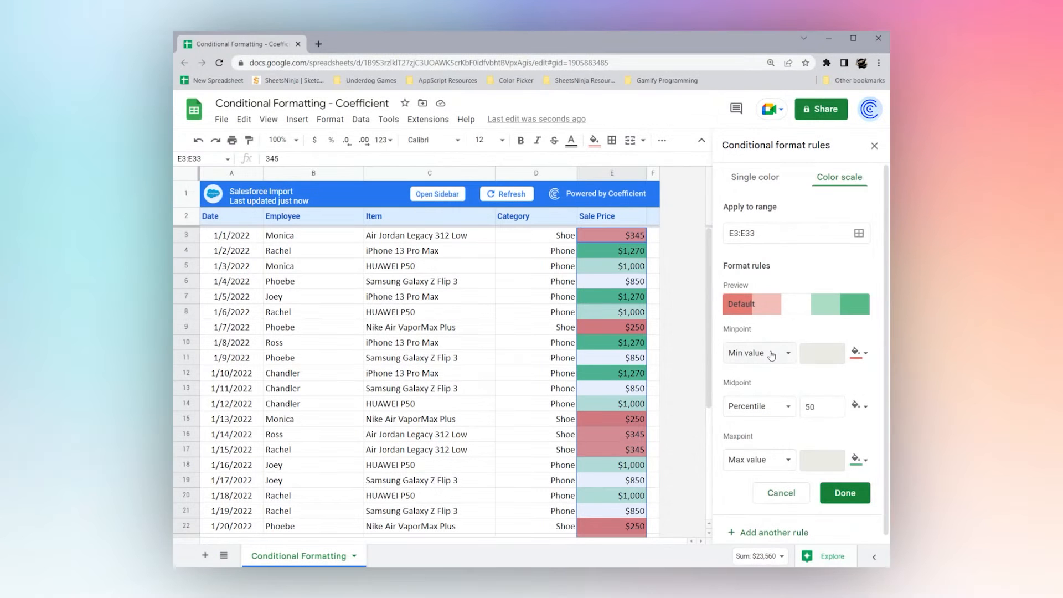
Try a dark red minimum point, then settle on the white-to-green preset scale
{"action": "left_click", "coordinate": [758, 352]}
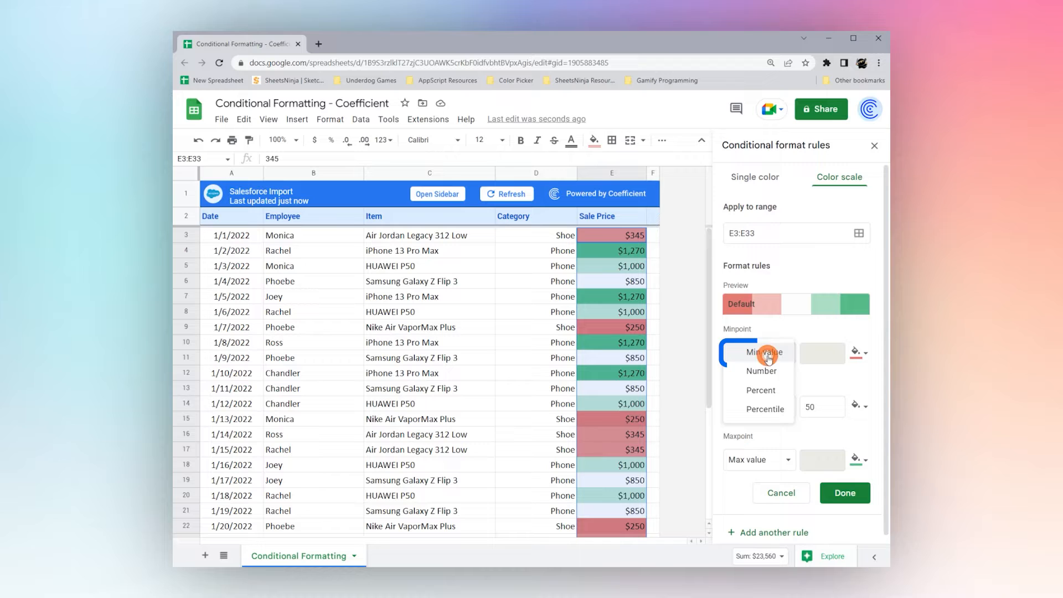
{"action": "mouse_move", "coordinate": [765, 408]}
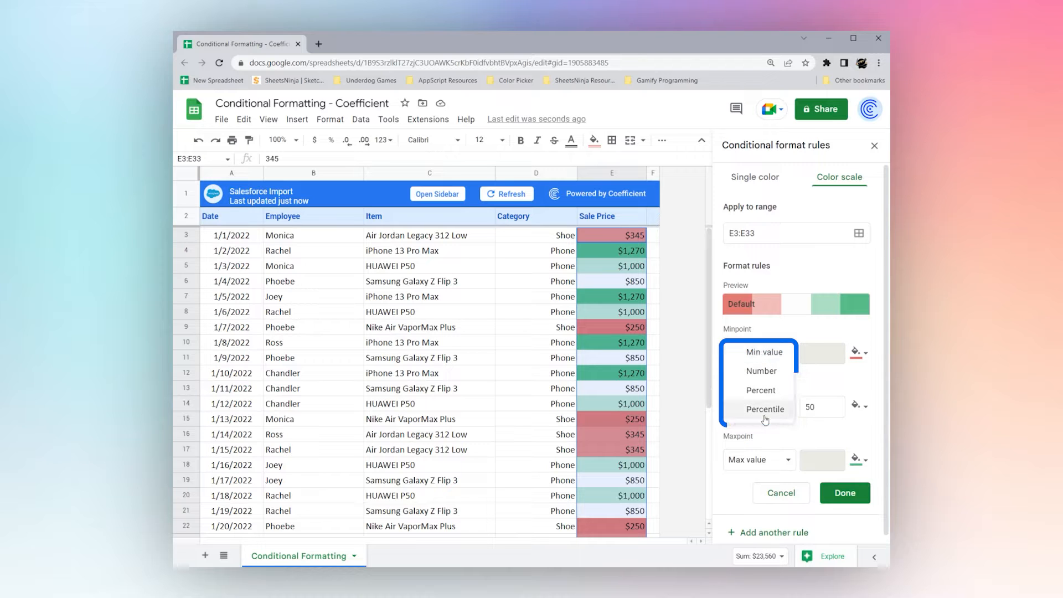
{"action": "left_click", "coordinate": [856, 352]}
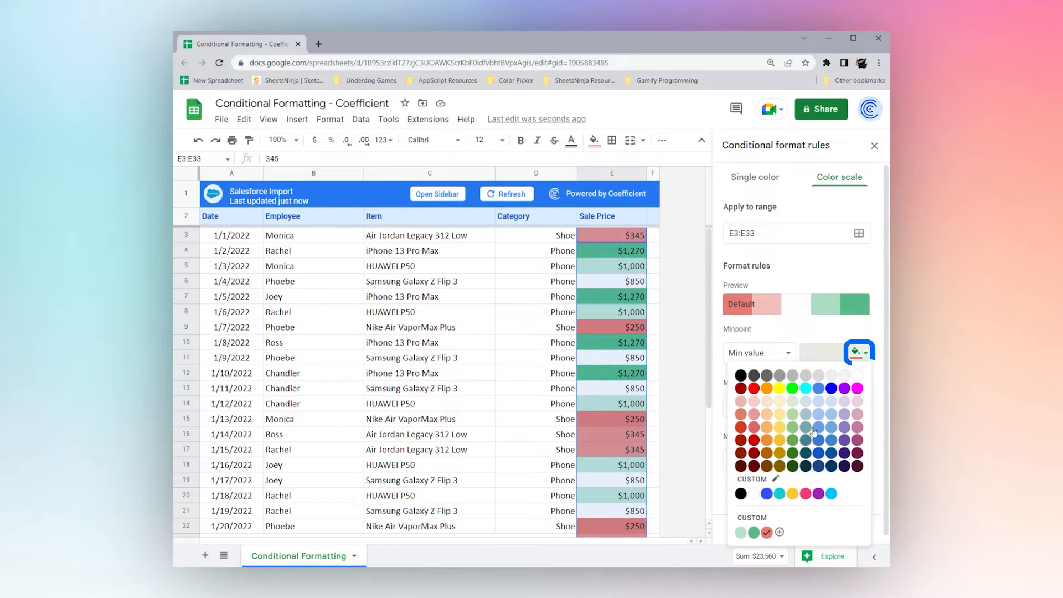
{"action": "left_click", "coordinate": [856, 453]}
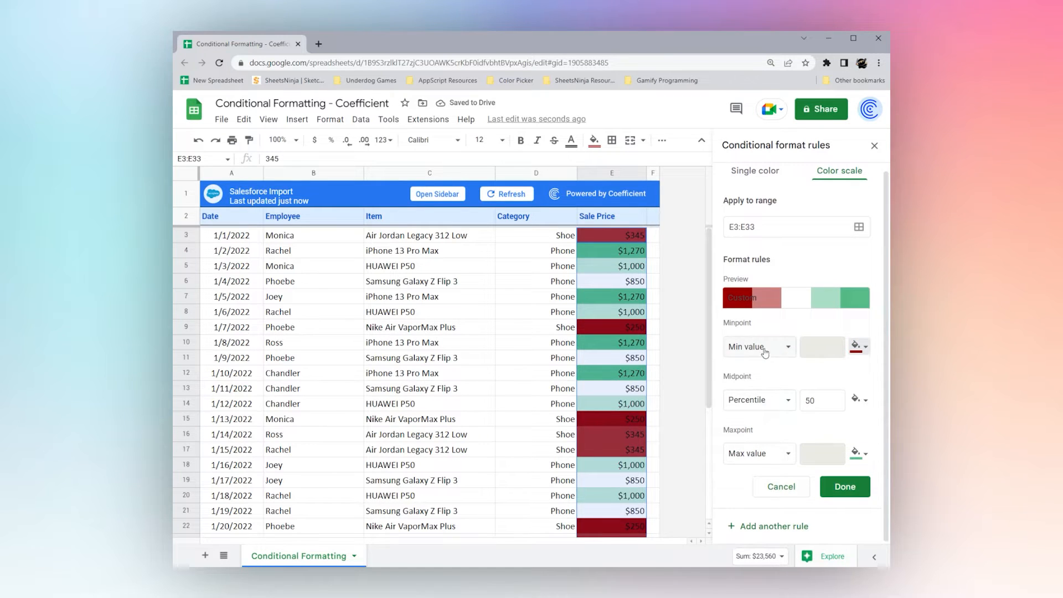
{"action": "left_click", "coordinate": [758, 346]}
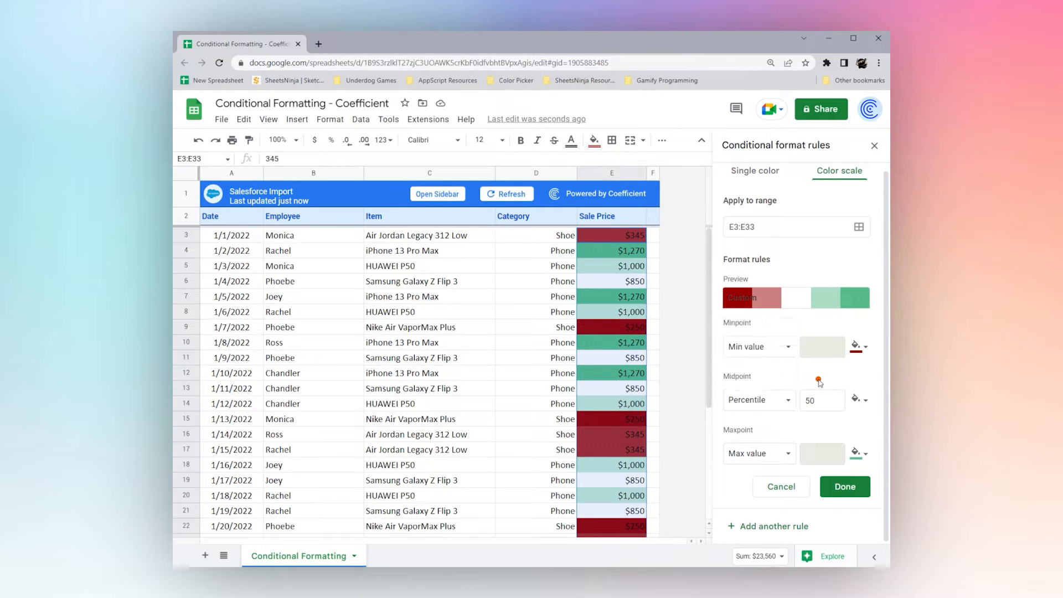
{"action": "mouse_move", "coordinate": [769, 277]}
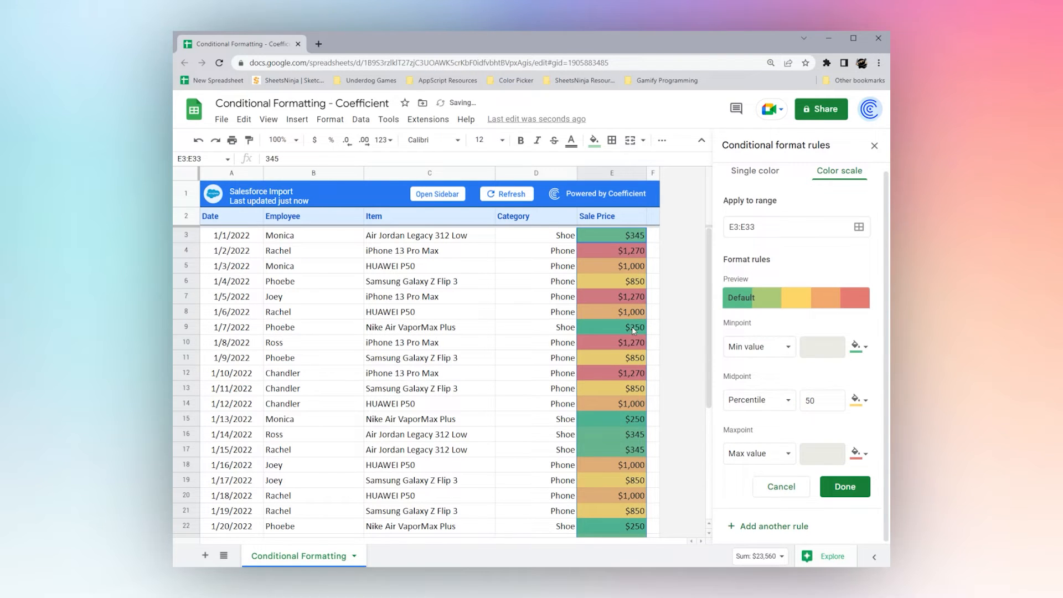
{"action": "left_click", "coordinate": [758, 399]}
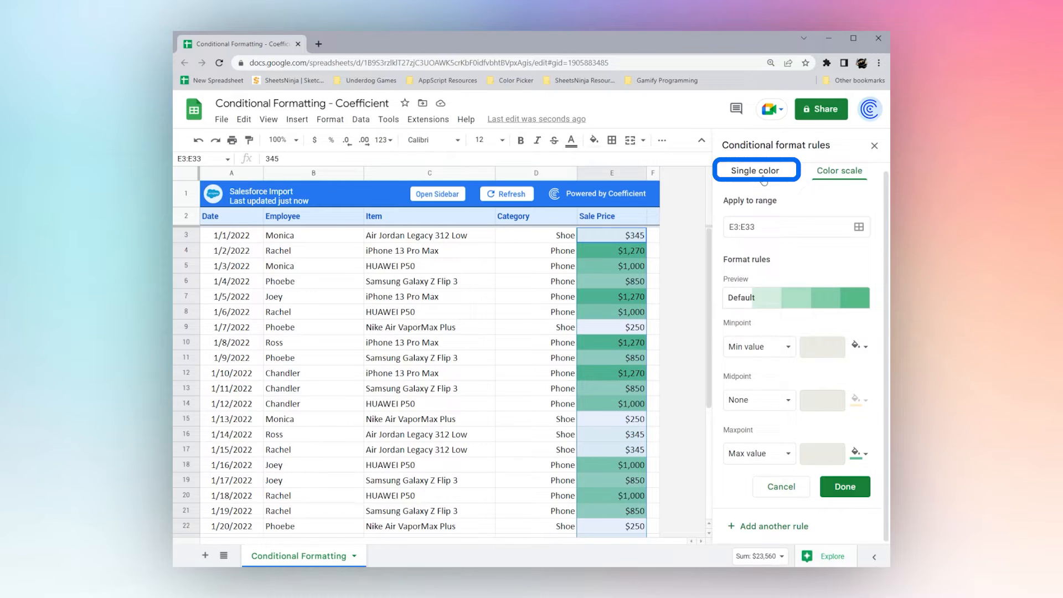
Return to a single-colour rule, review the condition choices and select the Apply to range box
{"action": "left_click", "coordinate": [756, 170]}
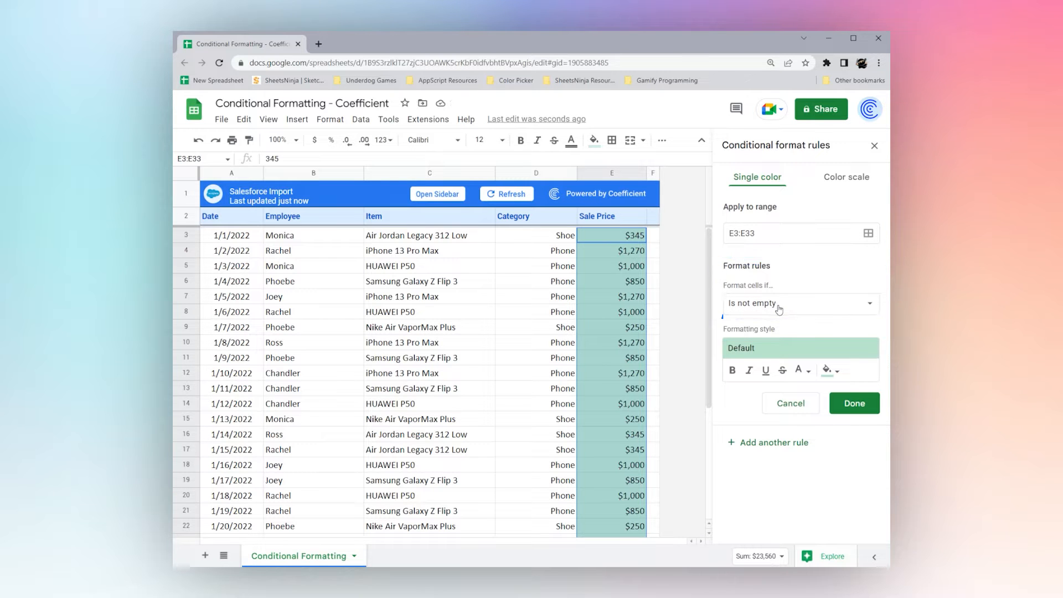
{"action": "left_click", "coordinate": [800, 303]}
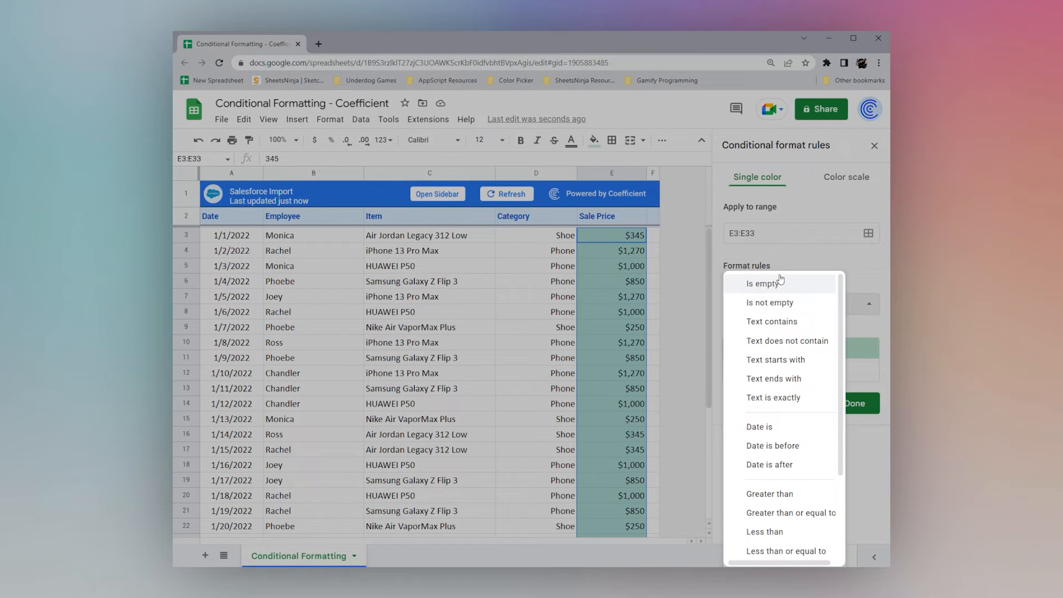
{"action": "mouse_move", "coordinate": [765, 291]}
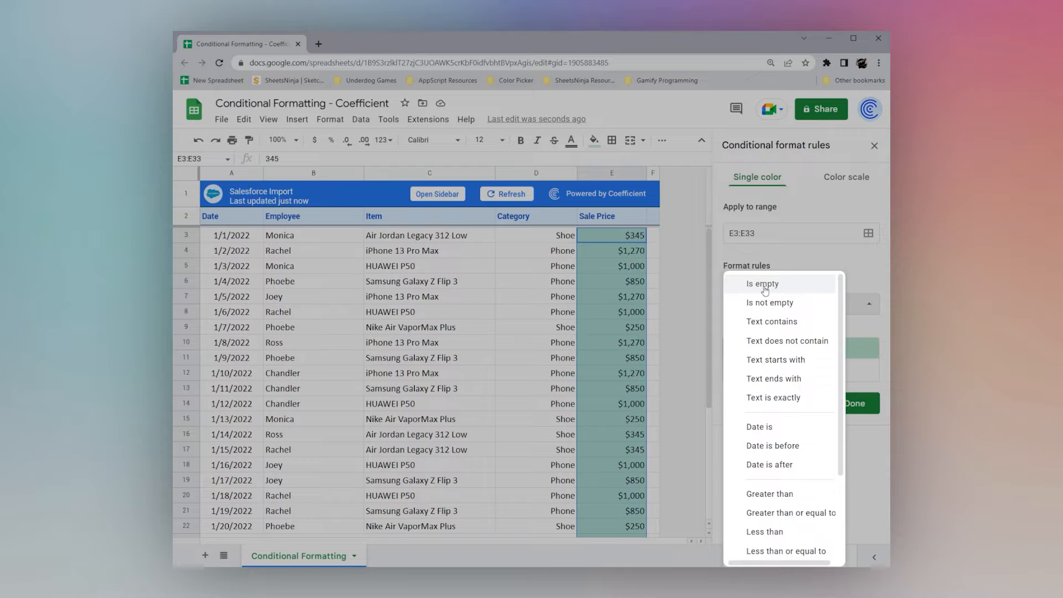
{"action": "mouse_move", "coordinate": [770, 303]}
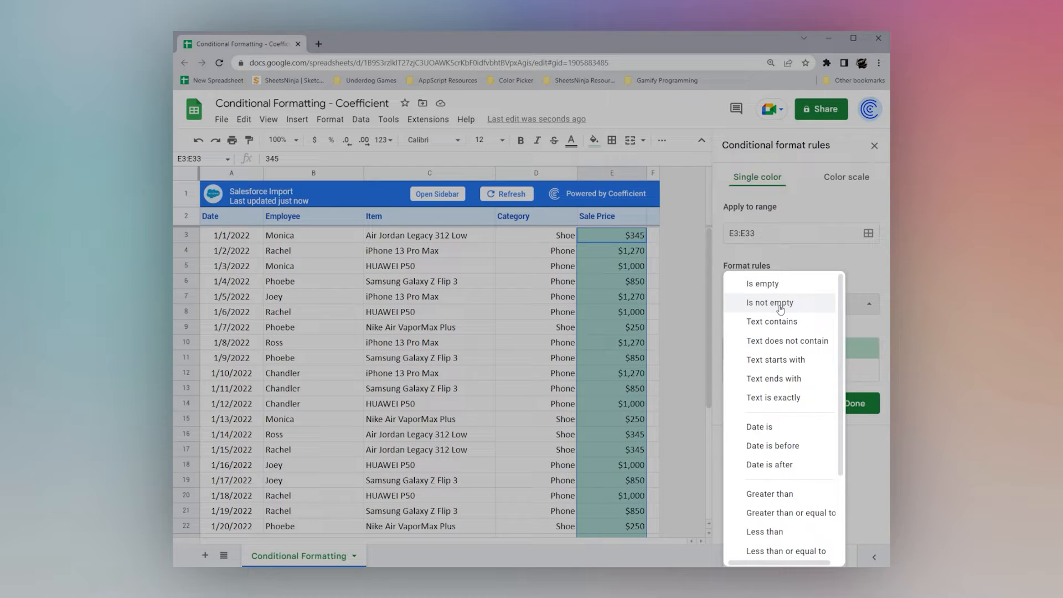
{"action": "mouse_move", "coordinate": [759, 287]}
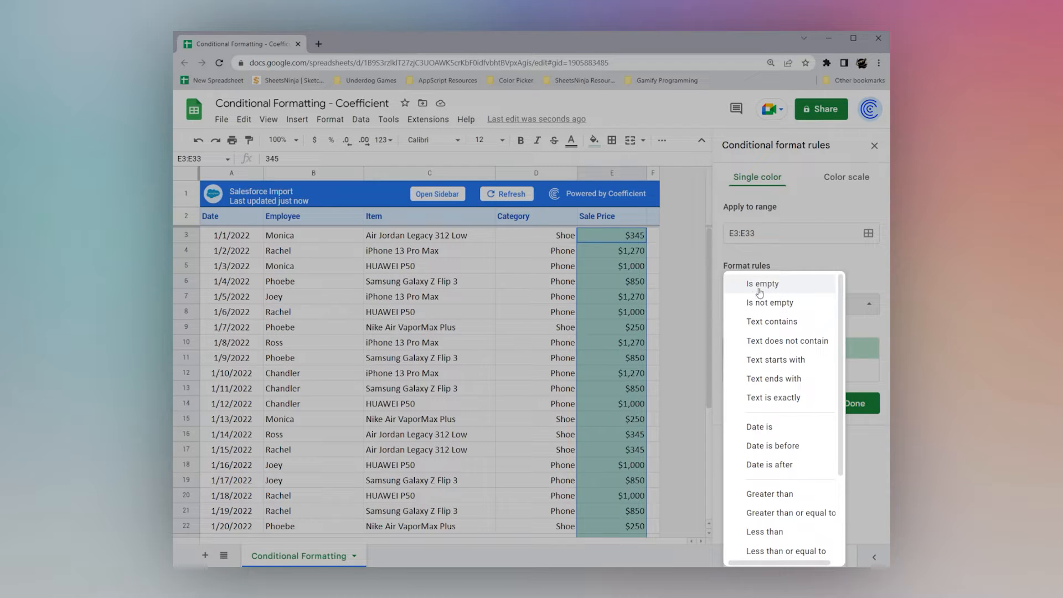
{"action": "mouse_move", "coordinate": [771, 321]}
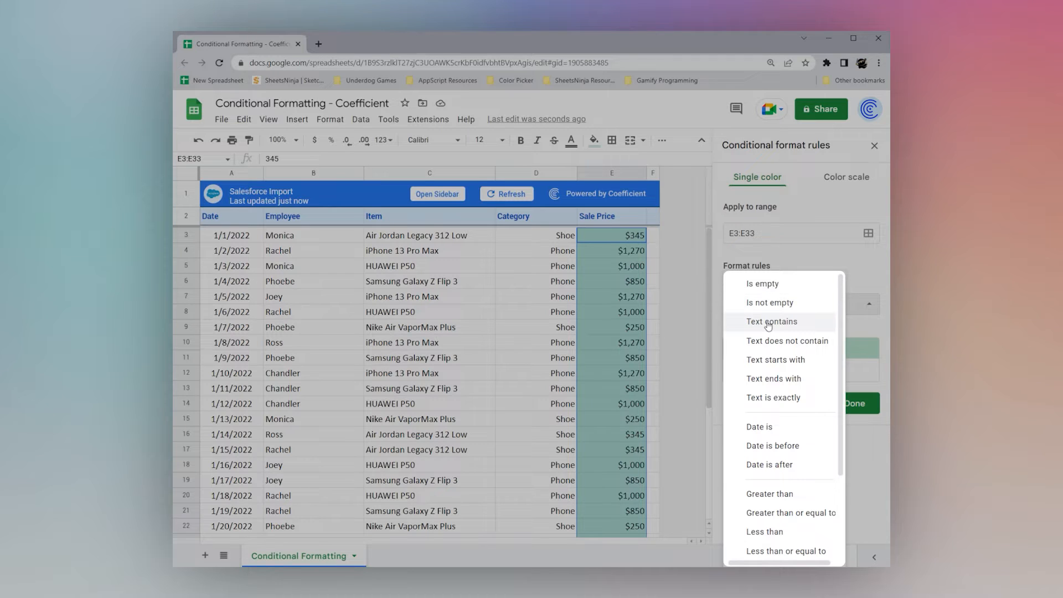
{"action": "mouse_move", "coordinate": [776, 360]}
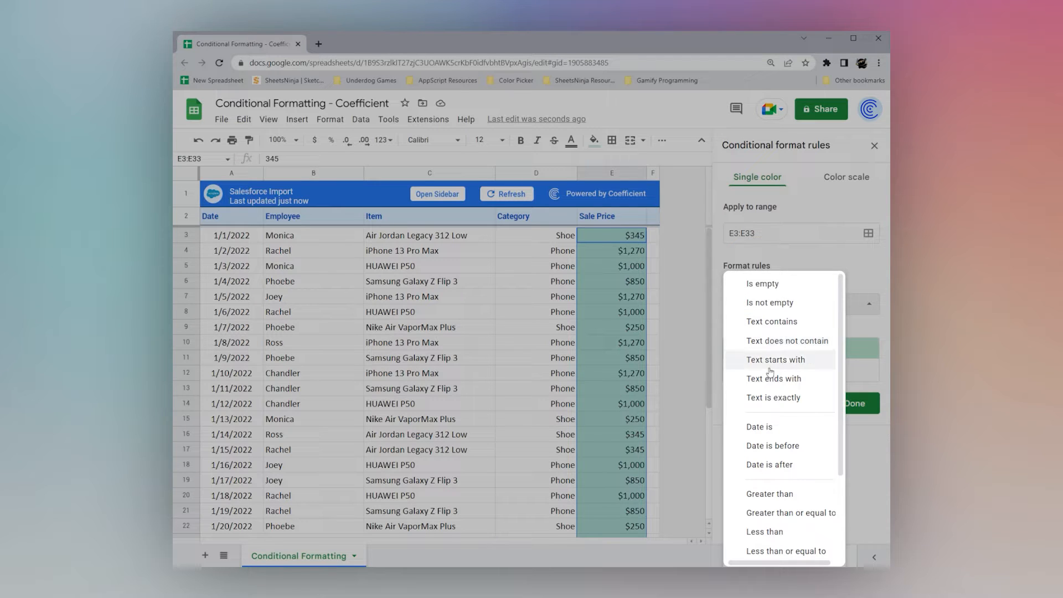
{"action": "mouse_move", "coordinate": [773, 398]}
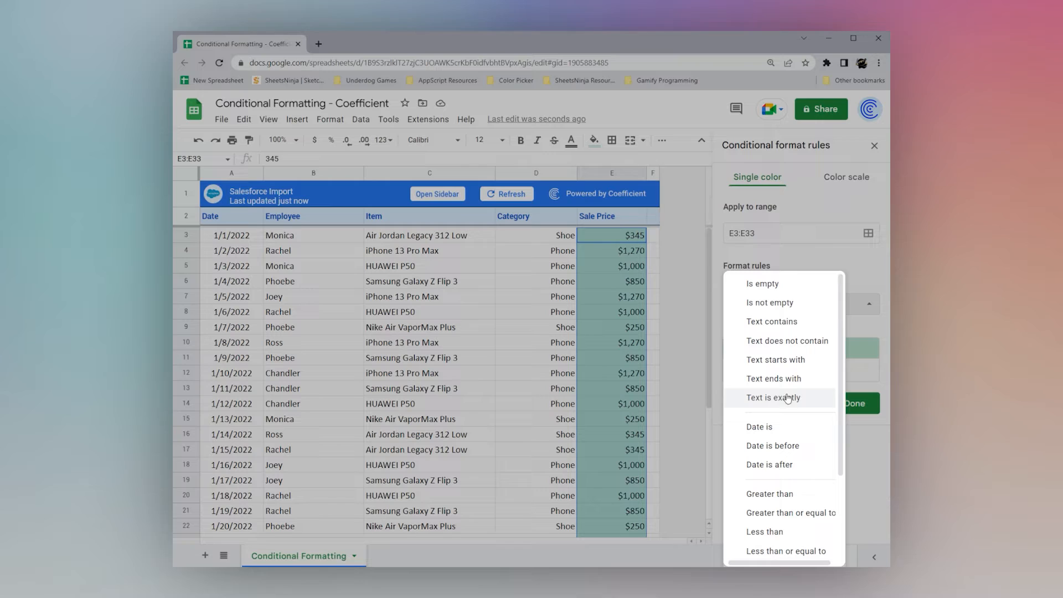
{"action": "left_click", "coordinate": [770, 302]}
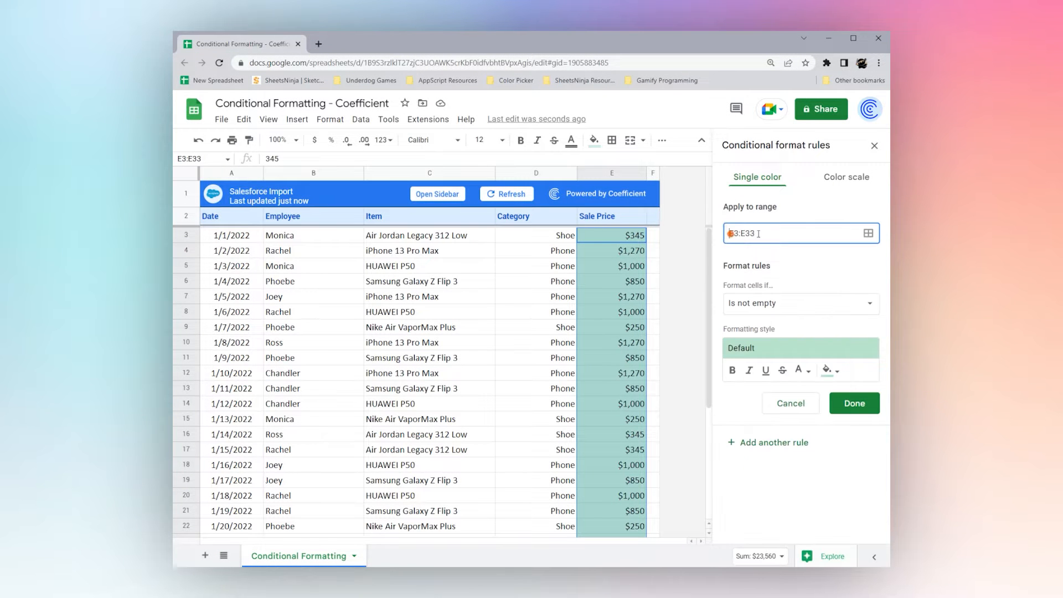
Retarget the rule to the Item cells with Text starts with 'iPhone' and check the highlighted rows
{"action": "type", "text": "C3:E33"}
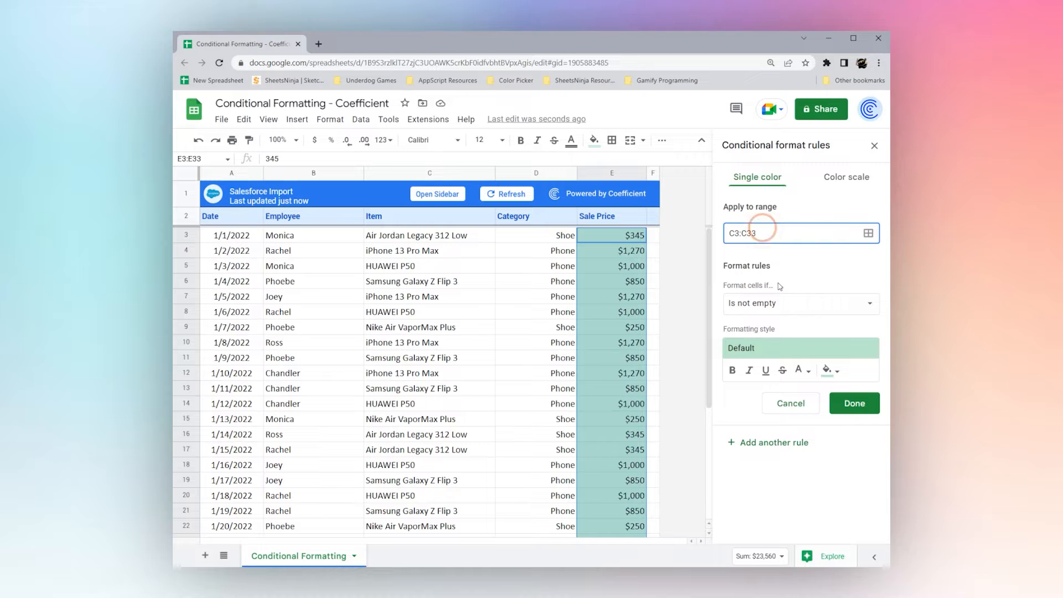
{"action": "left_click", "coordinate": [800, 303]}
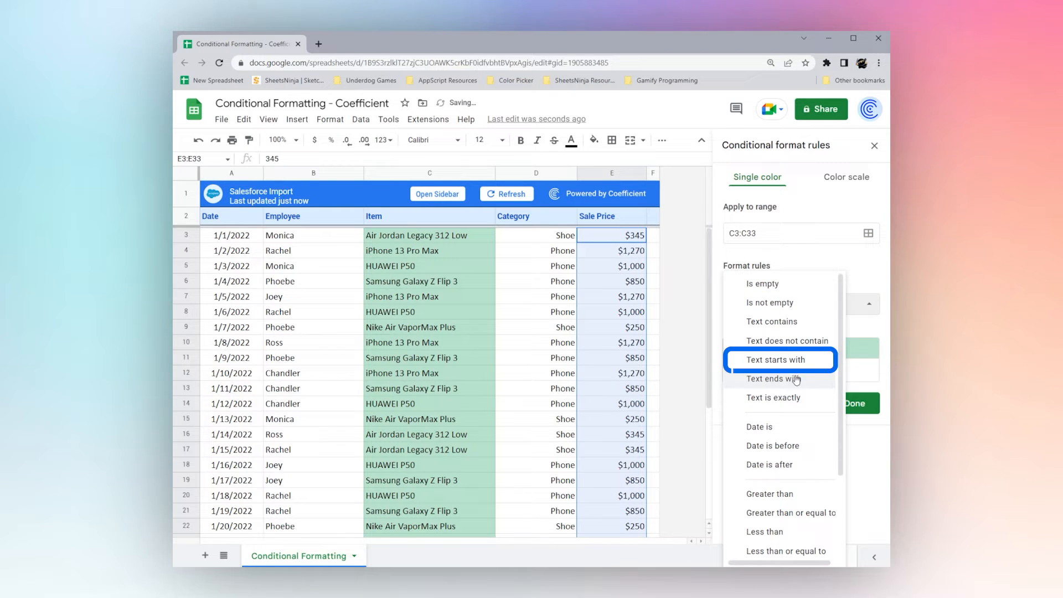
{"action": "left_click", "coordinate": [771, 360]}
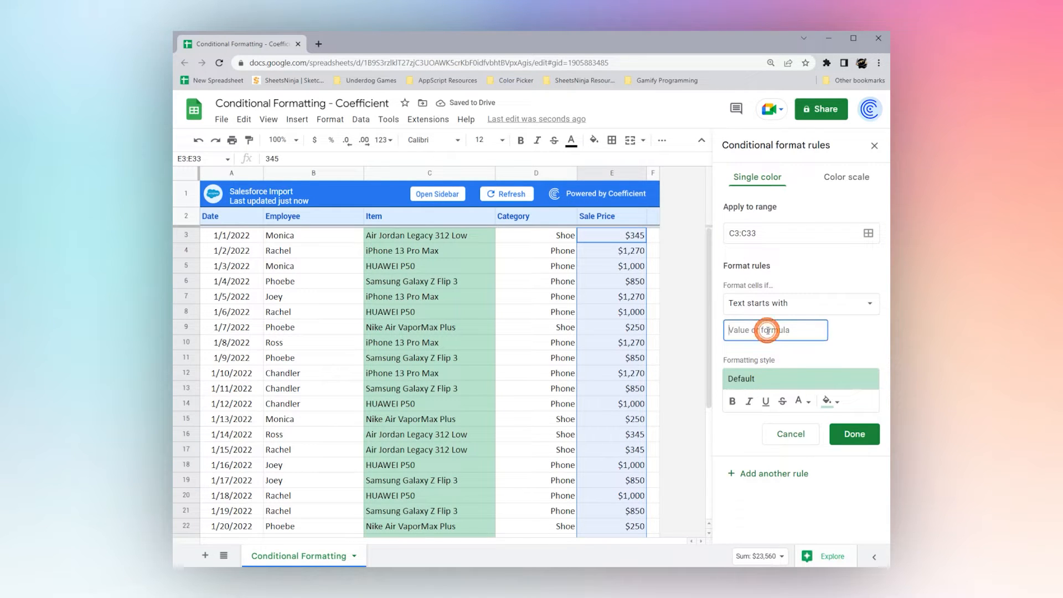
{"action": "type", "text": "iPhone"}
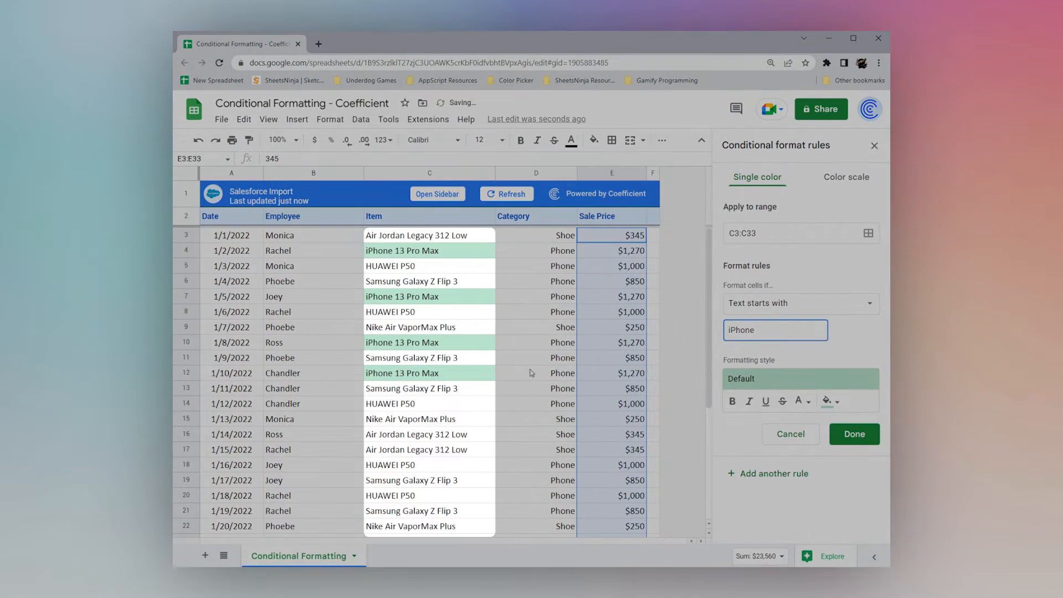
{"action": "scroll", "scroll_direction": "down", "scroll_amount": 3}
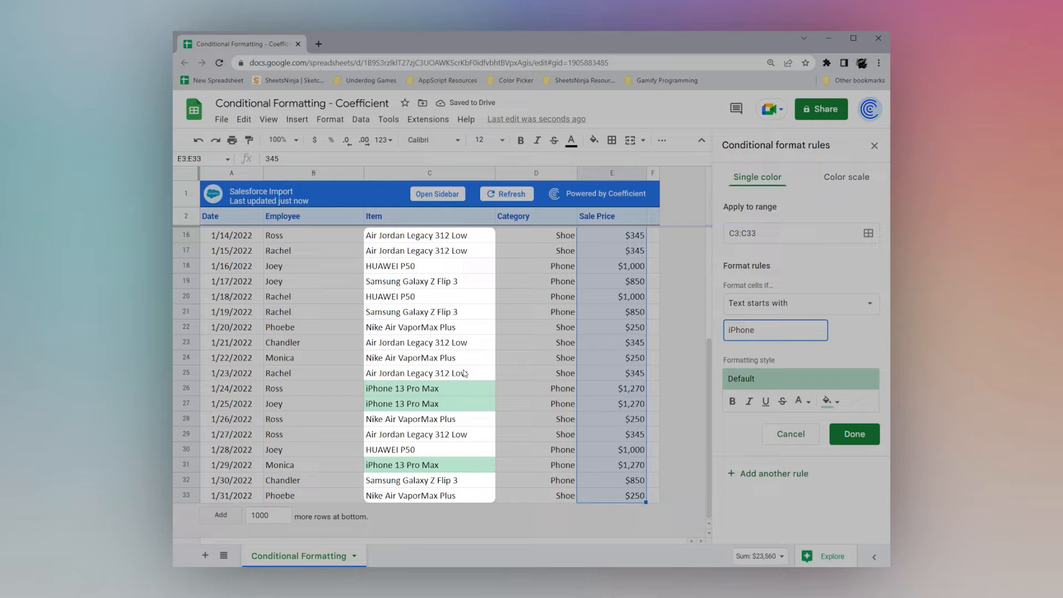
{"action": "scroll", "scroll_direction": "up", "scroll_amount": 3}
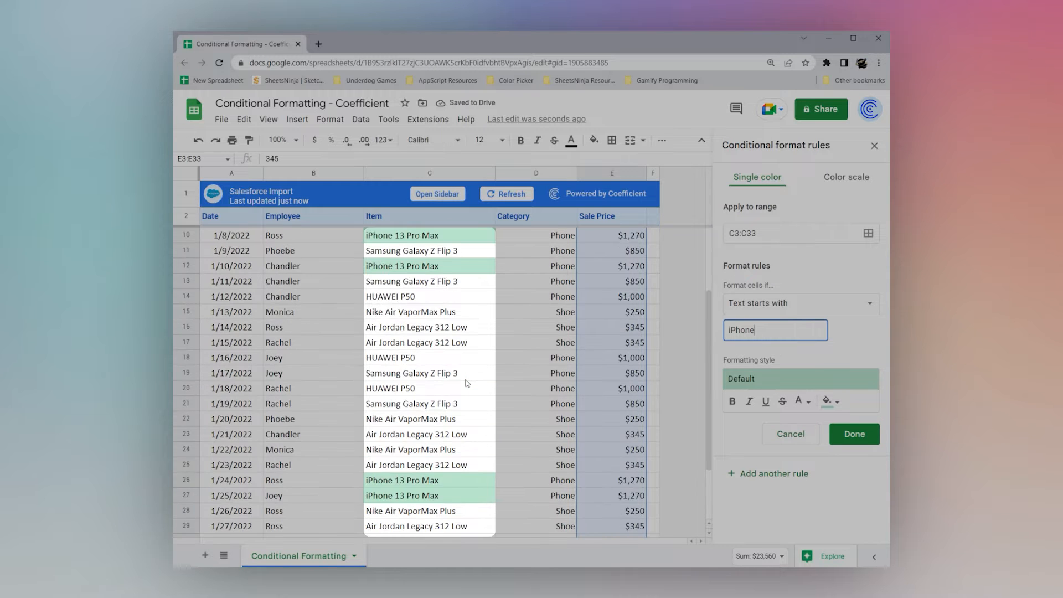
{"action": "left_click", "coordinate": [799, 303]}
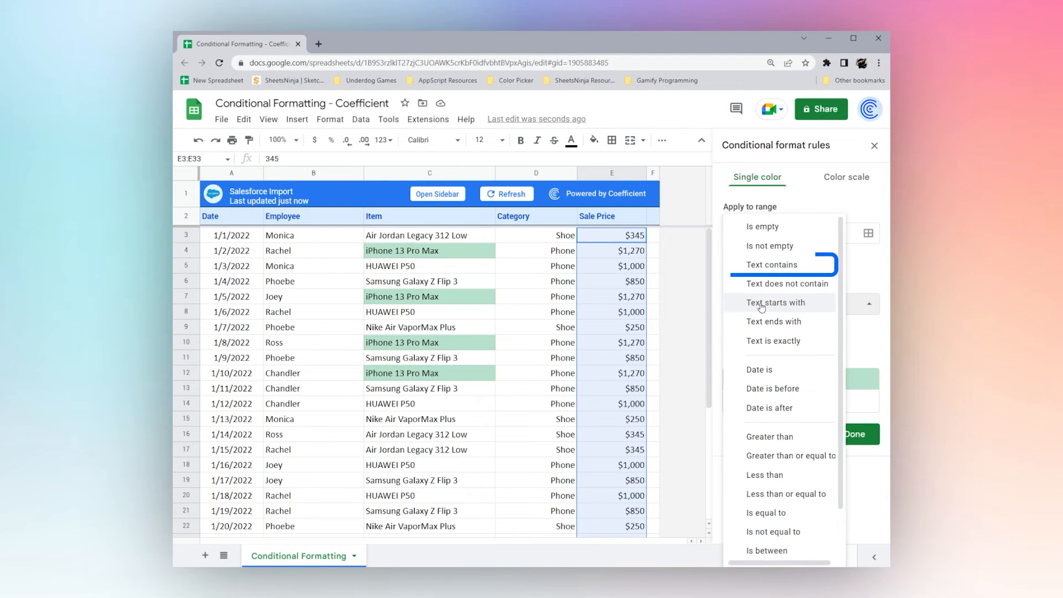
Change the condition to Text contains so items with 'Air' are highlighted
{"action": "left_click", "coordinate": [773, 264]}
{"action": "type", "text": "Air"}
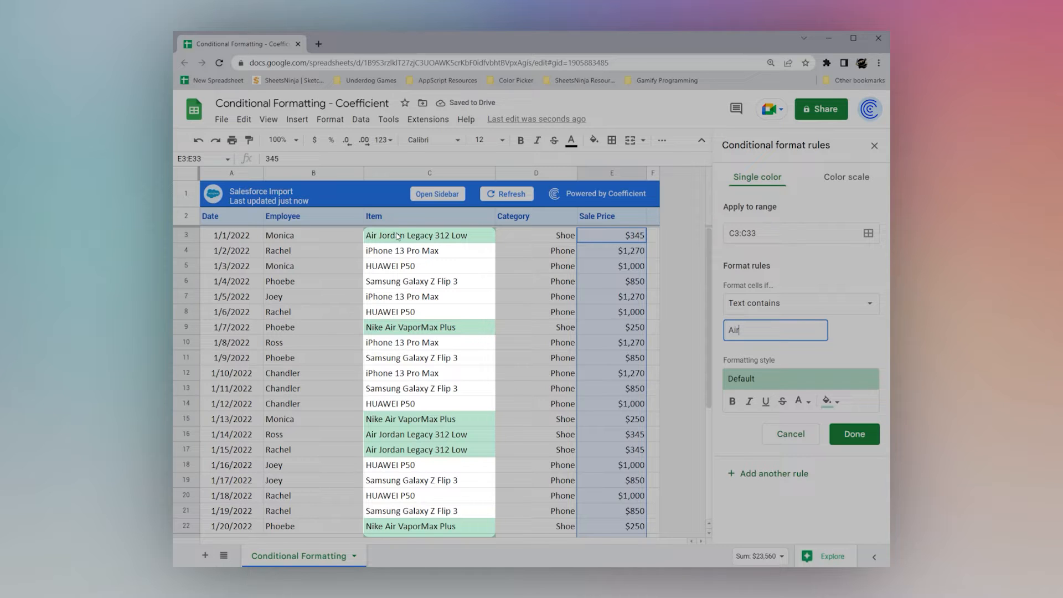
{"action": "mouse_move", "coordinate": [390, 332]}
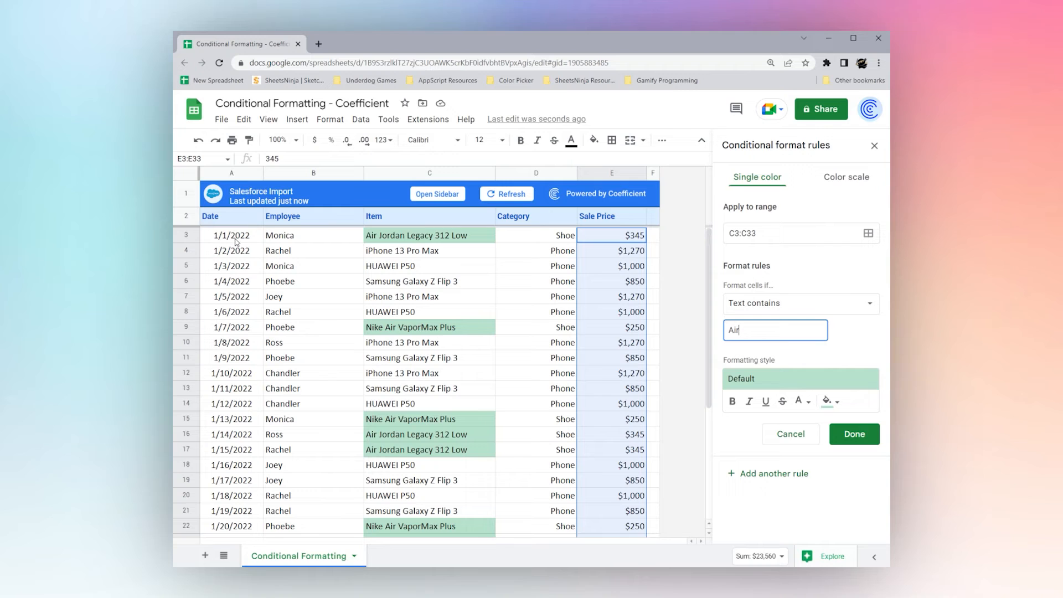
Set a Date is condition against the exact date 1/10
{"action": "left_click", "coordinate": [800, 303]}
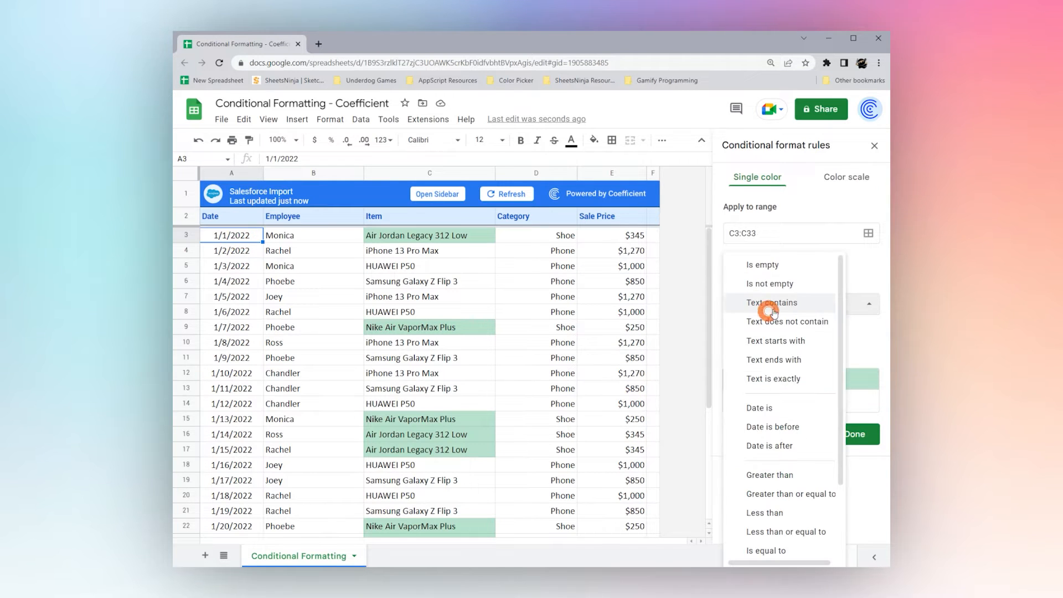
{"action": "mouse_move", "coordinate": [770, 411]}
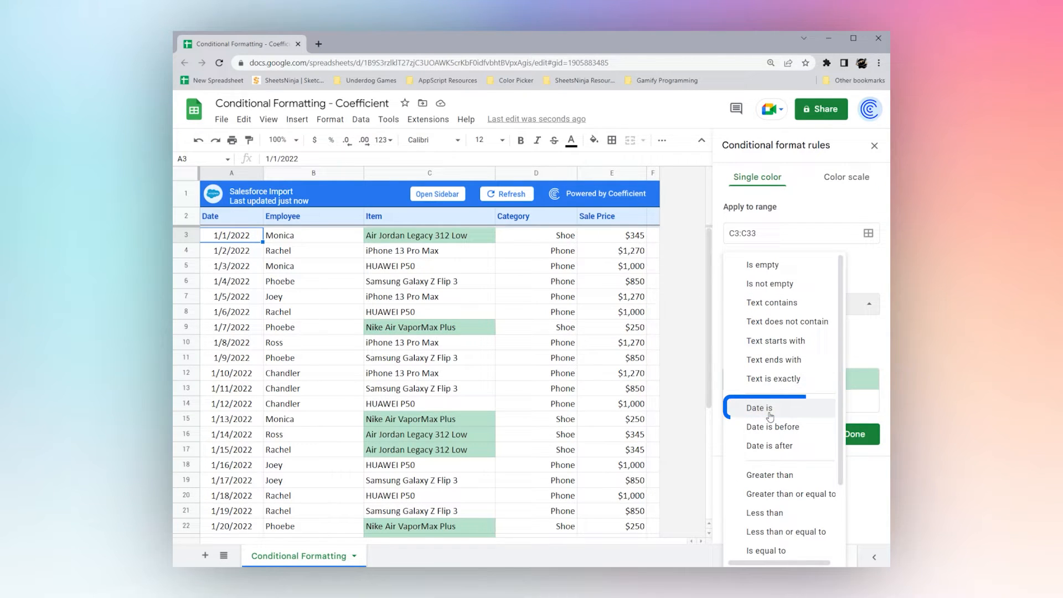
{"action": "left_click", "coordinate": [759, 407]}
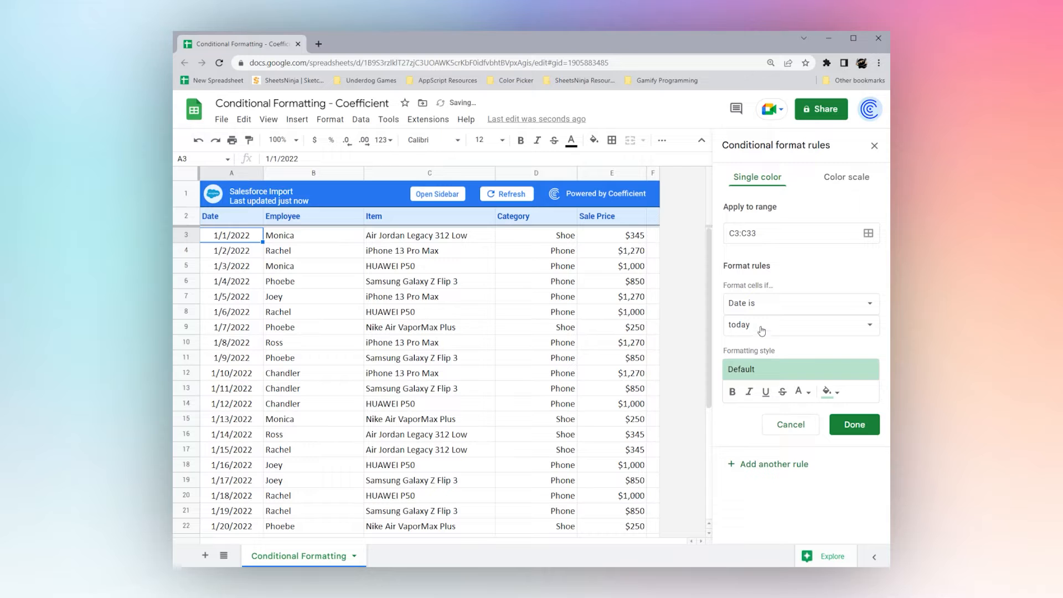
{"action": "left_click", "coordinate": [800, 324]}
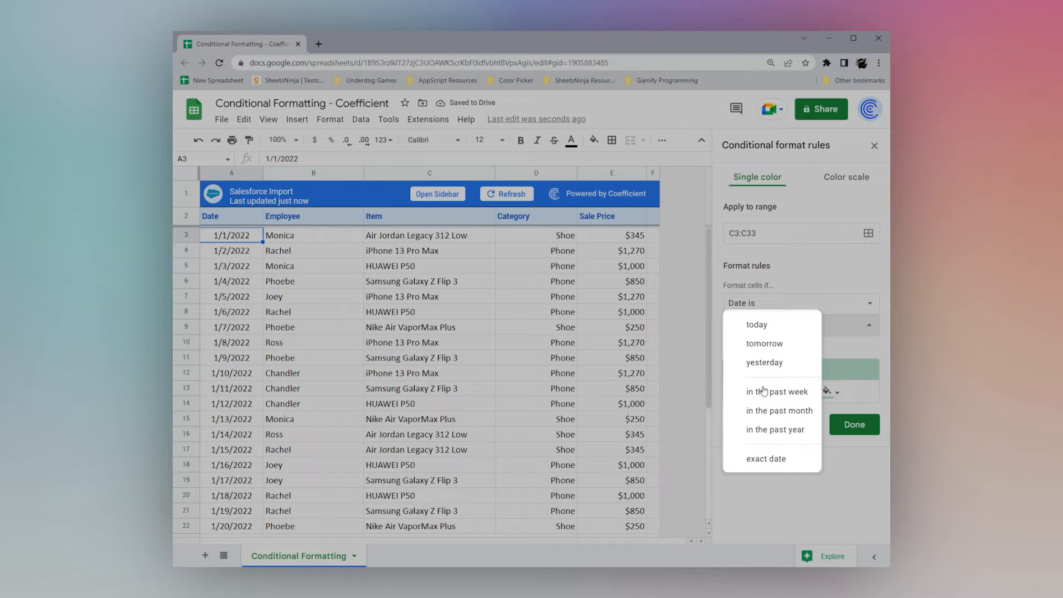
{"action": "mouse_move", "coordinate": [779, 410]}
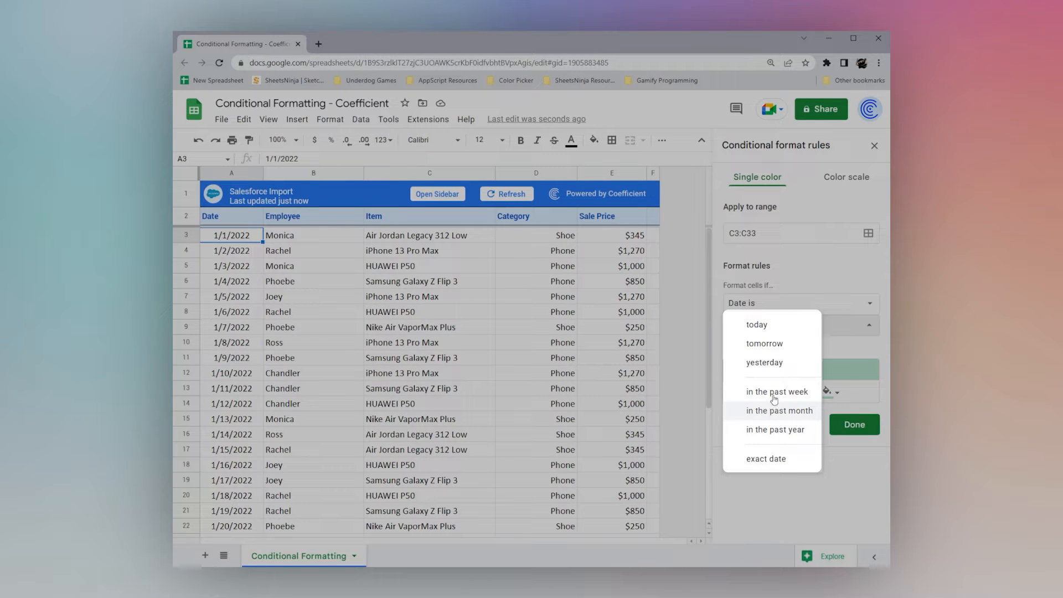
{"action": "left_click", "coordinate": [765, 459]}
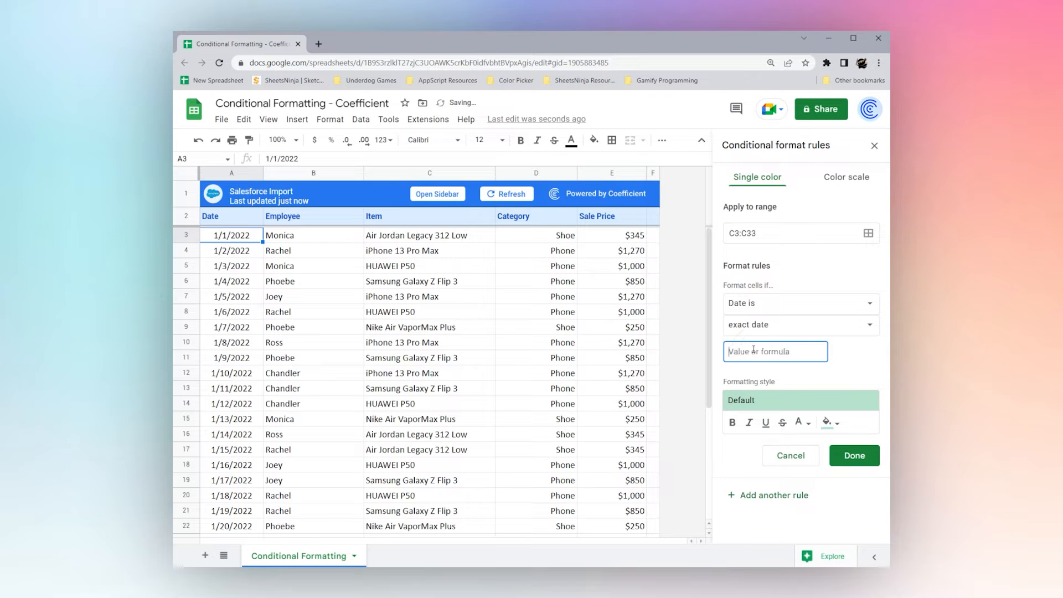
{"action": "type", "text": "1/10/22"}
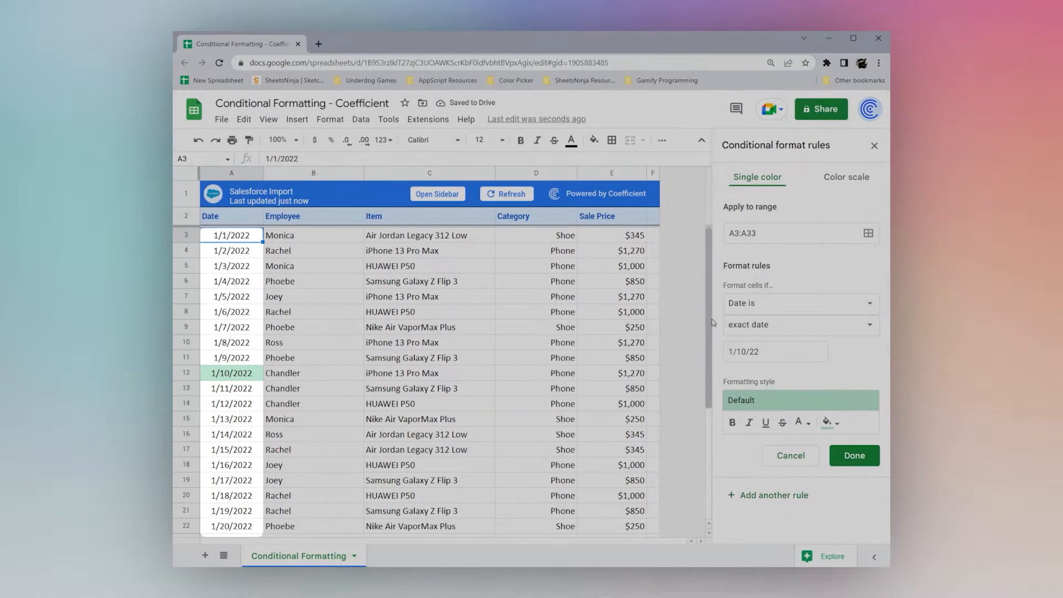
Try Date is after and Date is before 1/10/2022, then settle on Greater than
{"action": "left_click", "coordinate": [799, 324]}
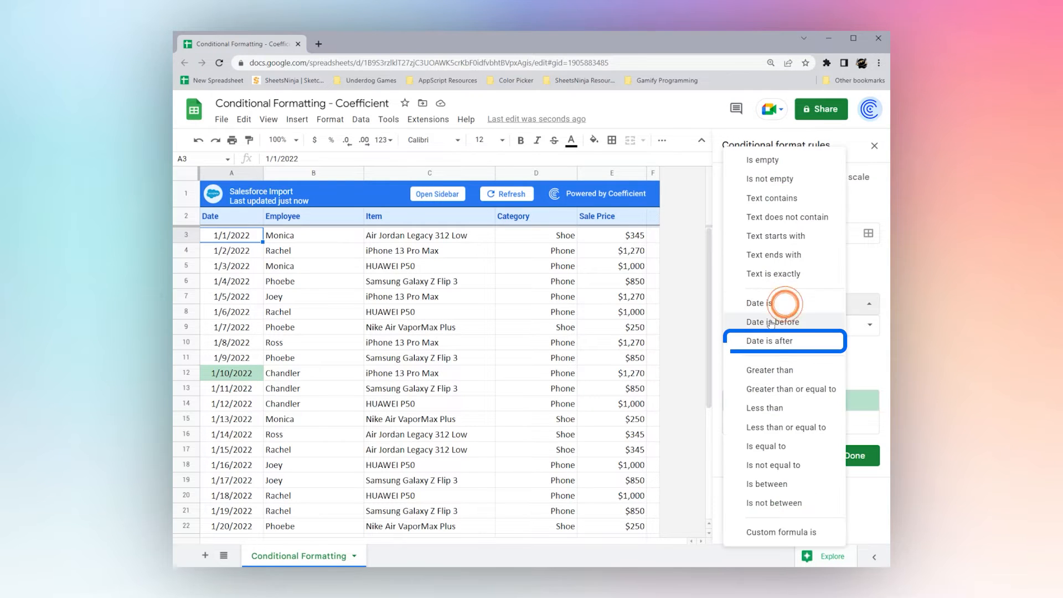
{"action": "left_click", "coordinate": [770, 340]}
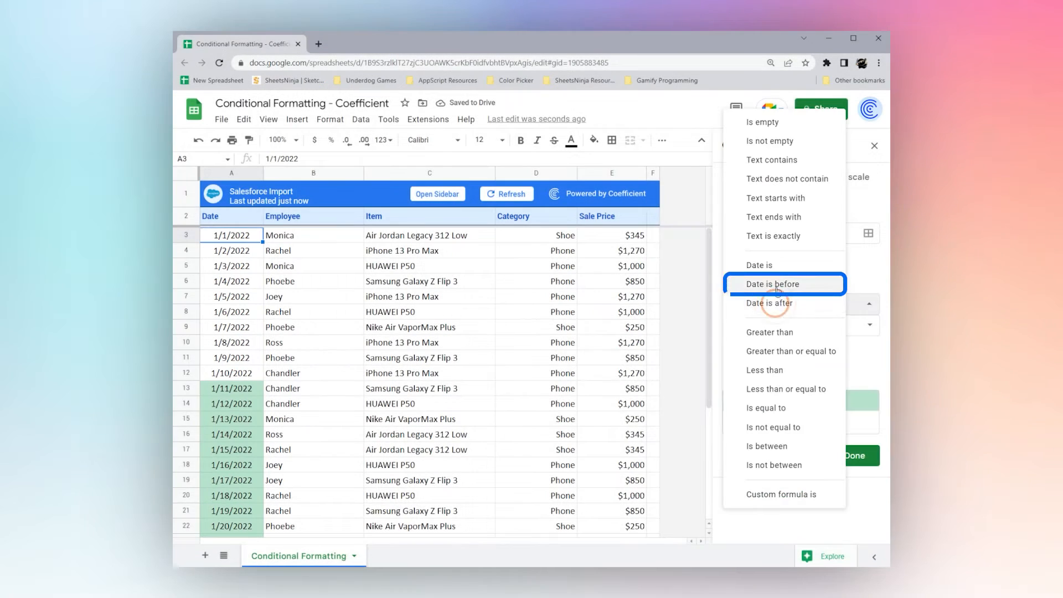
{"action": "left_click", "coordinate": [771, 284]}
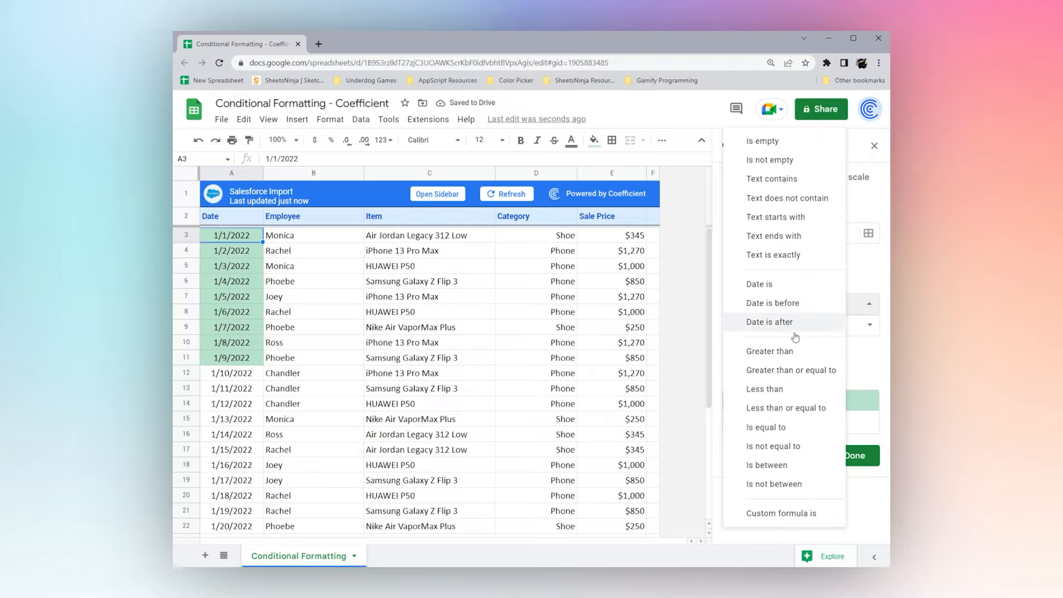
{"action": "mouse_move", "coordinate": [788, 489]}
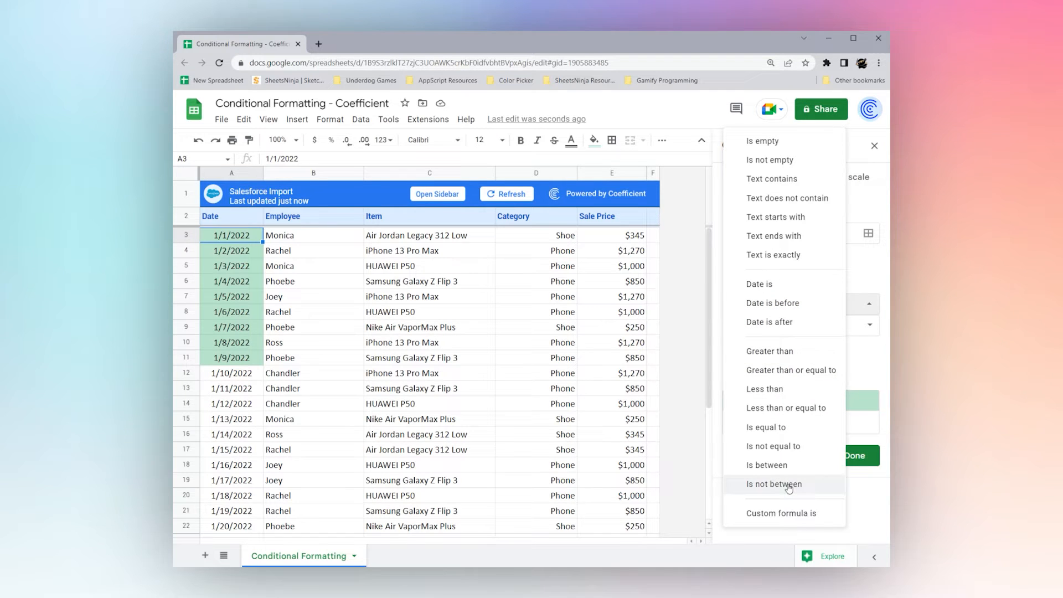
{"action": "left_click", "coordinate": [770, 351]}
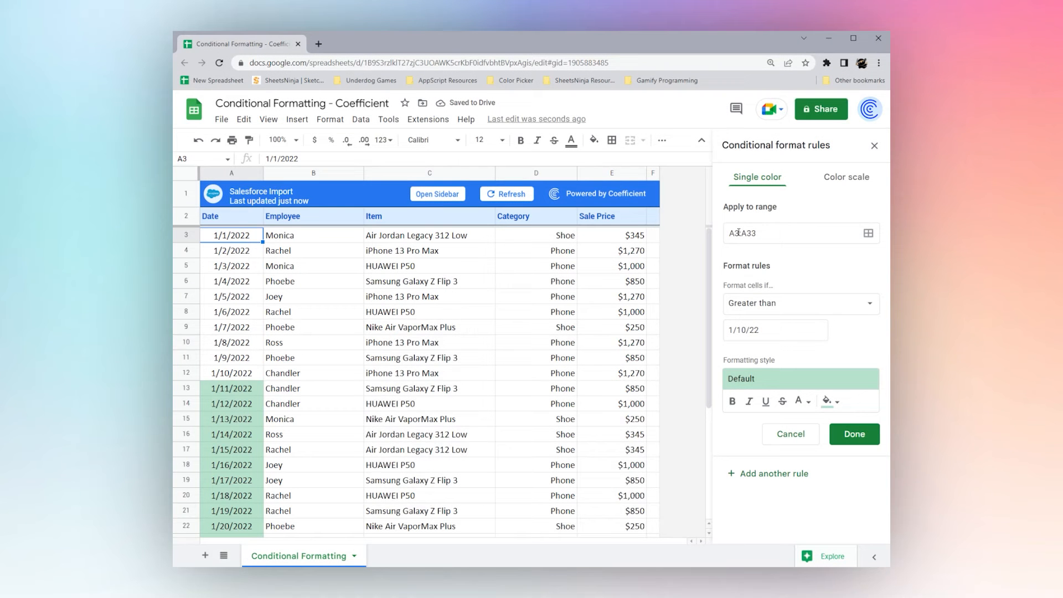
Apply the rule to E3:E33 with threshold 500, trying Greater than and Greater than or equal
{"action": "left_click", "coordinate": [780, 232]}
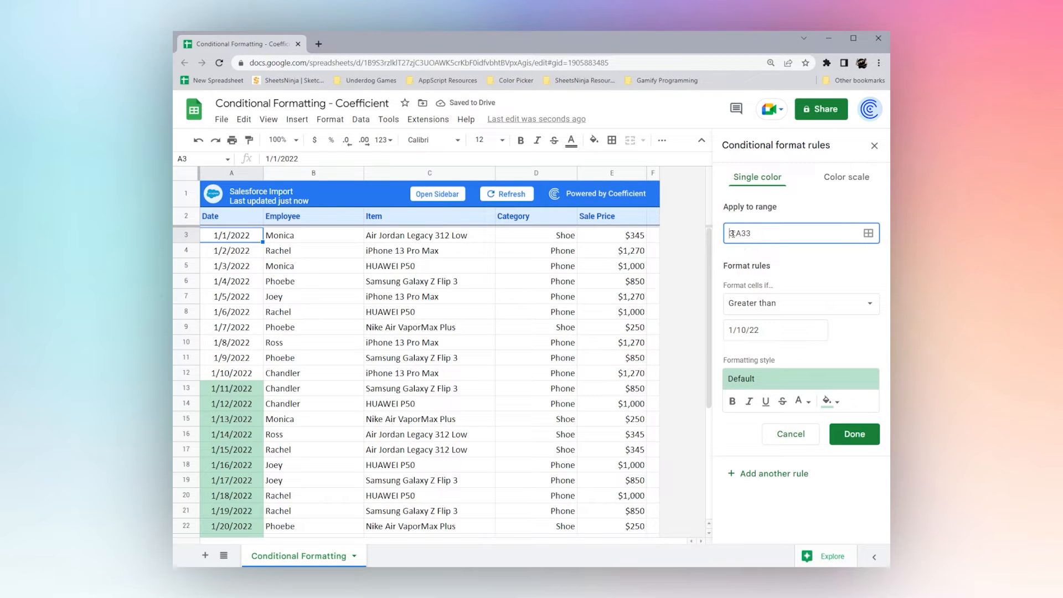
{"action": "type", "text": "E3:E33"}
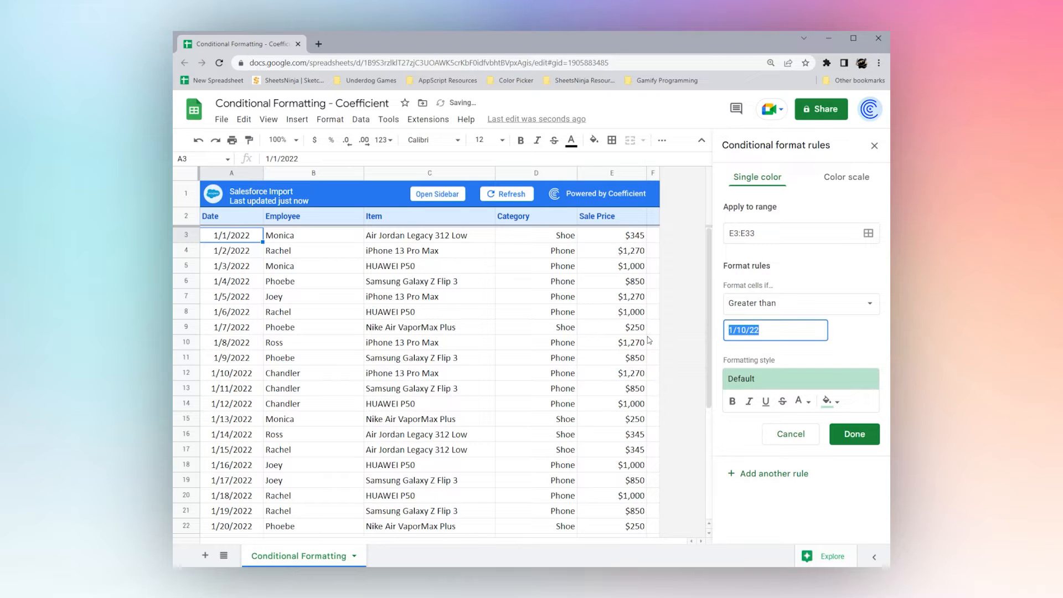
{"action": "type", "text": "500"}
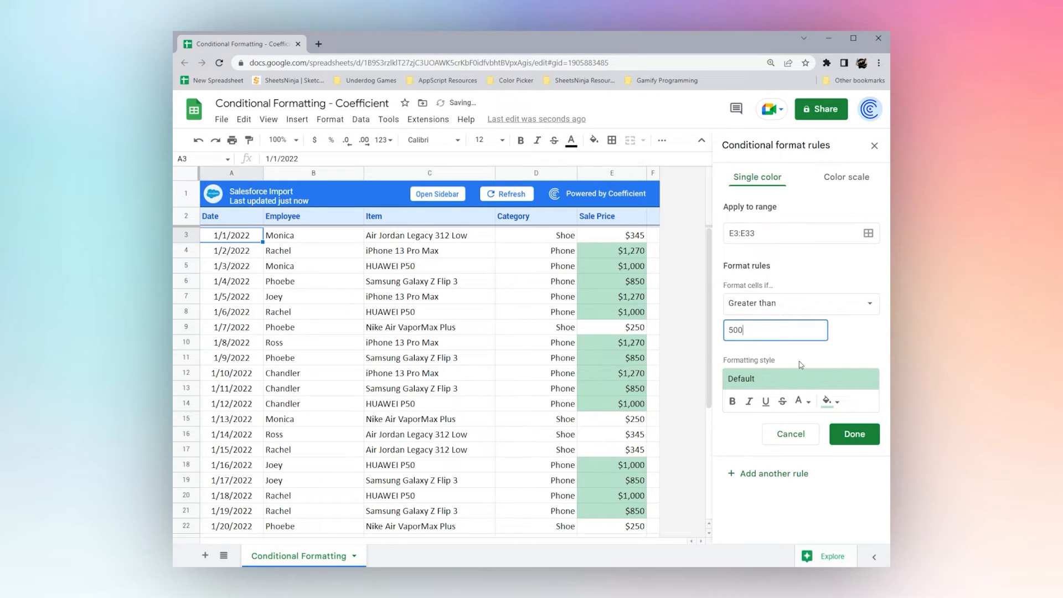
{"action": "left_click", "coordinate": [798, 303]}
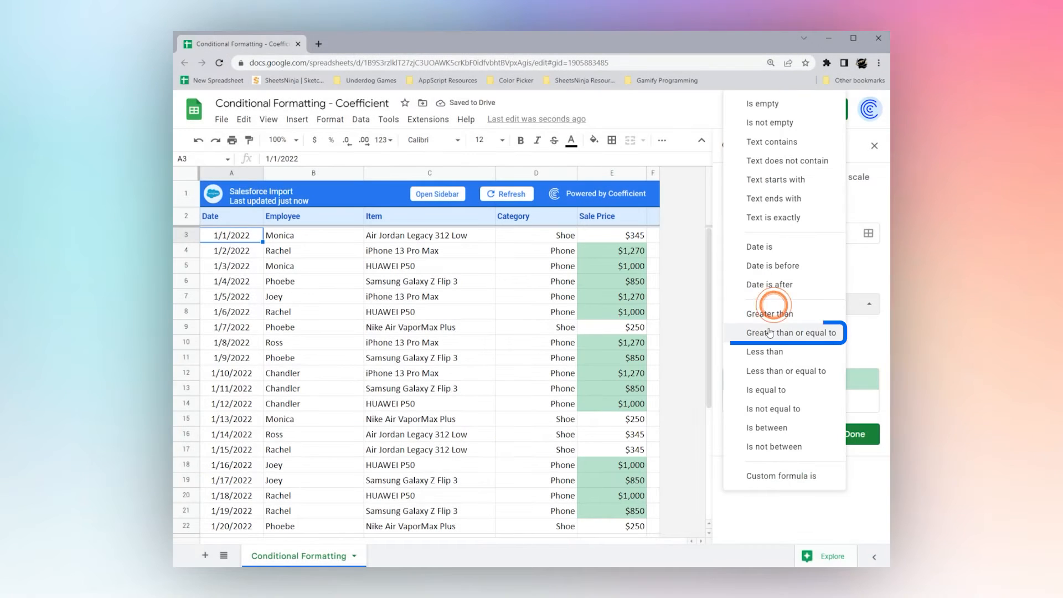
{"action": "left_click", "coordinate": [792, 333]}
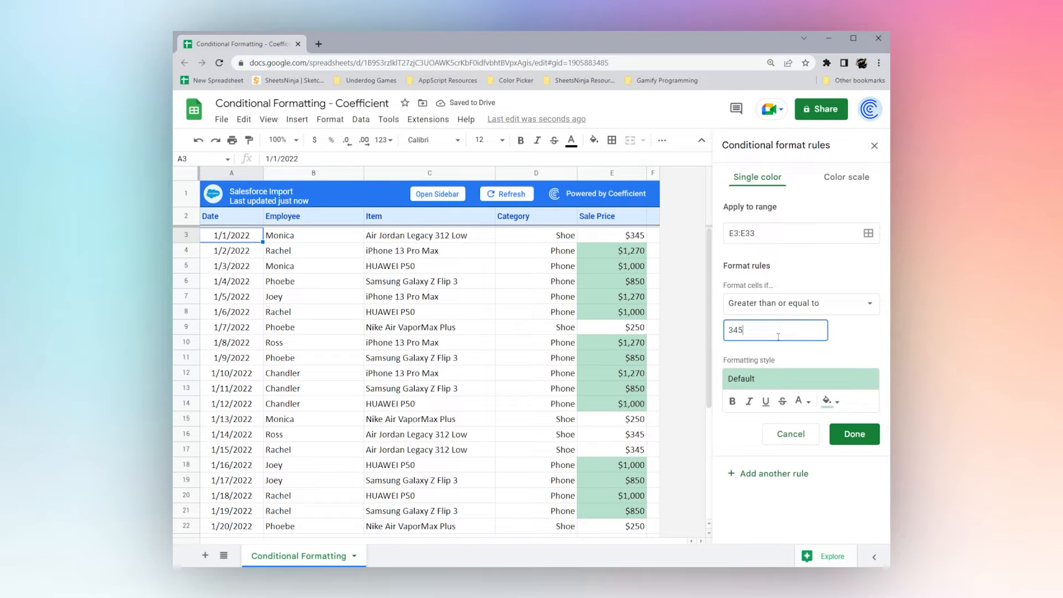
{"action": "left_click", "coordinate": [799, 303]}
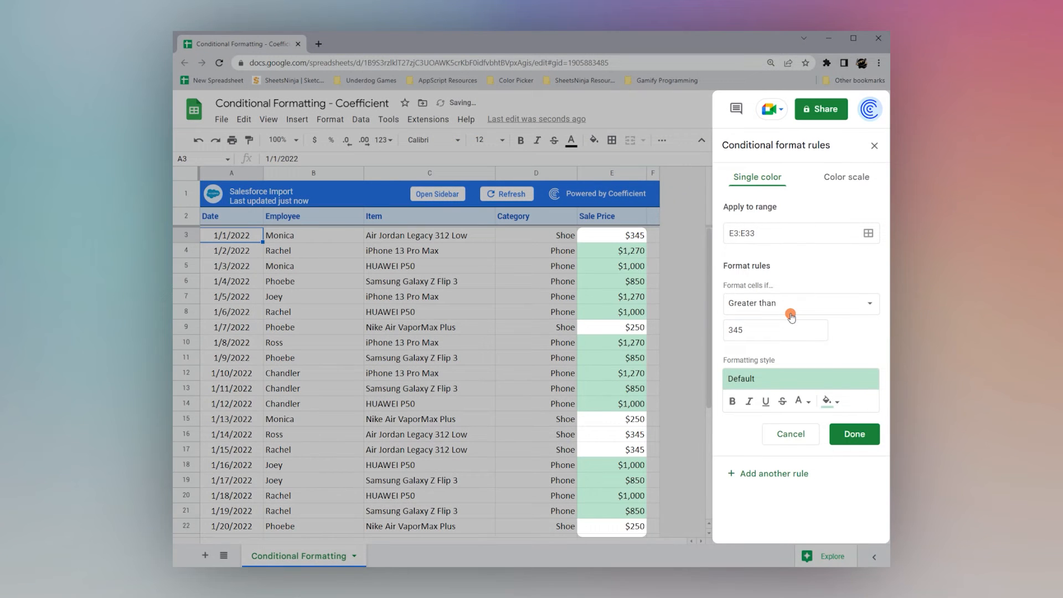
{"action": "mouse_move", "coordinate": [658, 309]}
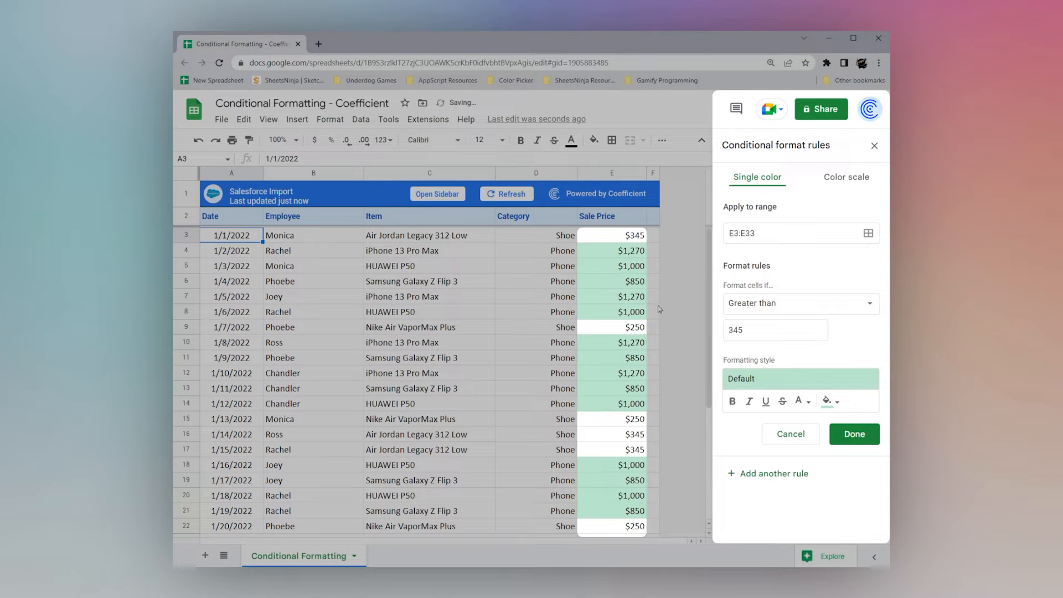
Cycle the condition through Less than, Less than or equal, Equal to and Not equal to
{"action": "left_click", "coordinate": [801, 303]}
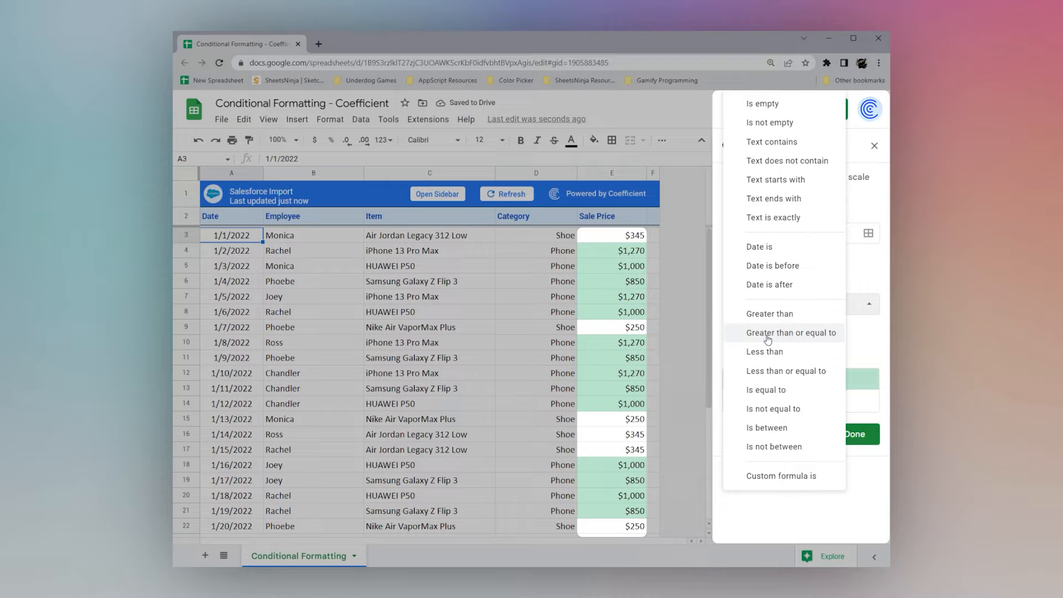
{"action": "left_click", "coordinate": [764, 351]}
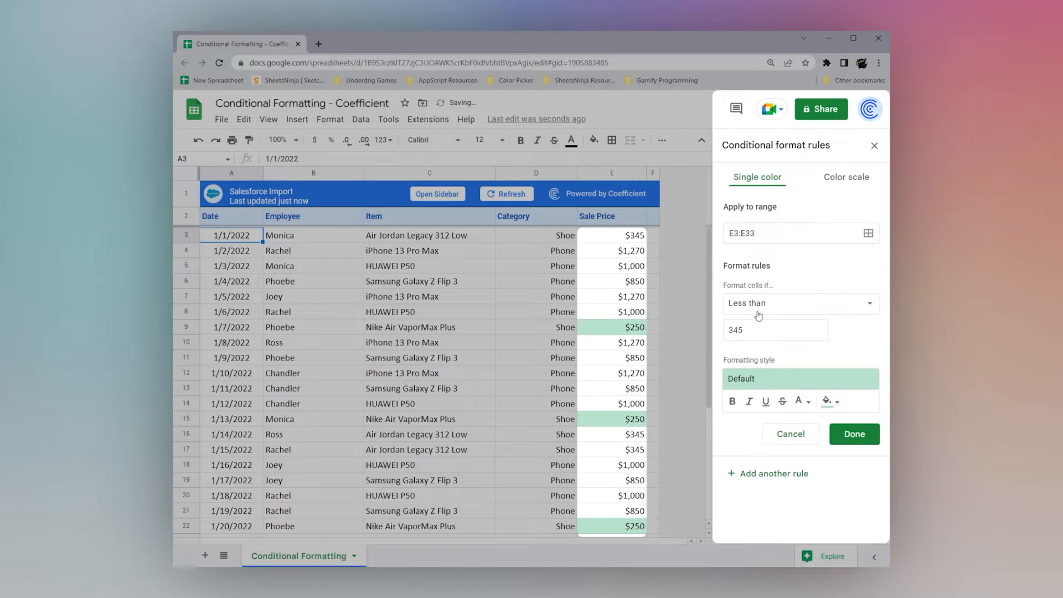
{"action": "left_click", "coordinate": [800, 303]}
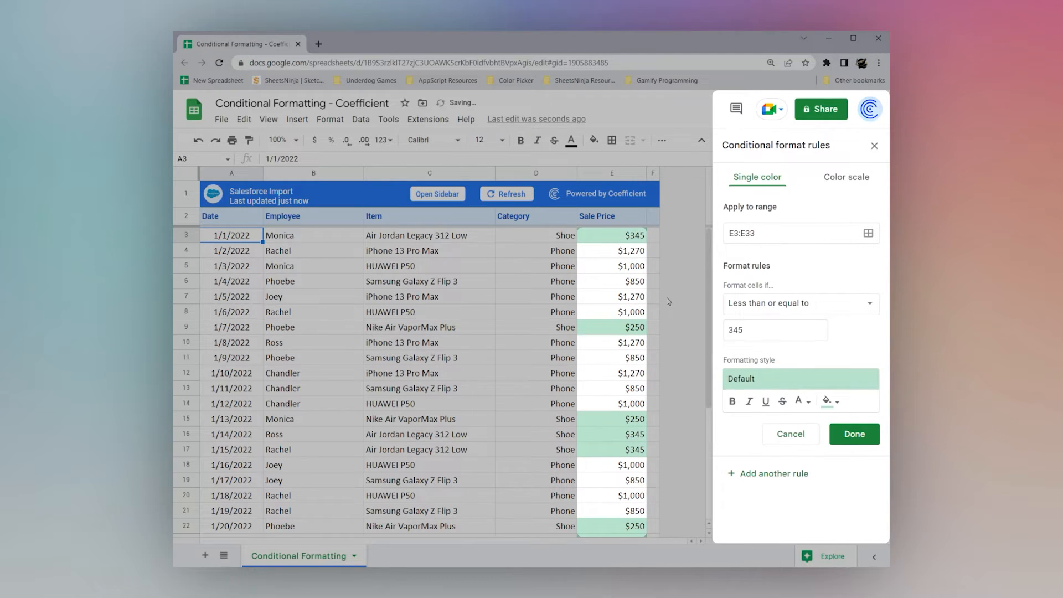
{"action": "left_click", "coordinate": [801, 303]}
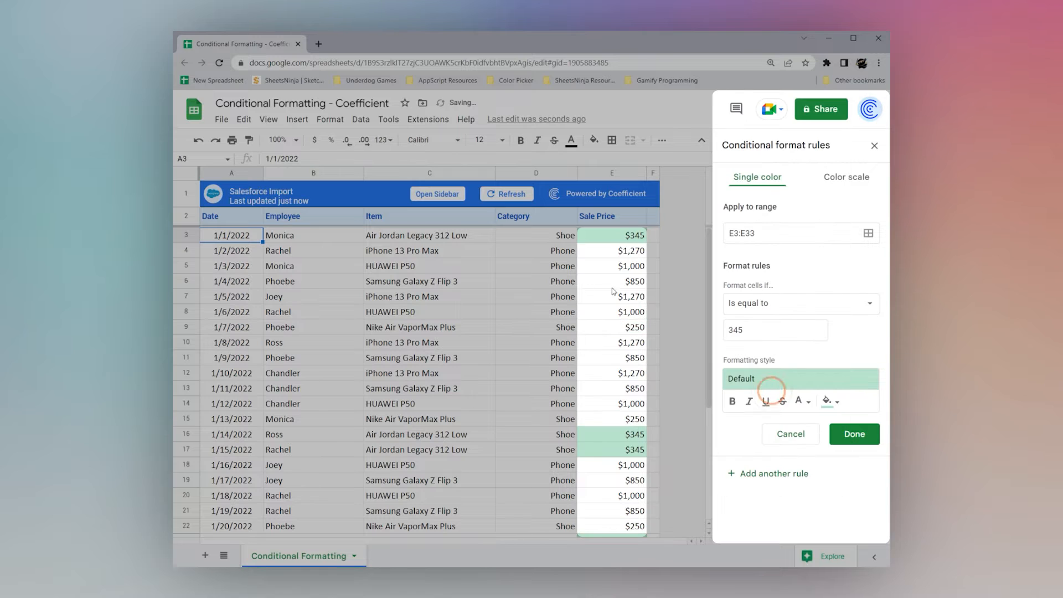
{"action": "left_click", "coordinate": [800, 303]}
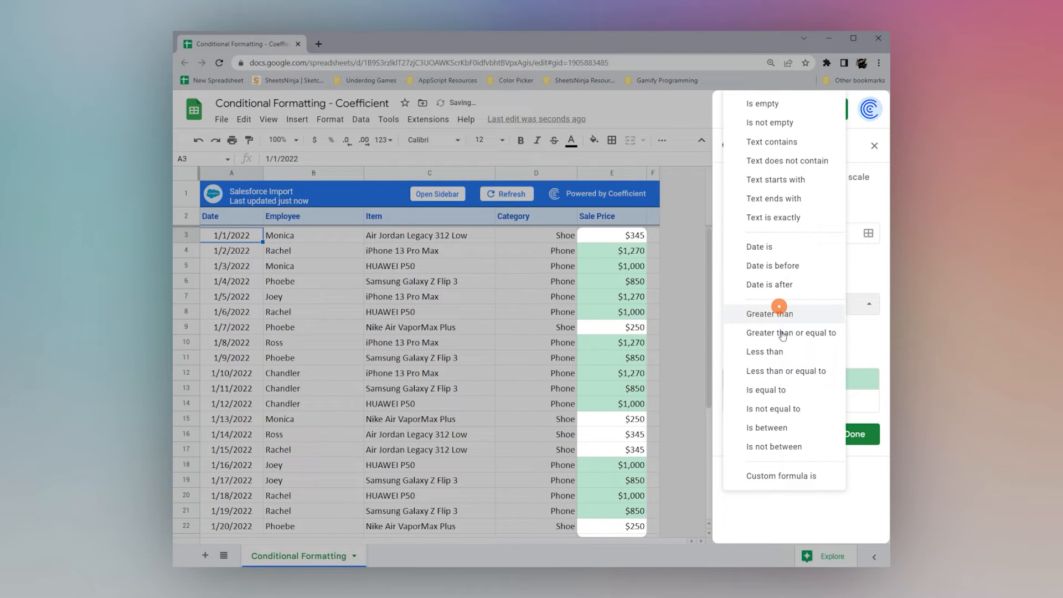
{"action": "left_click", "coordinate": [773, 408]}
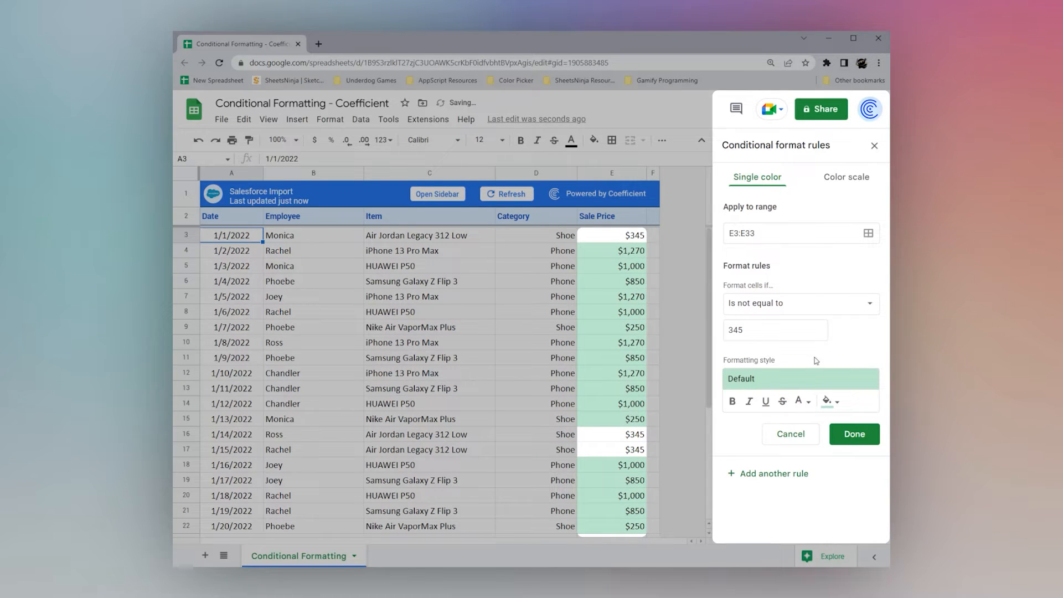
Set Is between 500 and 1000, then switch to Is not between
{"action": "left_click", "coordinate": [801, 303]}
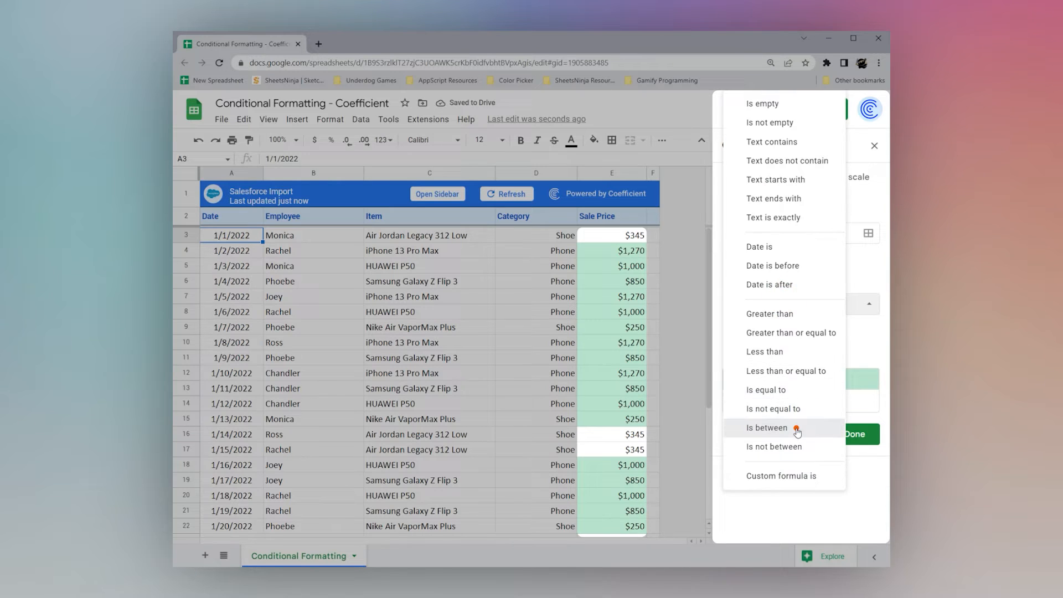
{"action": "left_click", "coordinate": [768, 428]}
{"action": "type", "text": "500"}
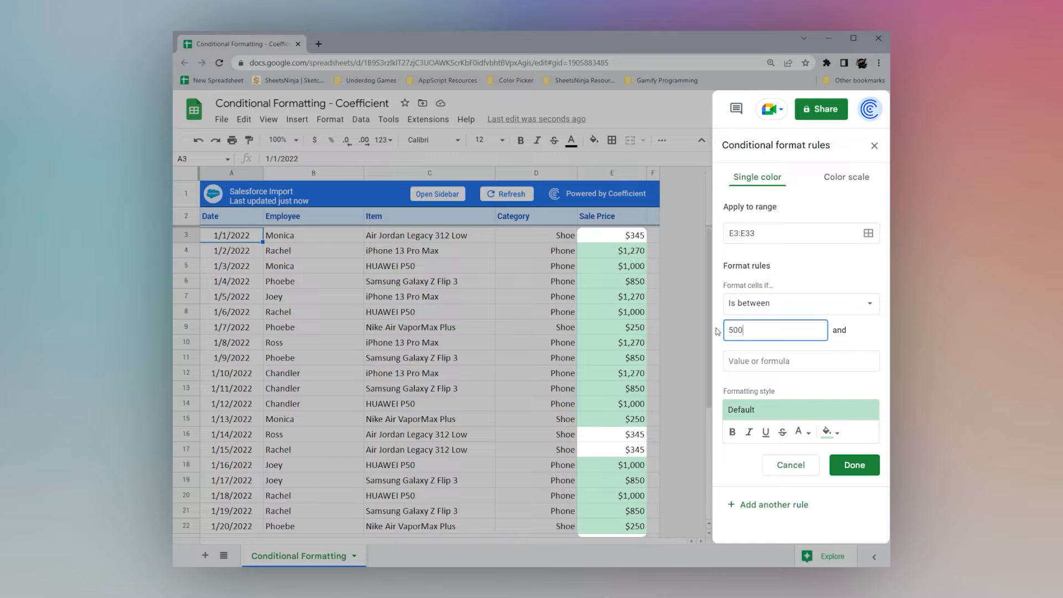
{"action": "type", "text": "1000"}
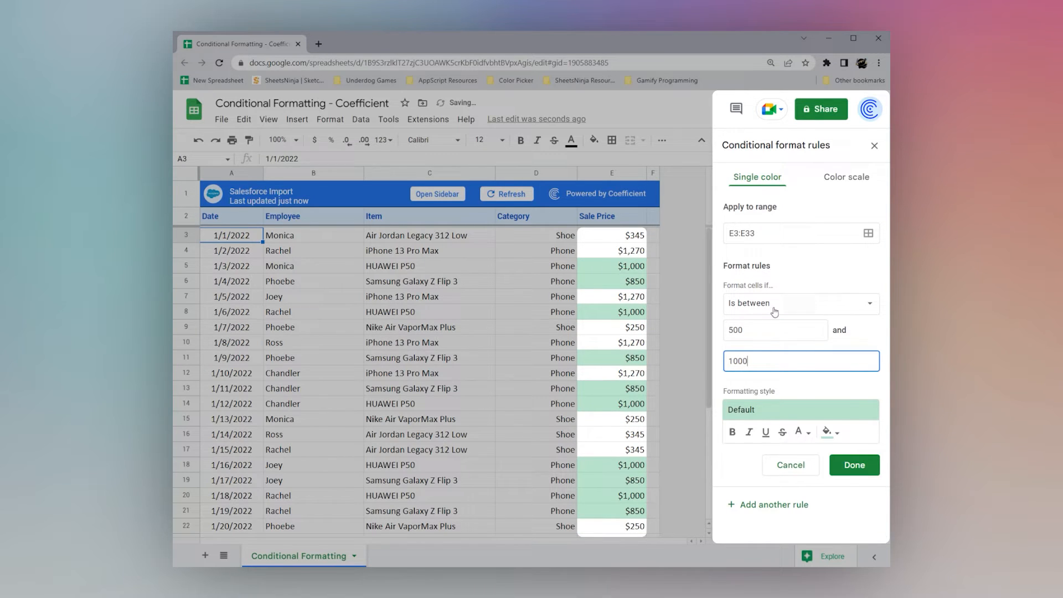
{"action": "left_click", "coordinate": [800, 303]}
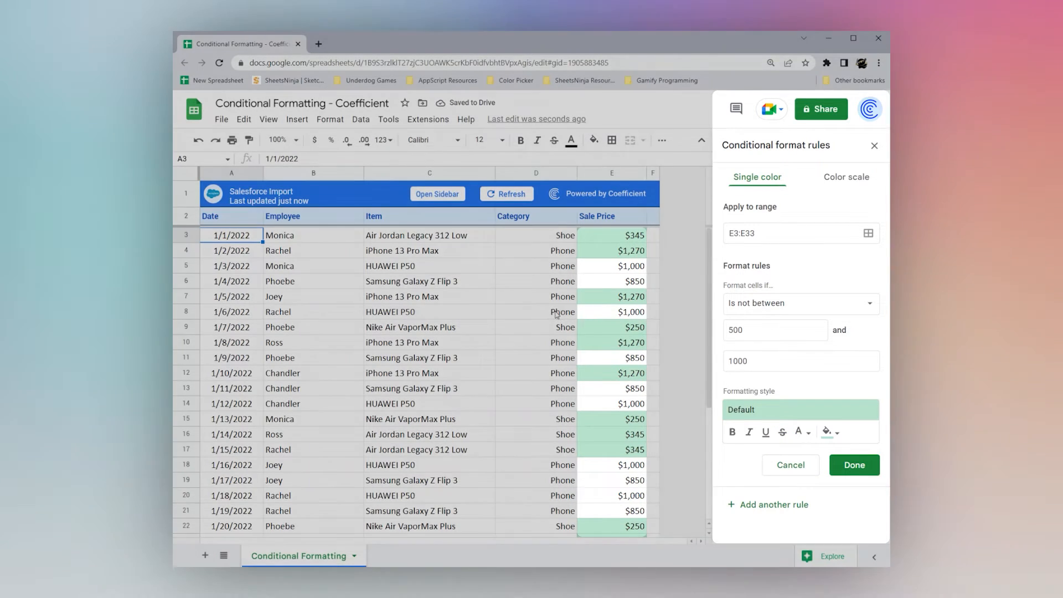
Switch to Custom formula is and apply the rule to the Employee cells B3:B33
{"action": "left_click", "coordinate": [801, 303]}
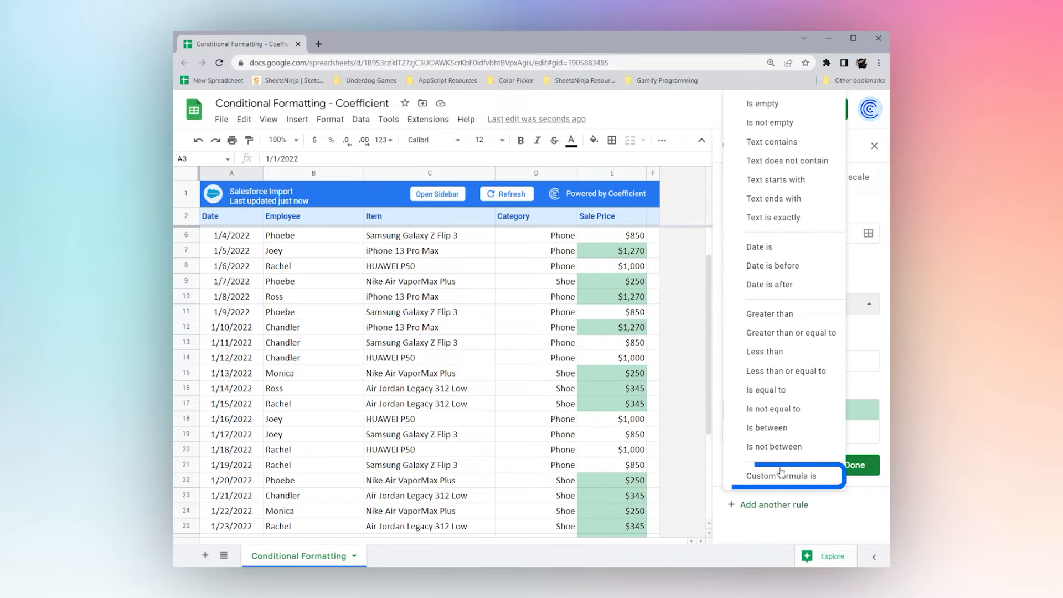
{"action": "left_click", "coordinate": [780, 475]}
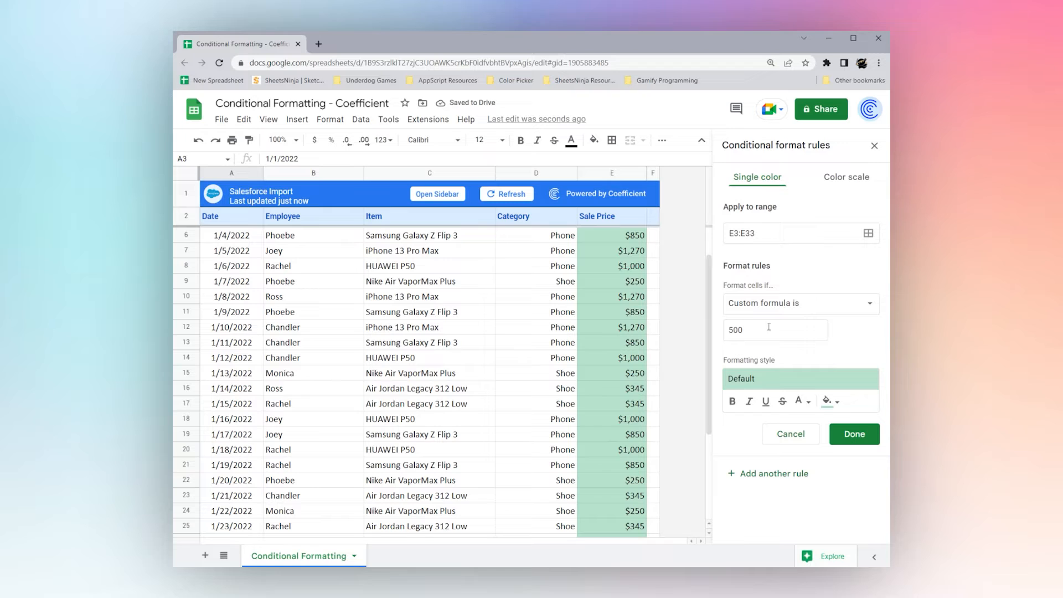
{"action": "left_click", "coordinate": [780, 233]}
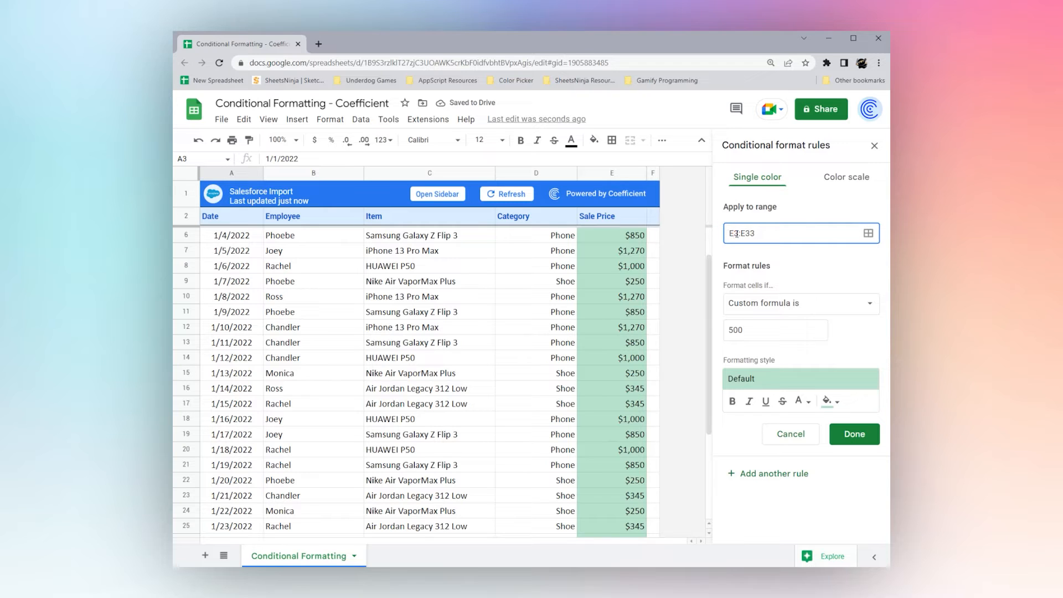
{"action": "type", "text": "B3:B33"}
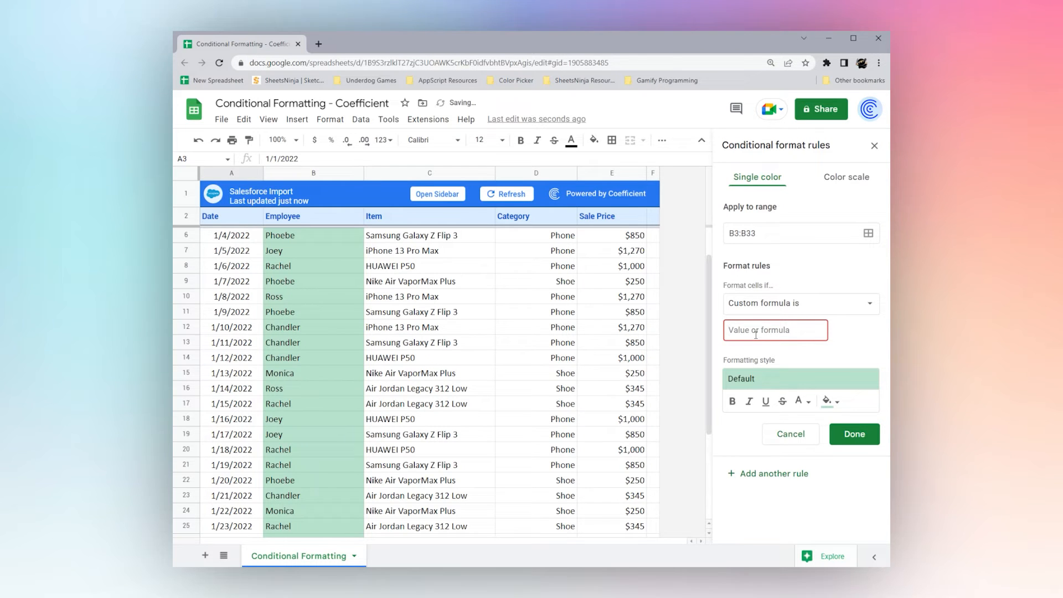
Enter a formula comparing to "Phoebe" and select its cell reference for editing
{"action": "type", "text": "="}
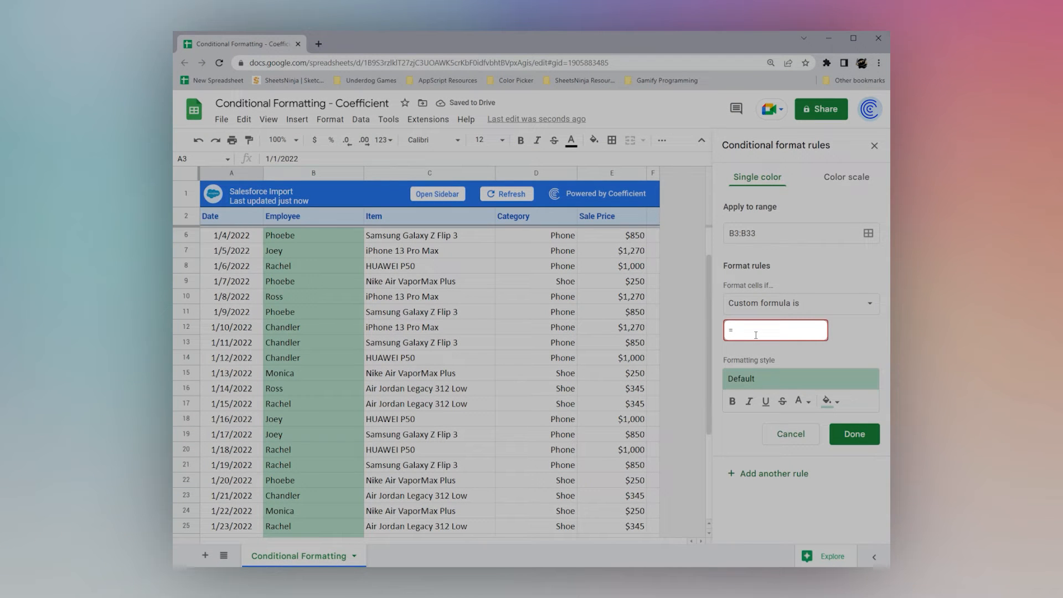
{"action": "type", "text": "\"Phoebe"}
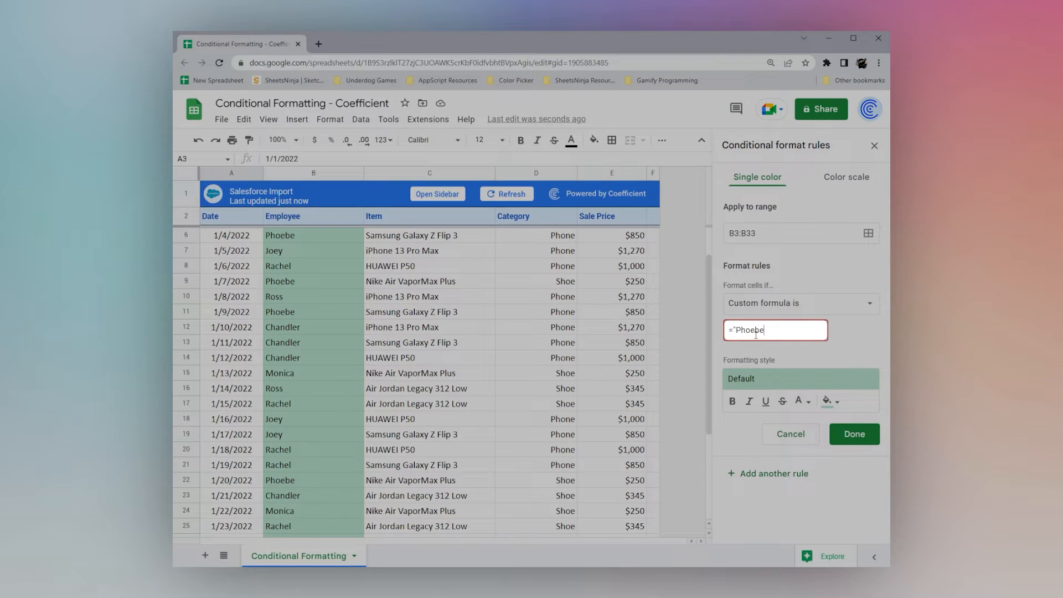
{"action": "type", "text": "\""}
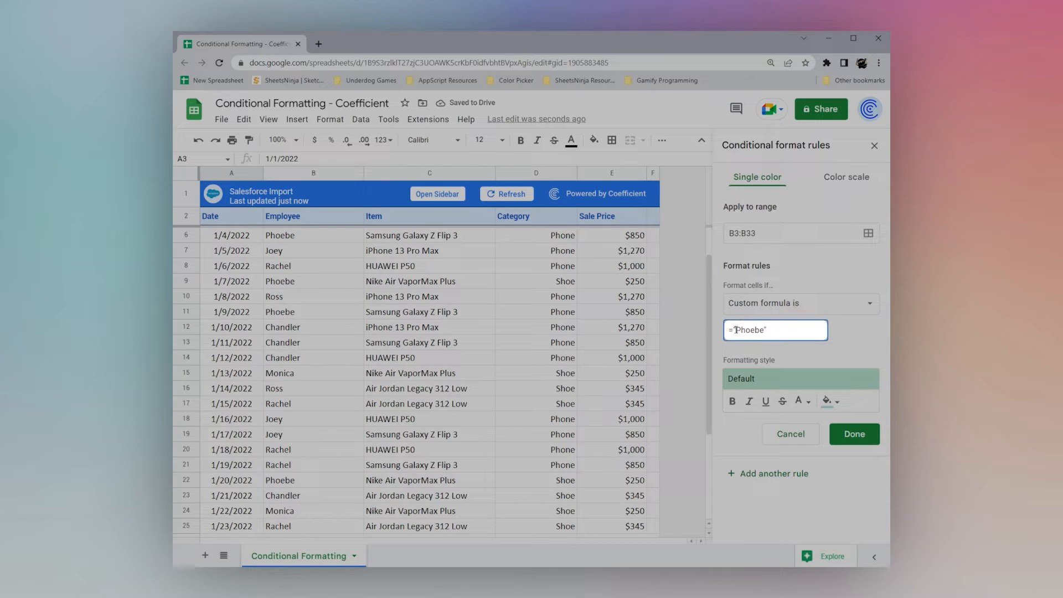
{"action": "type", "text": "$"}
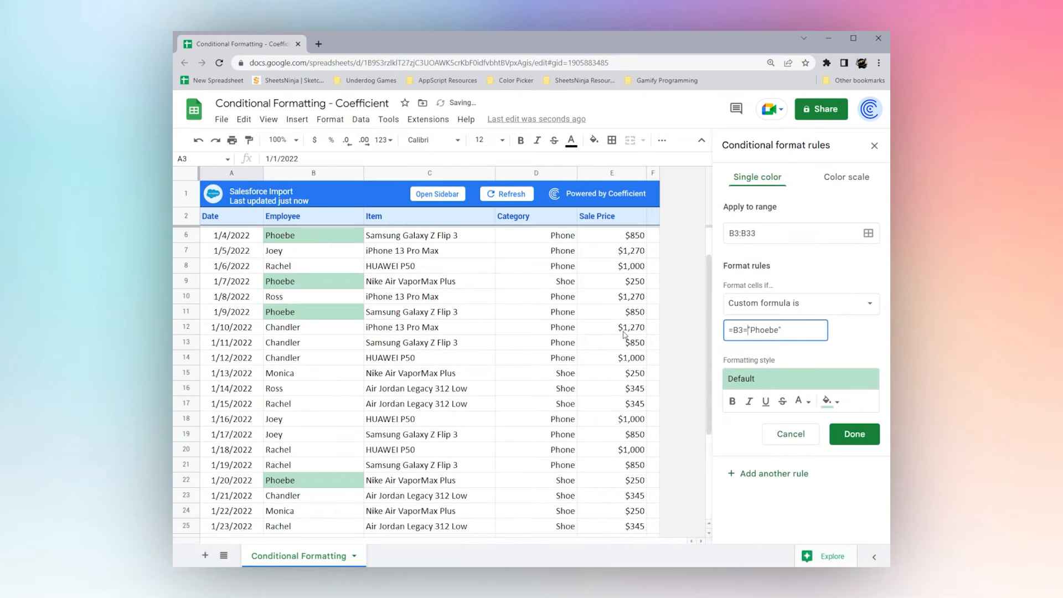
{"action": "scroll", "scroll_direction": "up", "scroll_amount": 3}
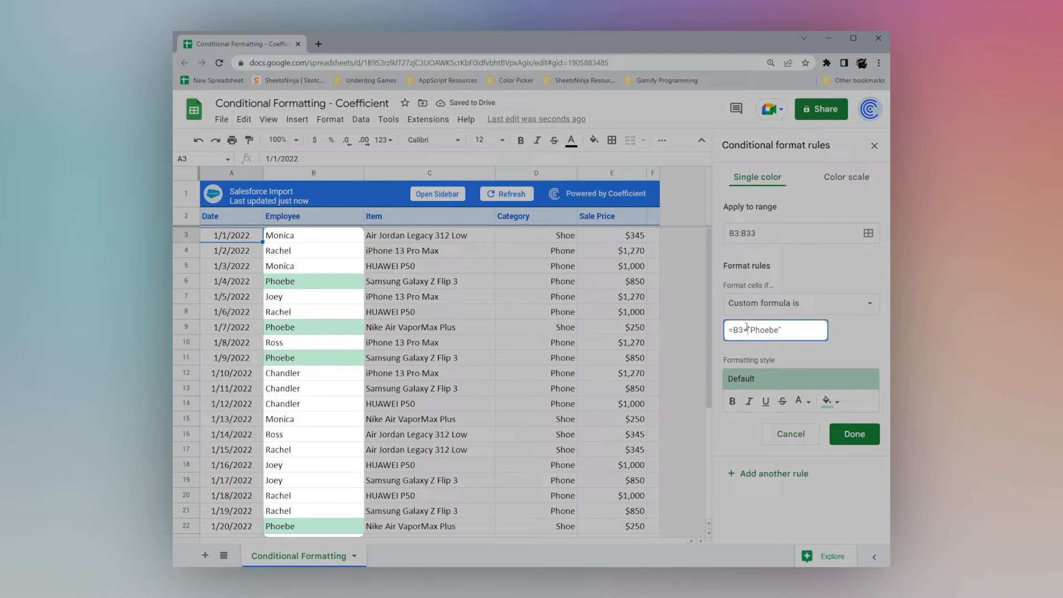
{"action": "double_click", "coordinate": [735, 330]}
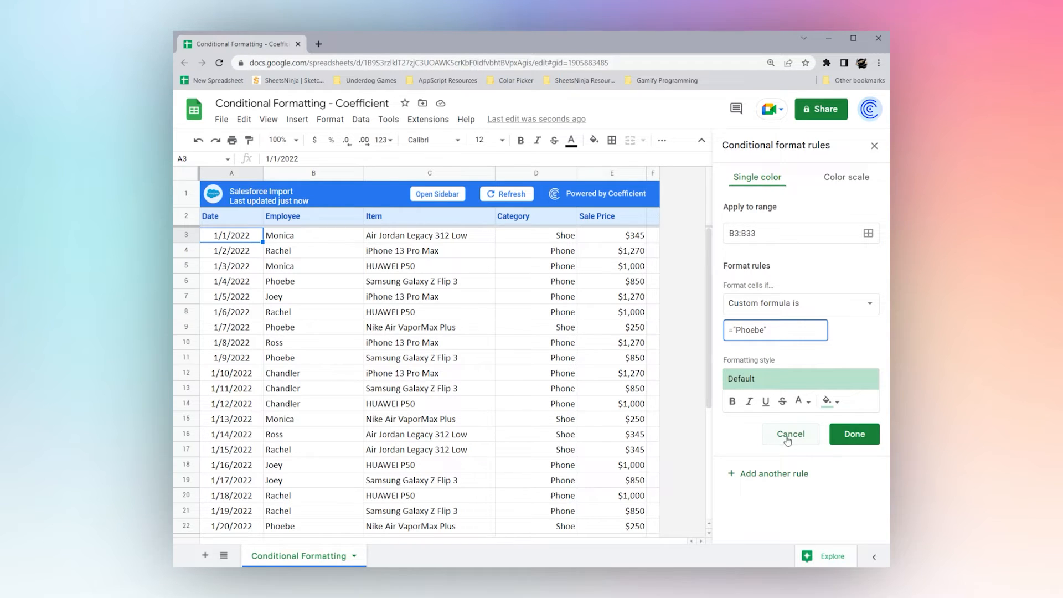
Test =B3="Phoebe" in column F, fill it down and inspect the copied TRUE/FALSE formulas
{"action": "left_click", "coordinate": [653, 235]}
{"action": "type", "text": "=B3=\"Phoebe\""}
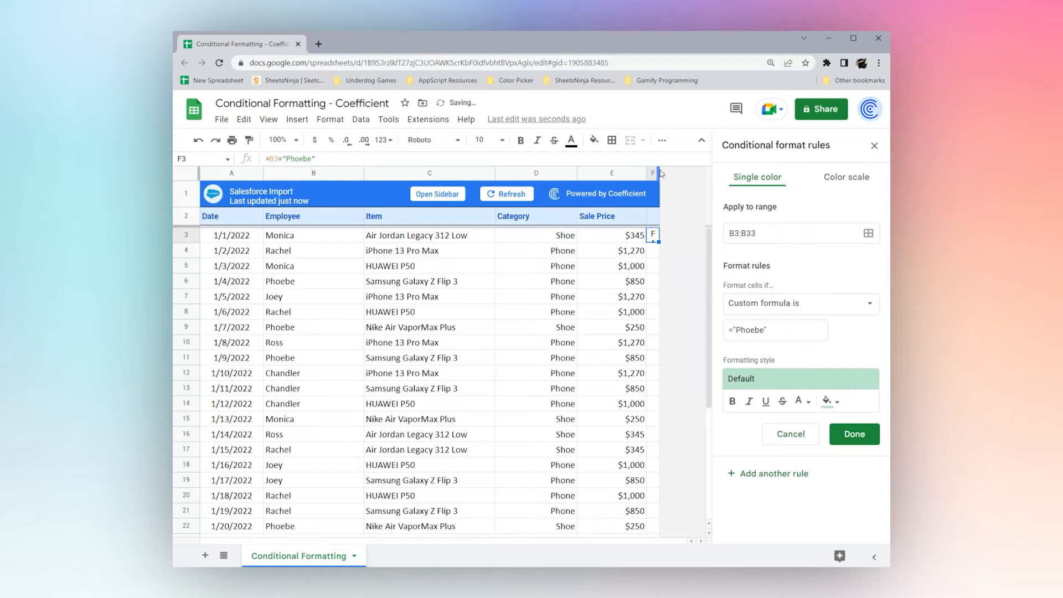
{"action": "left_click", "coordinate": [661, 236]}
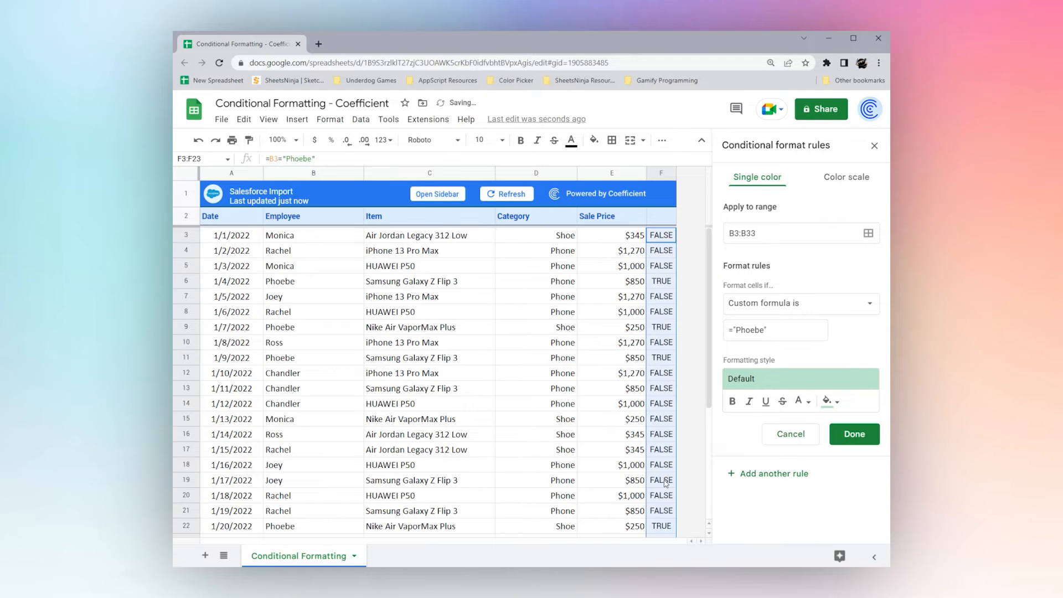
{"action": "left_click", "coordinate": [661, 297]}
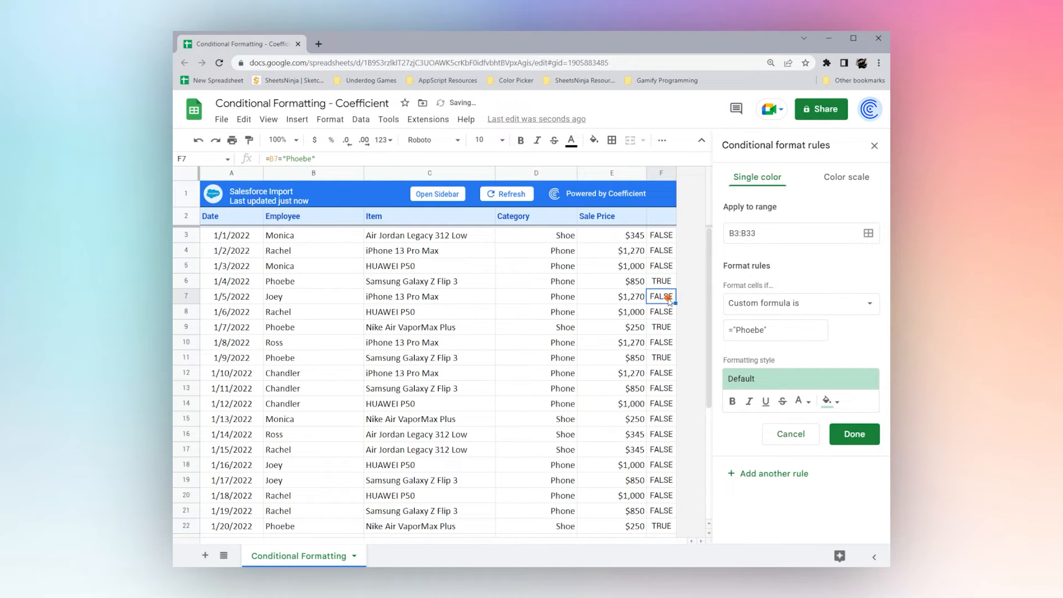
{"action": "left_click", "coordinate": [661, 357]}
{"action": "type", "text": "=B3"}
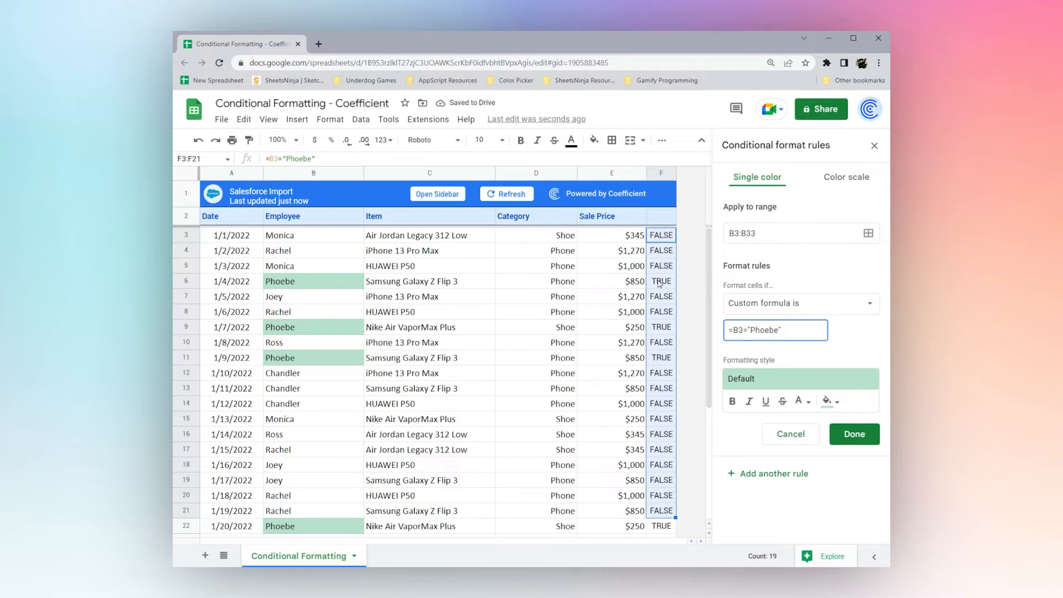
{"action": "left_click", "coordinate": [661, 327]}
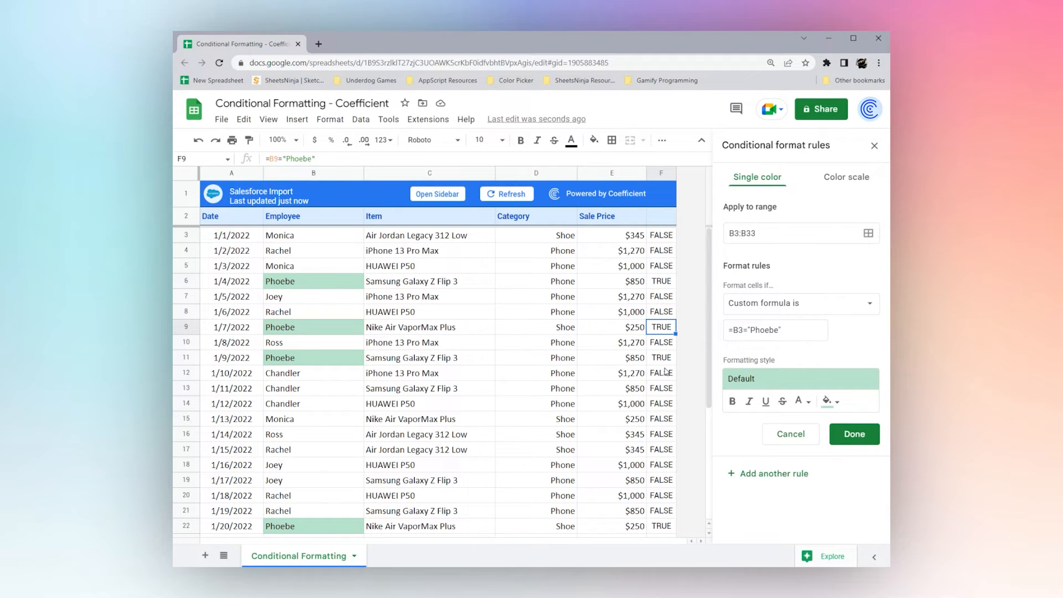
{"action": "left_click", "coordinate": [661, 357]}
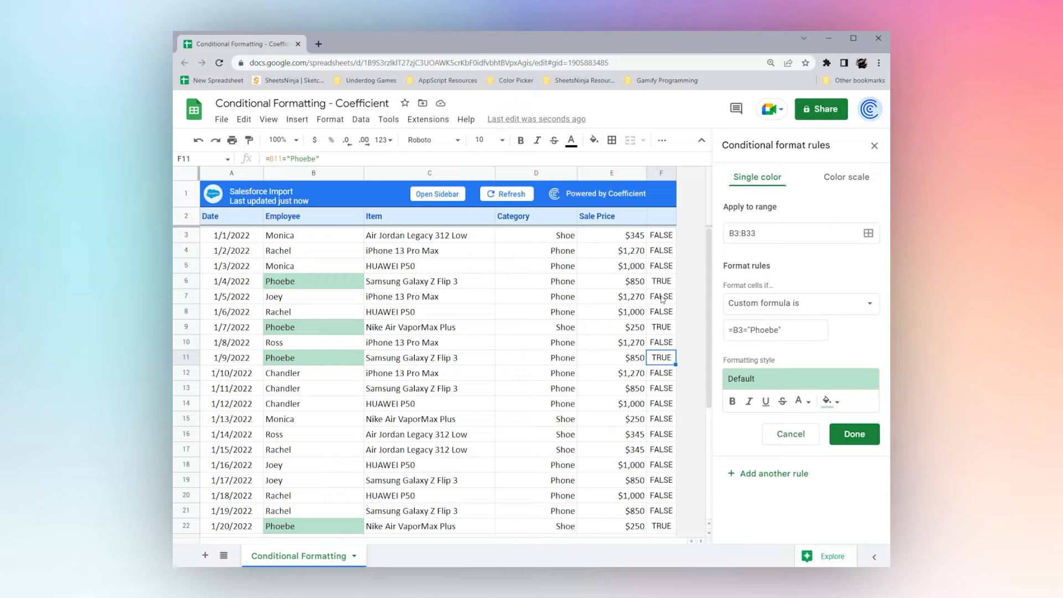
{"action": "mouse_move", "coordinate": [257, 260]}
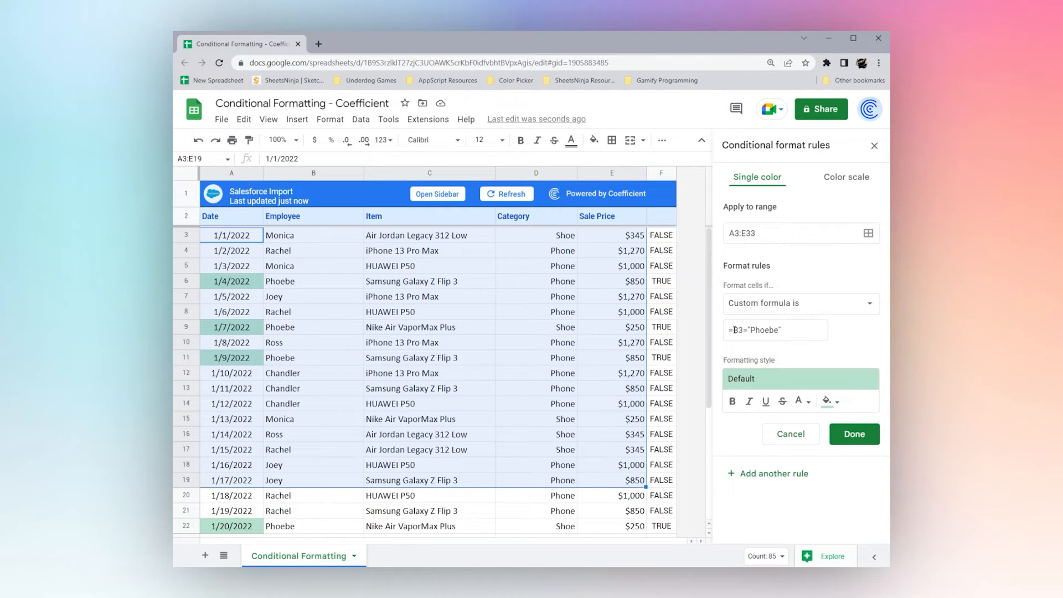
Edit the custom formula to =$B3="Phoebe" and give the rule a pink fill
{"action": "left_click", "coordinate": [776, 330]}
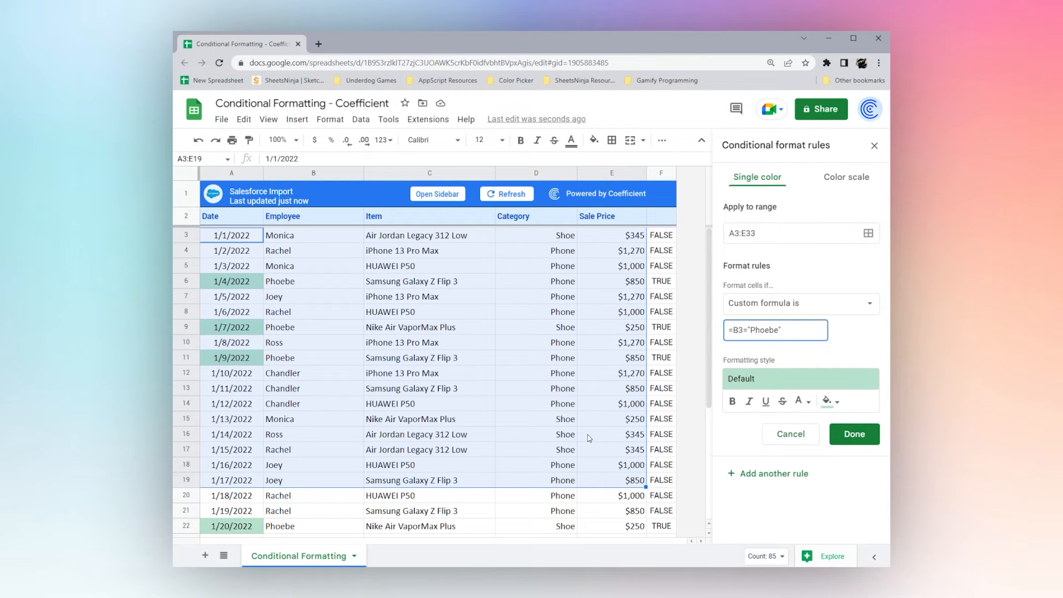
{"action": "mouse_move", "coordinate": [731, 323]}
{"action": "type", "text": "$"}
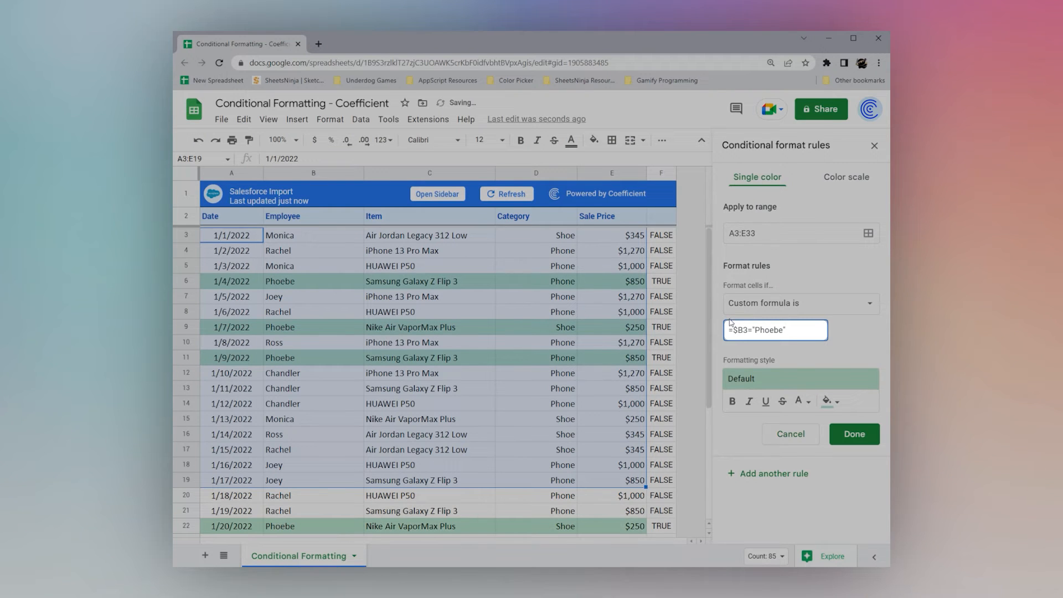
{"action": "double_click", "coordinate": [741, 331]}
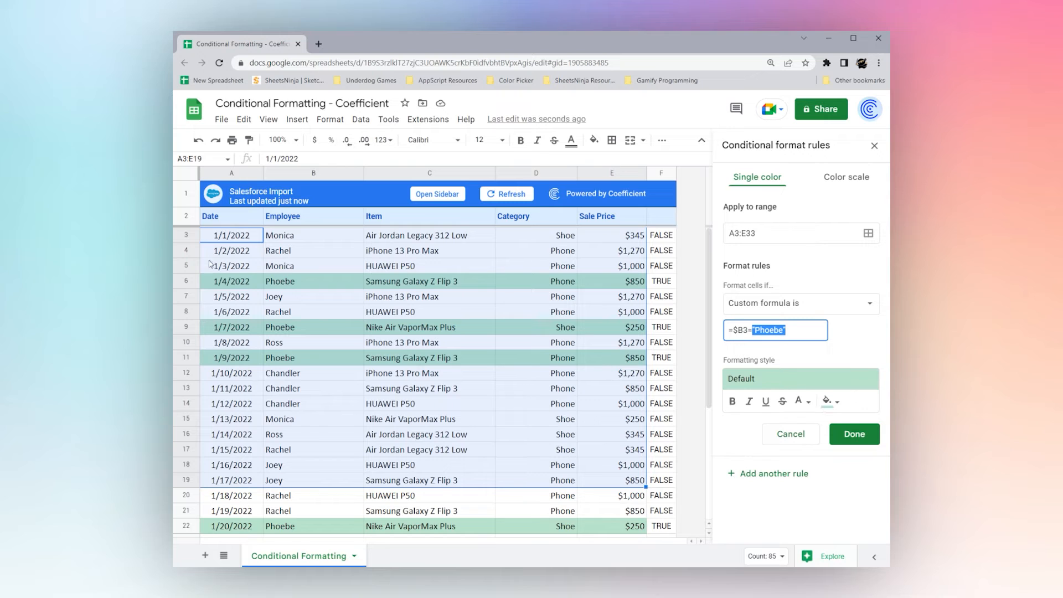
{"action": "scroll", "scroll_direction": "down", "scroll_amount": 3}
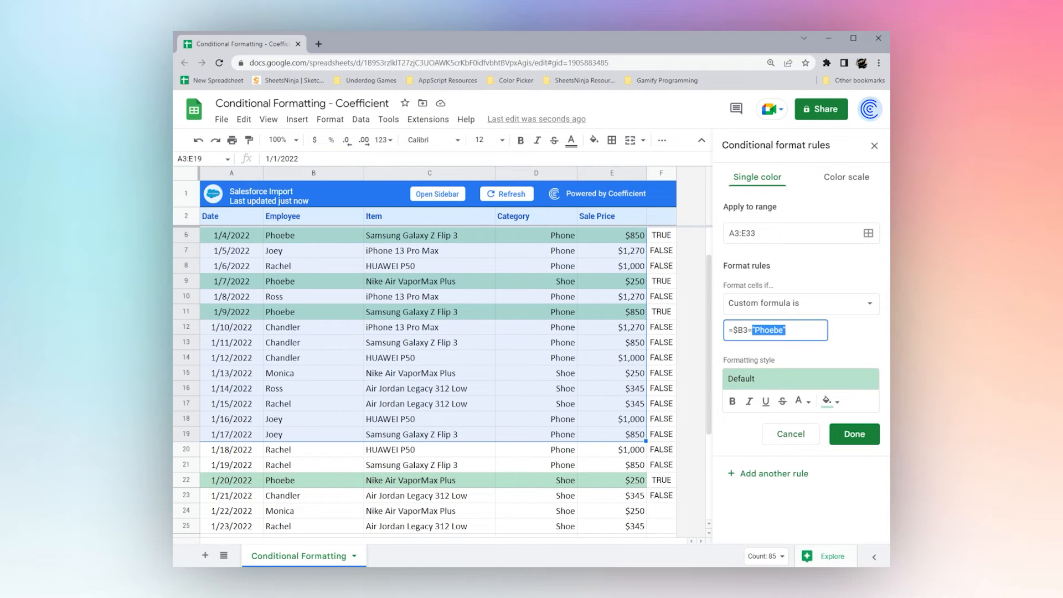
{"action": "mouse_move", "coordinate": [505, 347]}
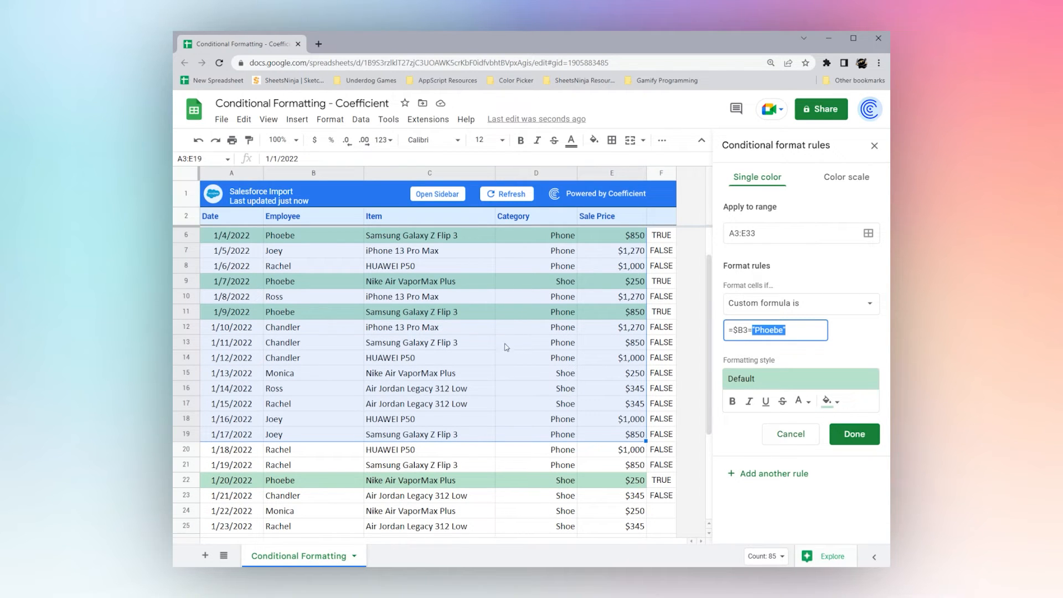
{"action": "mouse_move", "coordinate": [827, 401]}
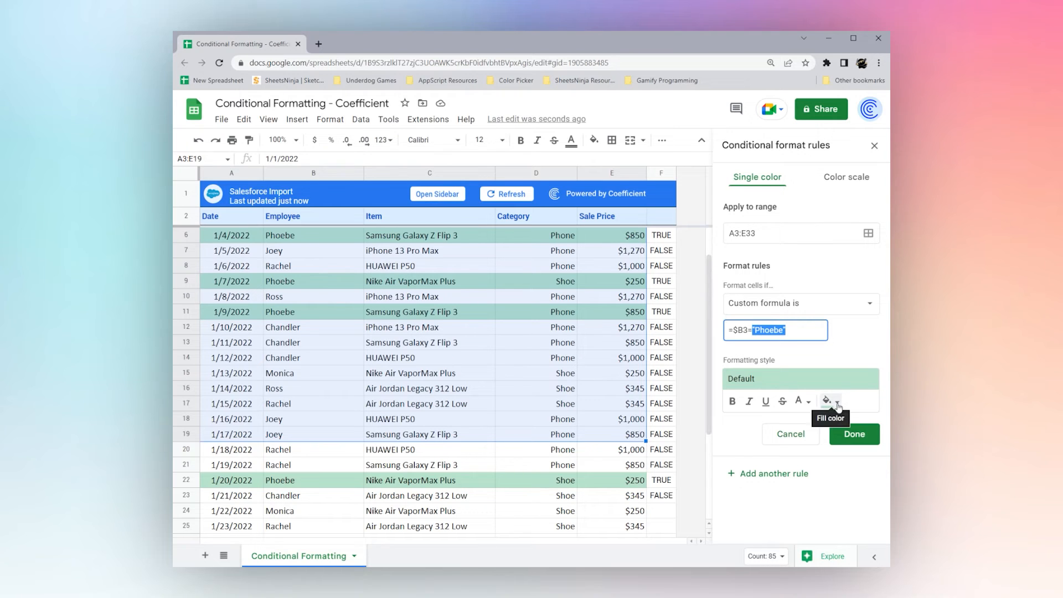
{"action": "left_click", "coordinate": [826, 401]}
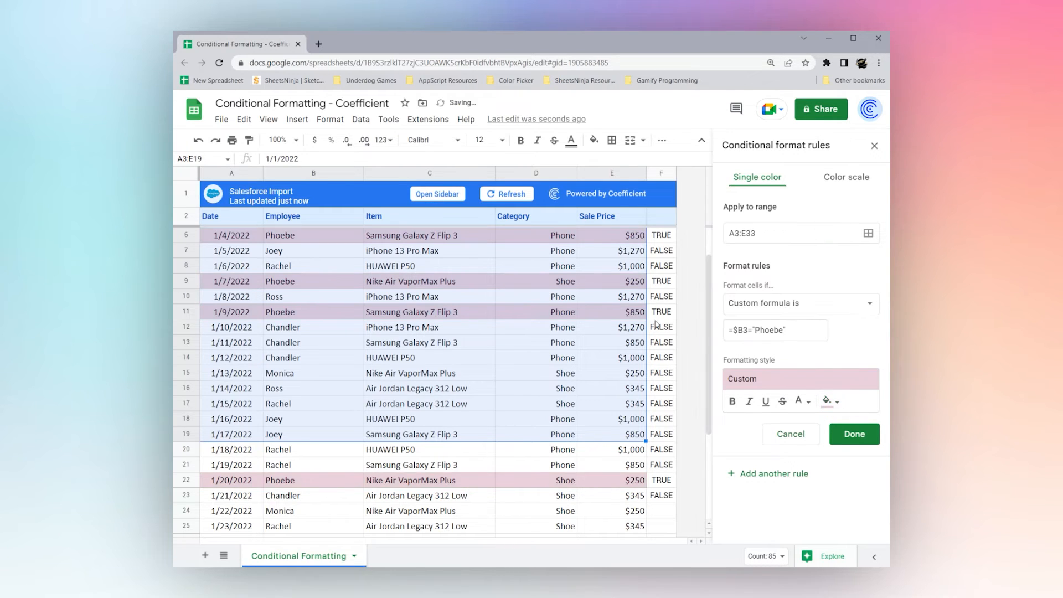
Save the Phoebe rule and start a second custom-formula rule =$B3="Rachel"
{"action": "left_click", "coordinate": [853, 434]}
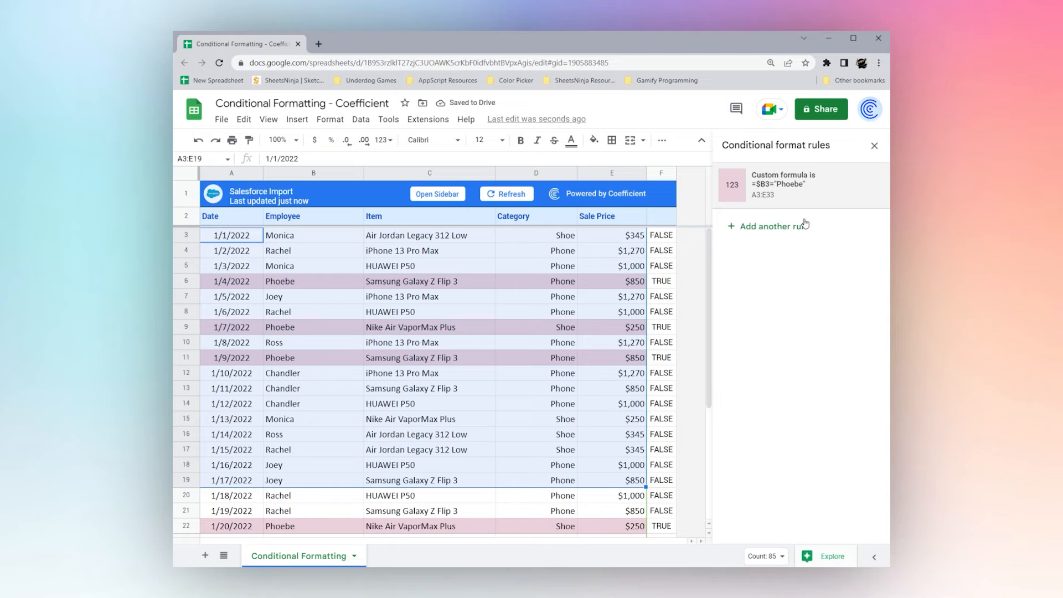
{"action": "left_click", "coordinate": [780, 185]}
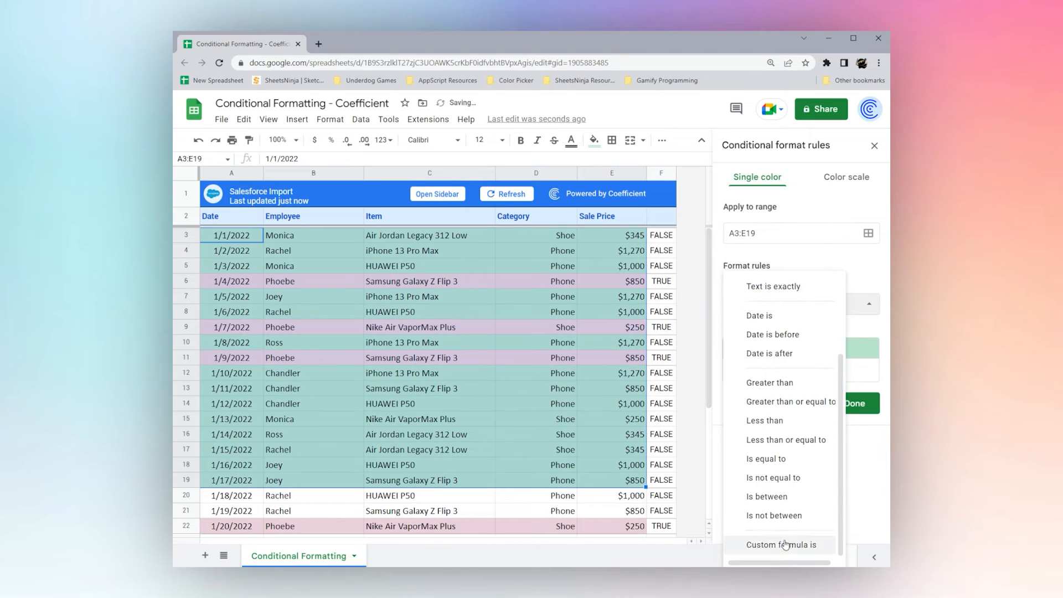
{"action": "left_click", "coordinate": [782, 544]}
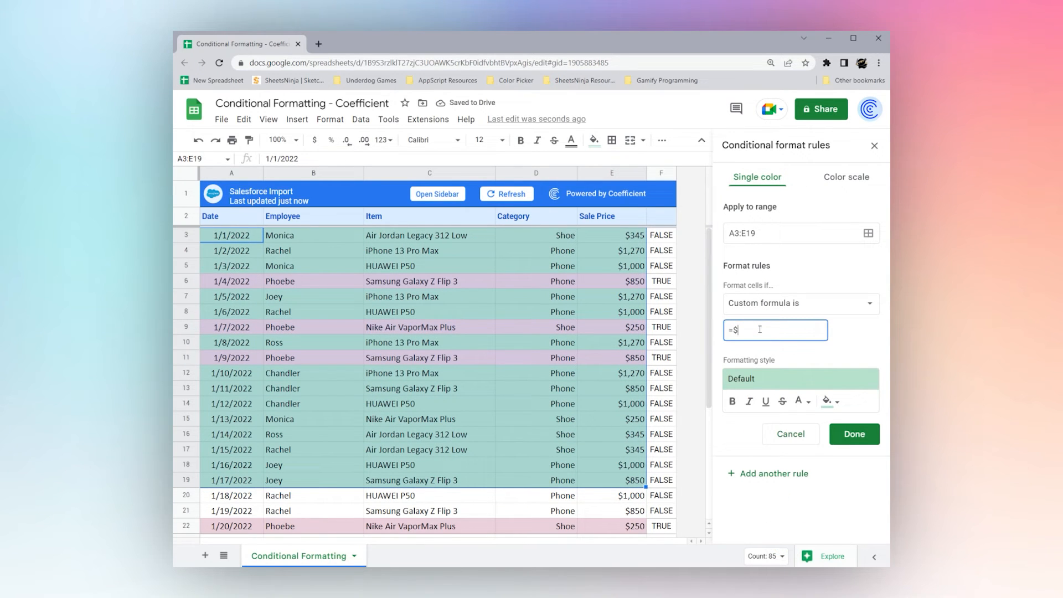
{"action": "type", "text": "B3"}
{"action": "left_click", "coordinate": [802, 234]}
{"action": "type", "text": "2"}
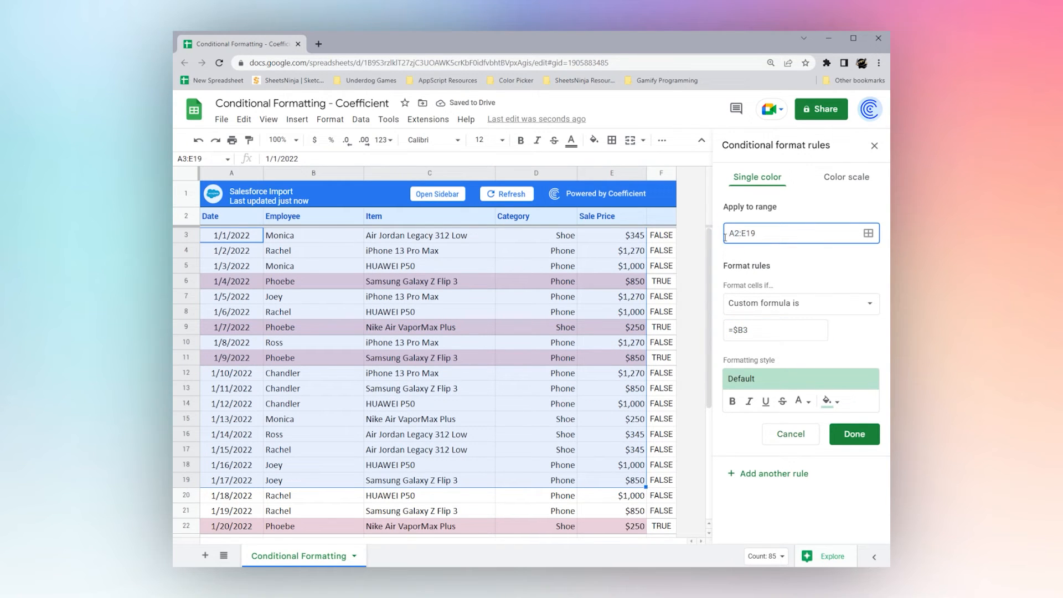
{"action": "left_click", "coordinate": [776, 330]}
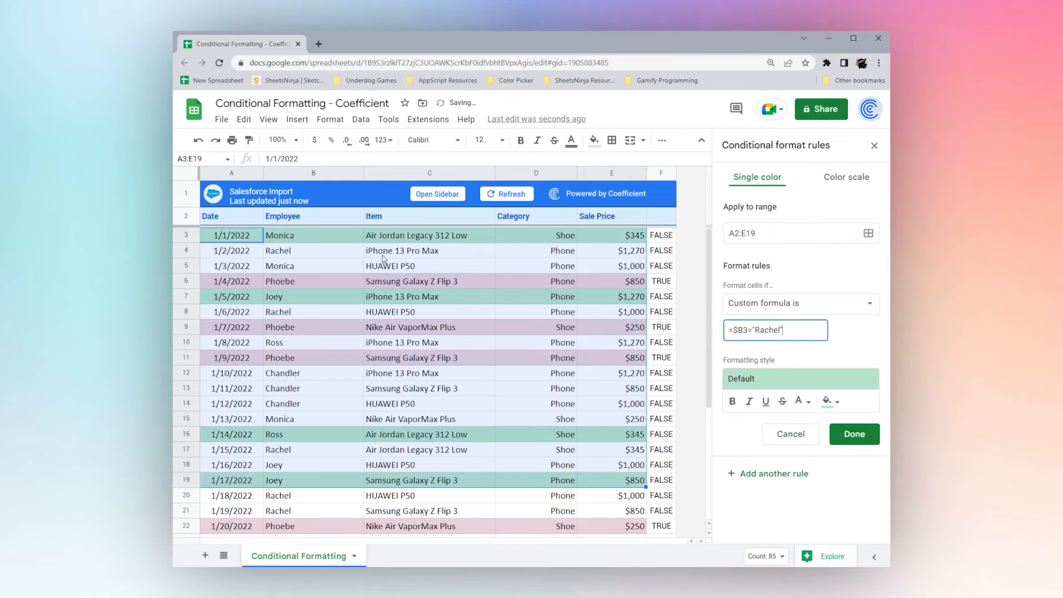
Apply the Rachel rule to A3:E19 with a peach fill and save it
{"action": "left_click", "coordinate": [793, 233]}
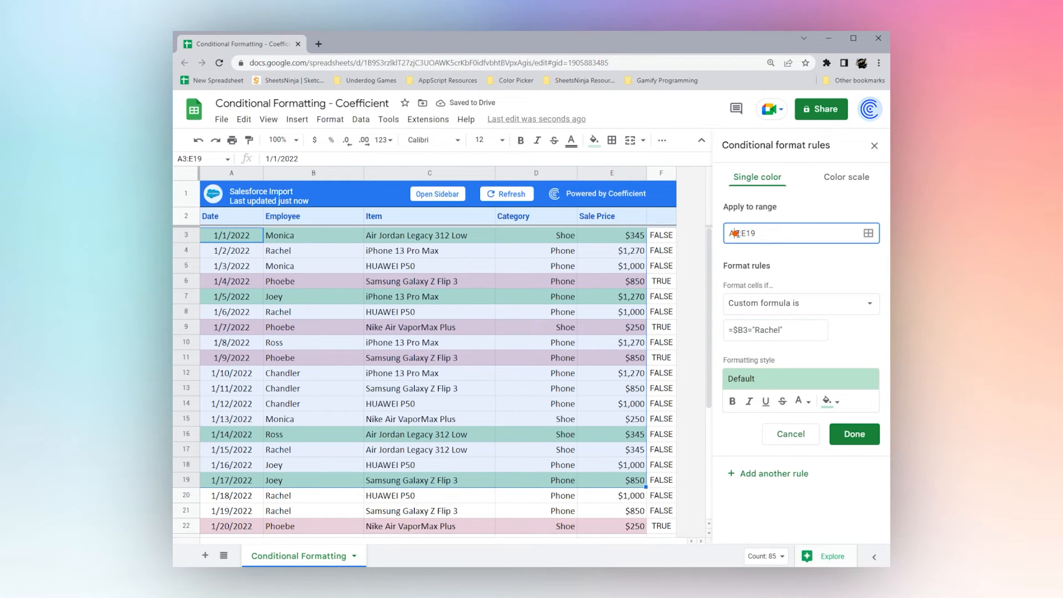
{"action": "left_click", "coordinate": [869, 233]}
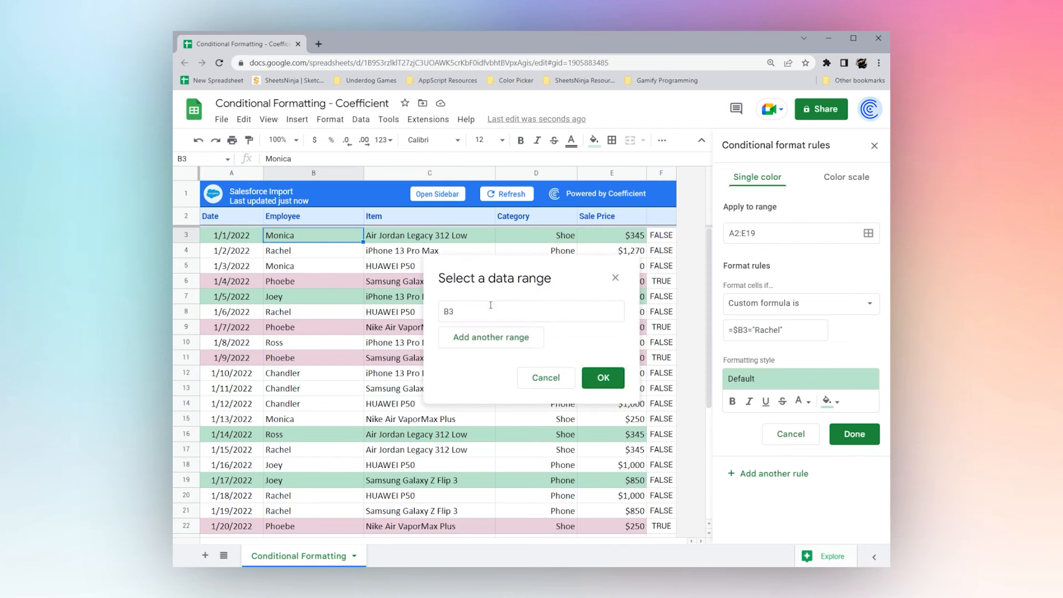
{"action": "left_click", "coordinate": [602, 377]}
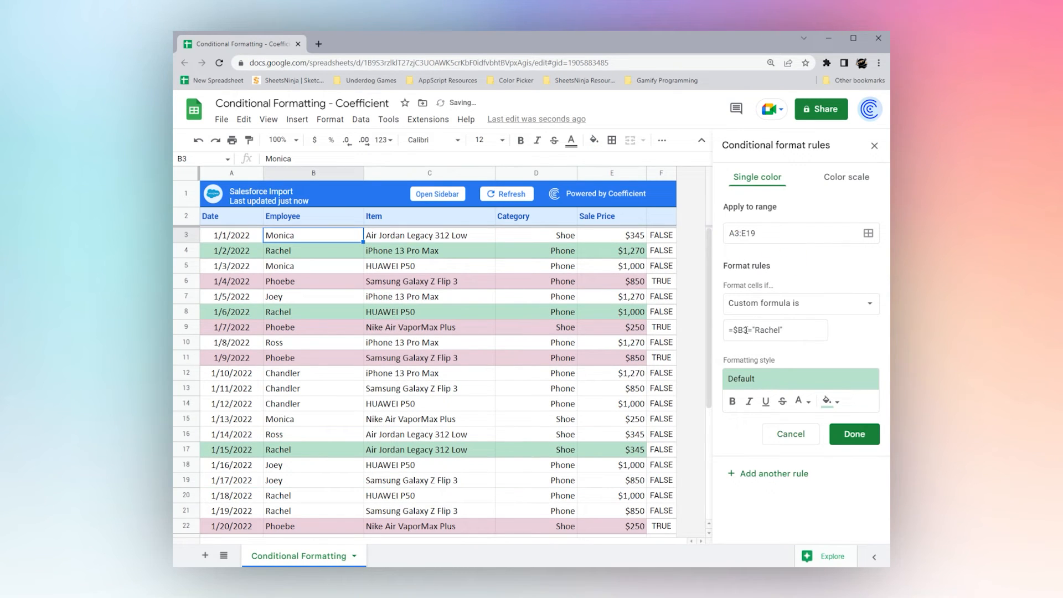
{"action": "left_click", "coordinate": [775, 330]}
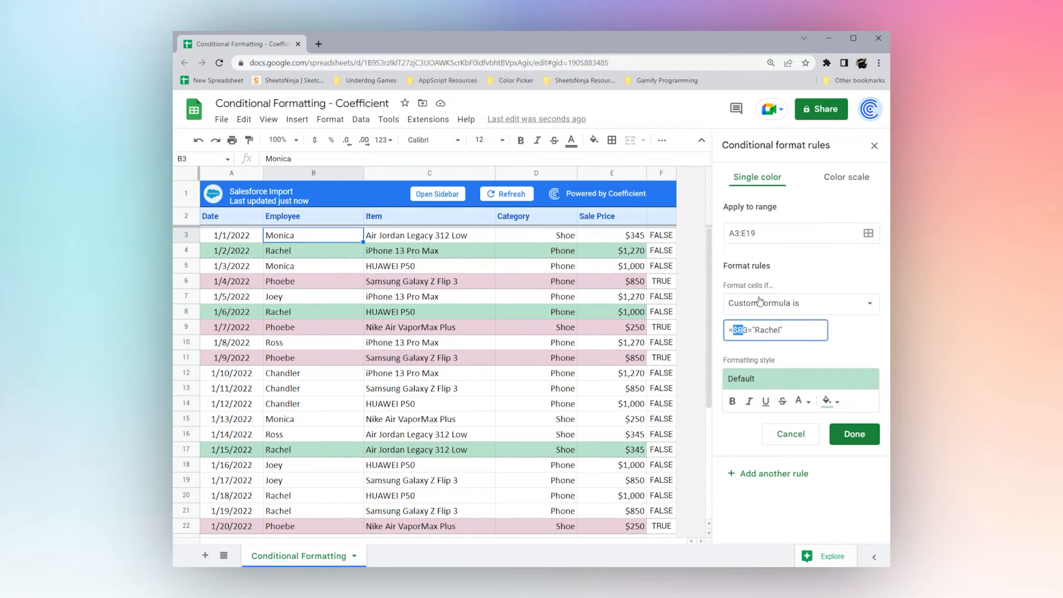
{"action": "mouse_move", "coordinate": [820, 414]}
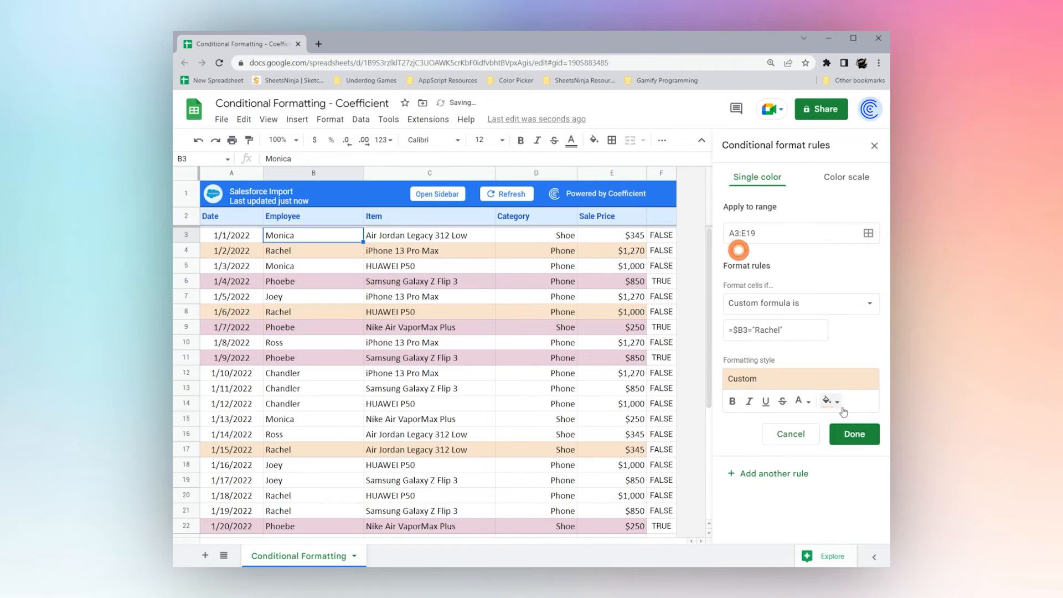
{"action": "left_click", "coordinate": [854, 435]}
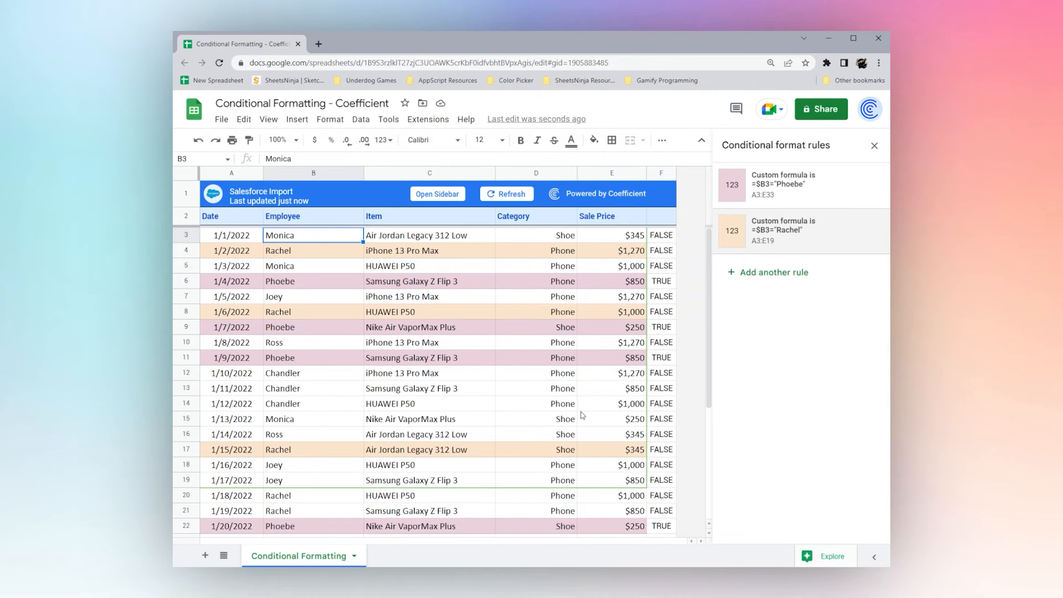
{"action": "mouse_move", "coordinate": [667, 224]}
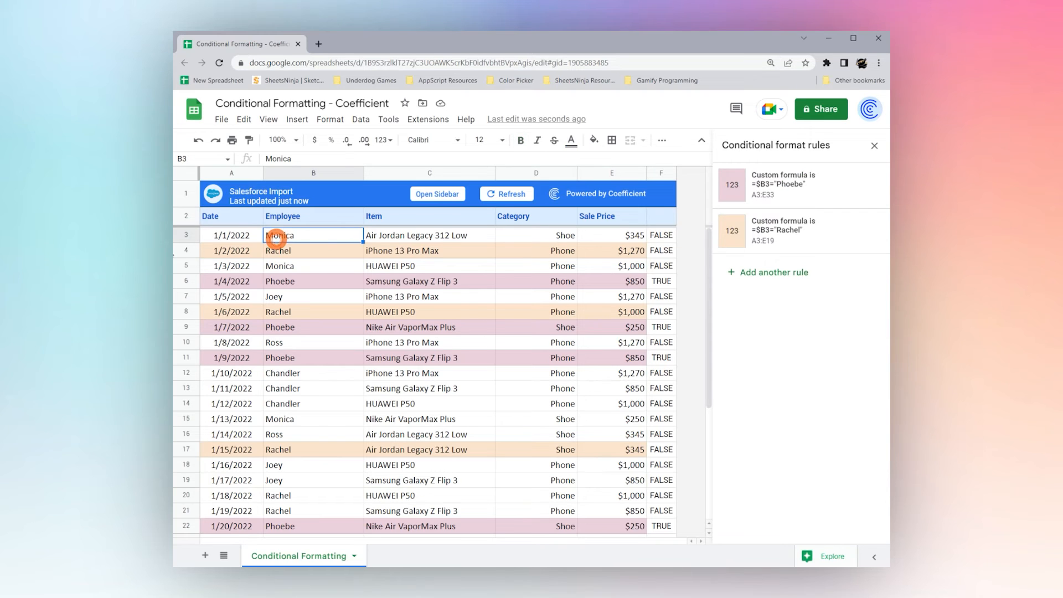
Add a Highlight header in G2, clear column F, and delete the Phoebe and Rachel rules
{"action": "scroll", "scroll_direction": "down", "scroll_amount": 3}
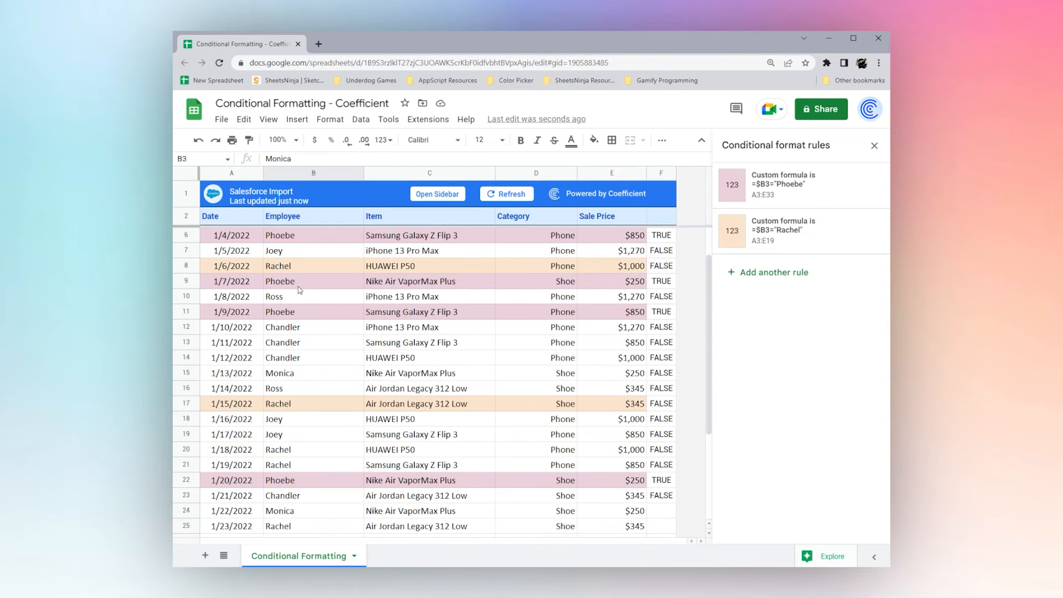
{"action": "left_click", "coordinate": [232, 236]}
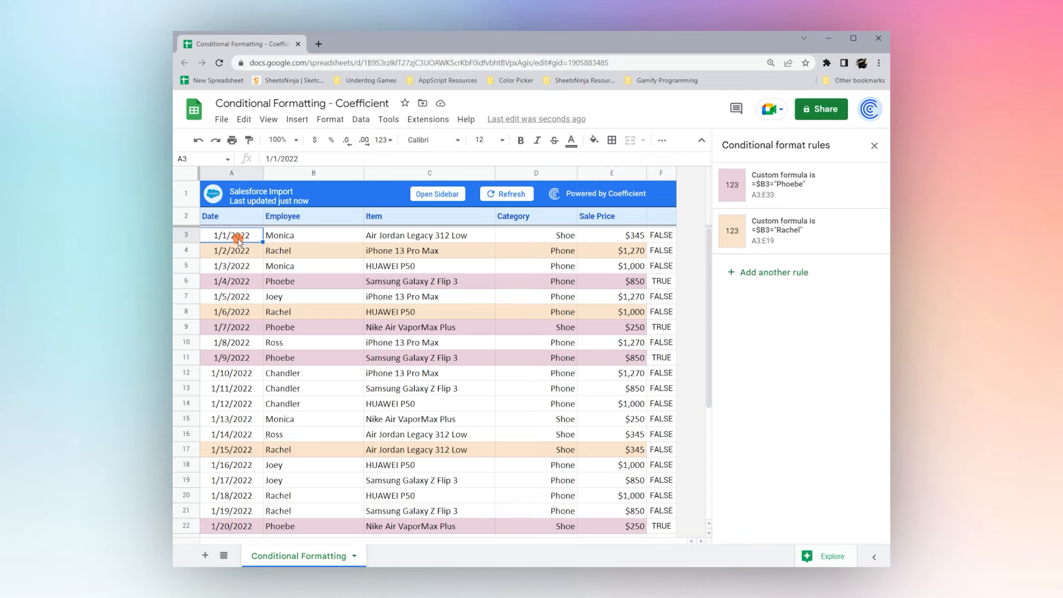
{"action": "mouse_move", "coordinate": [665, 221]}
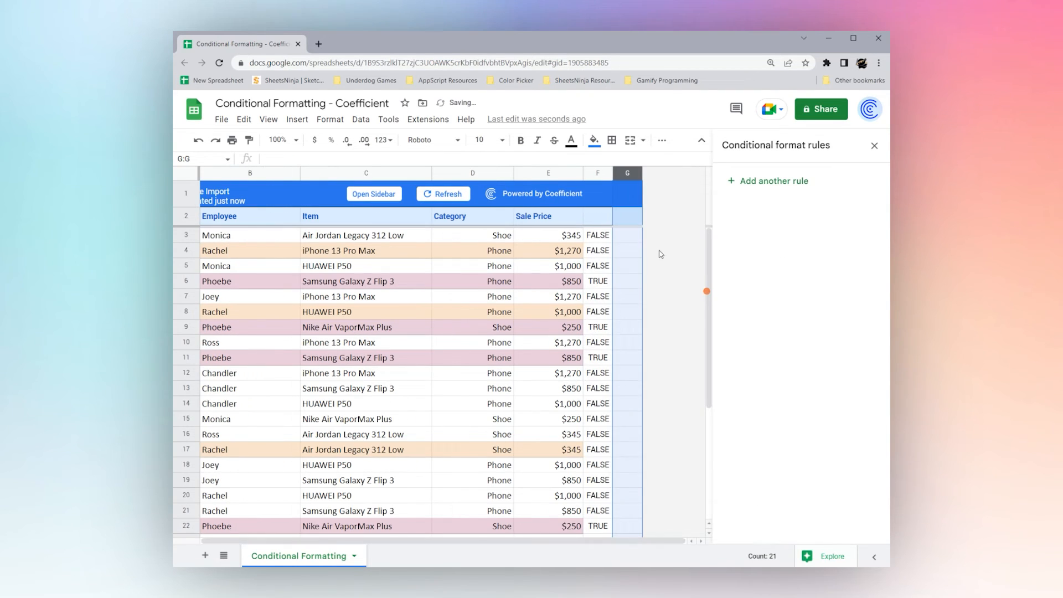
{"action": "left_click", "coordinate": [626, 215]}
{"action": "type", "text": "Highli"}
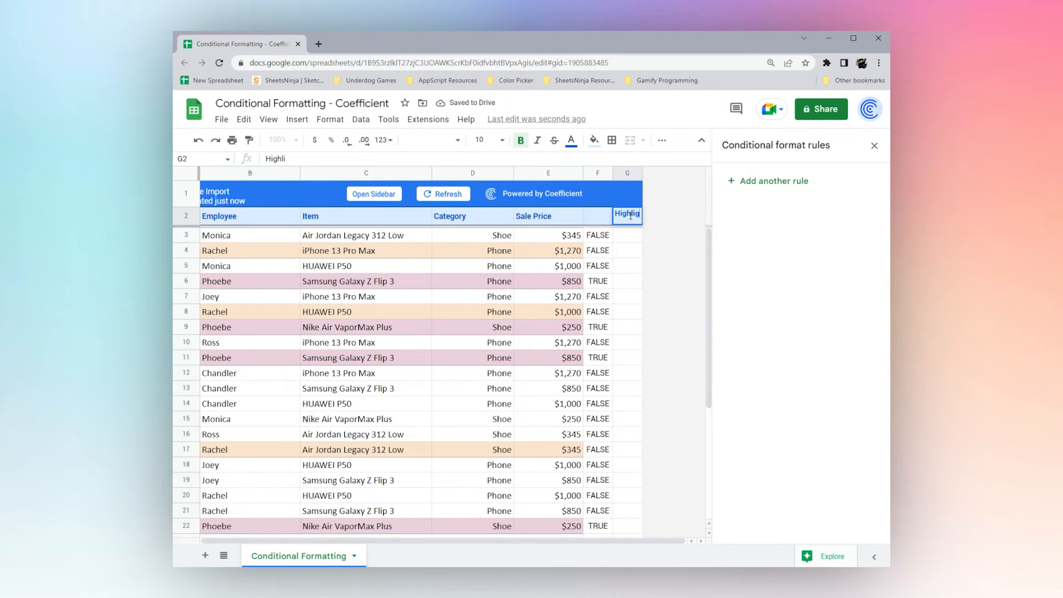
{"action": "left_click", "coordinate": [627, 234]}
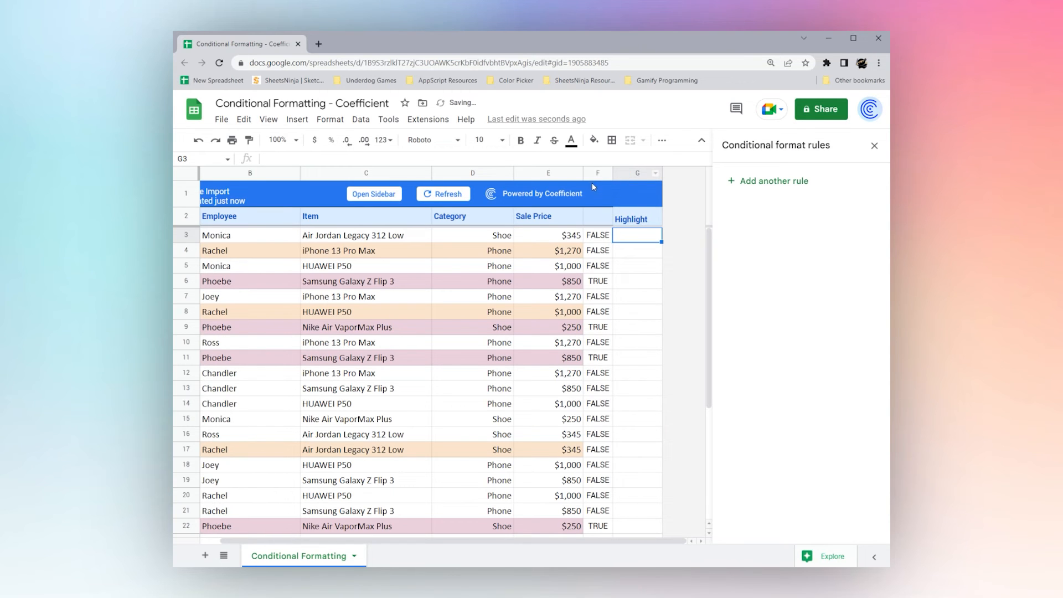
{"action": "left_click", "coordinate": [598, 173]}
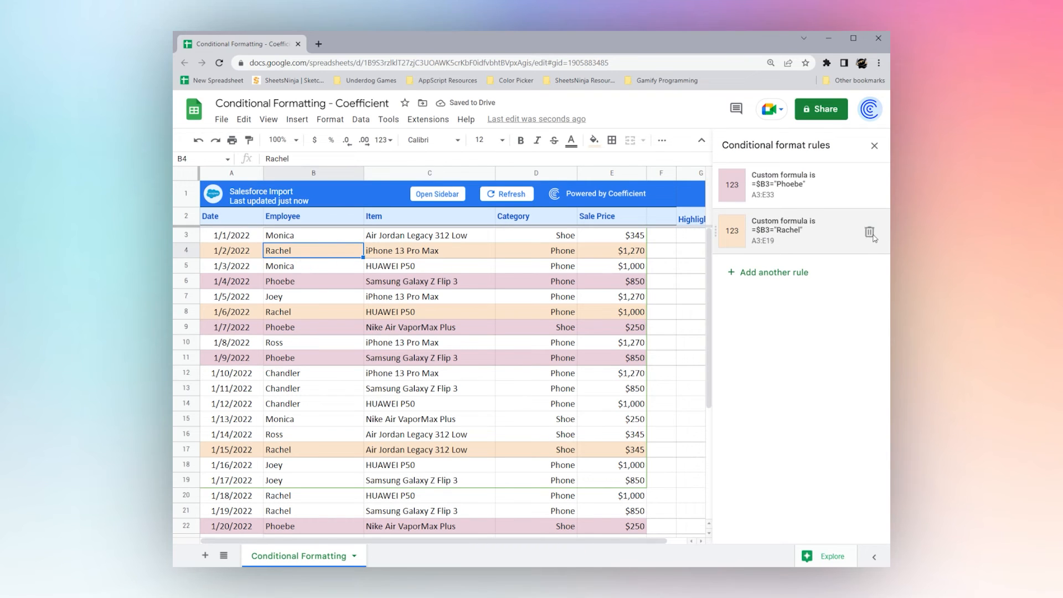
{"action": "left_click", "coordinate": [871, 233]}
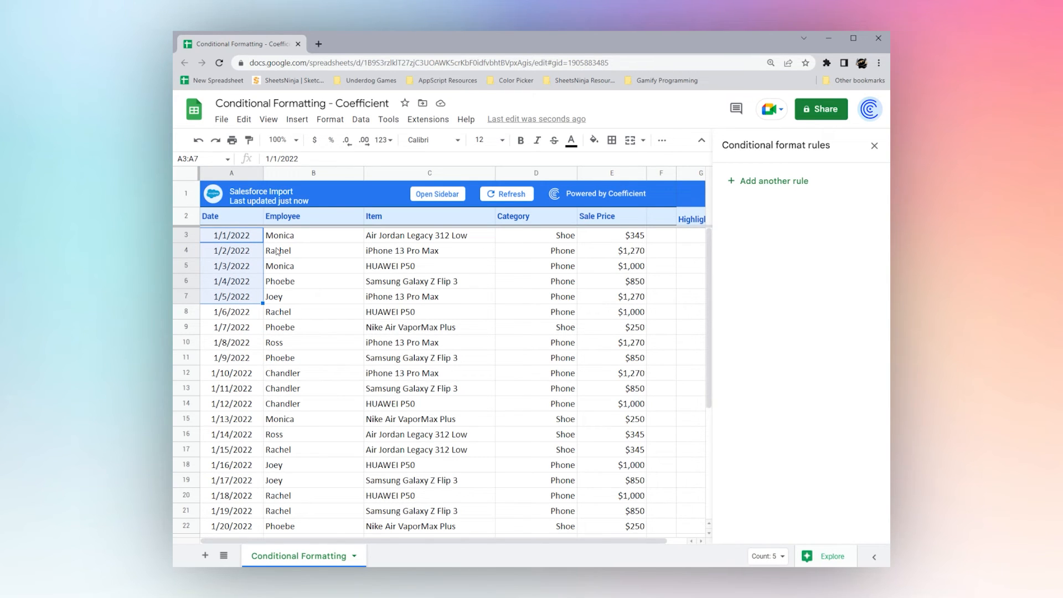
Head column B 'Week Number' and fill =WEEKNUM(A3) down for each date
{"action": "right_click", "coordinate": [313, 173]}
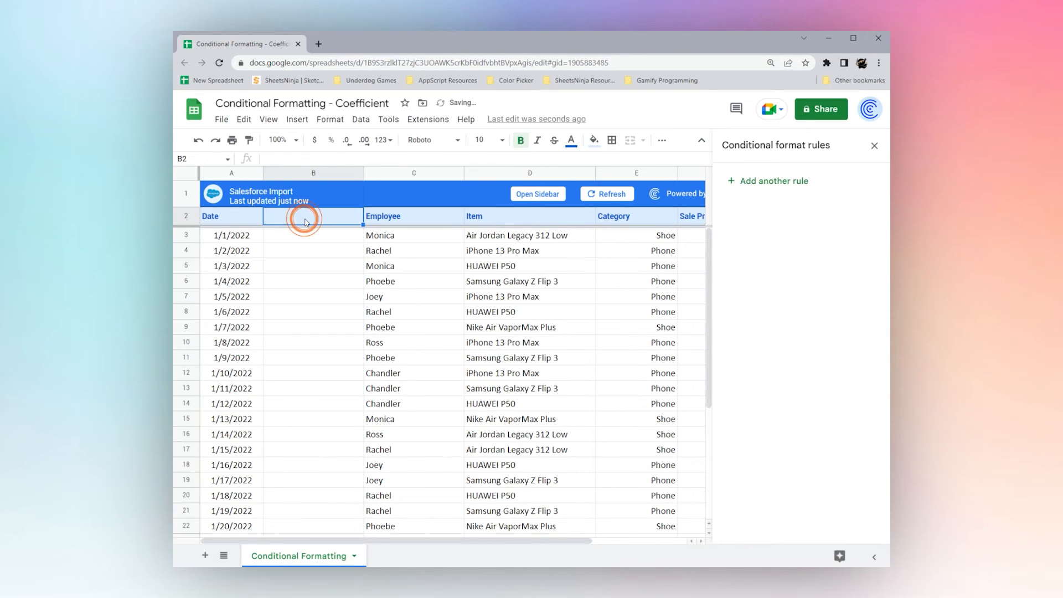
{"action": "type", "text": "Week"}
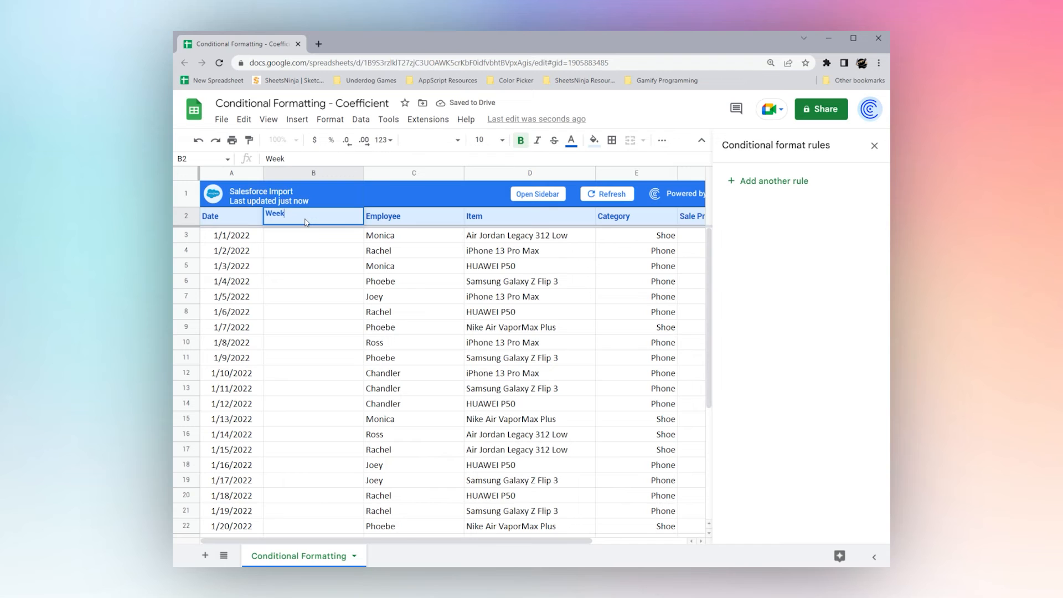
{"action": "type", "text": "=we"}
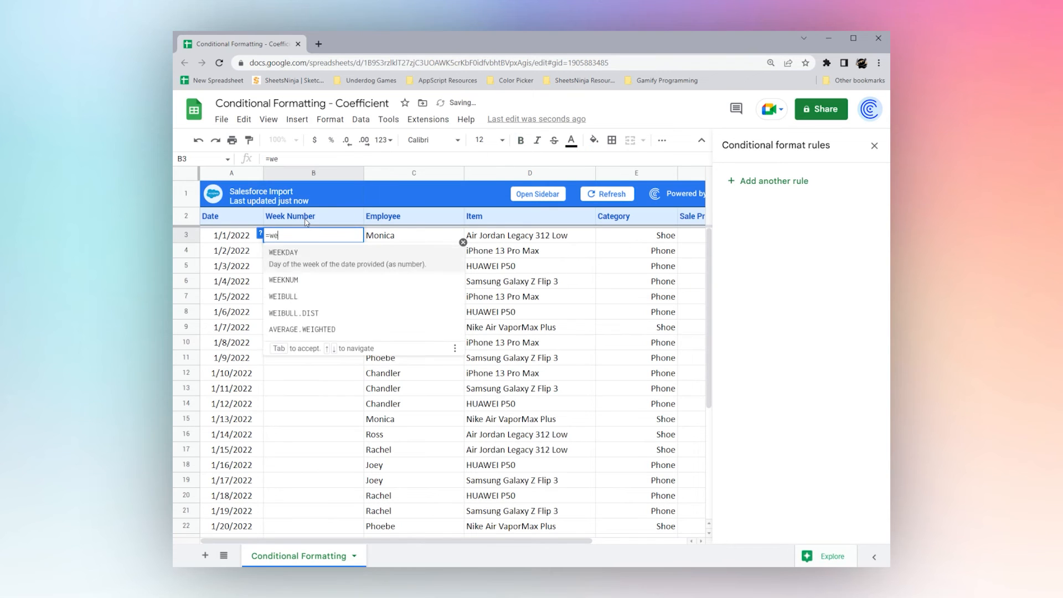
{"action": "type", "text": "eknUM(A3)"}
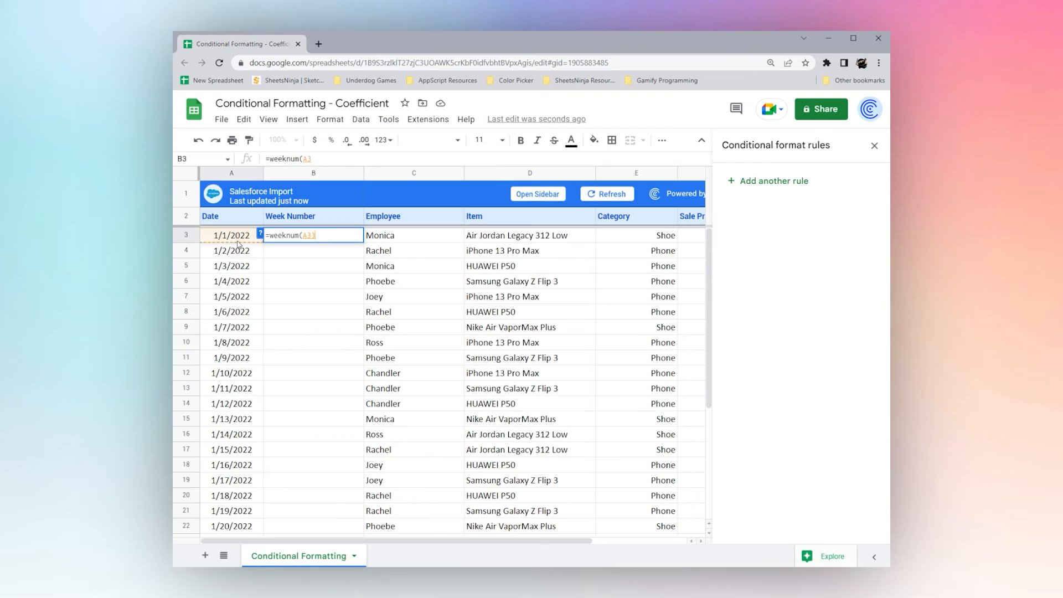
{"action": "key", "text": "Return"}
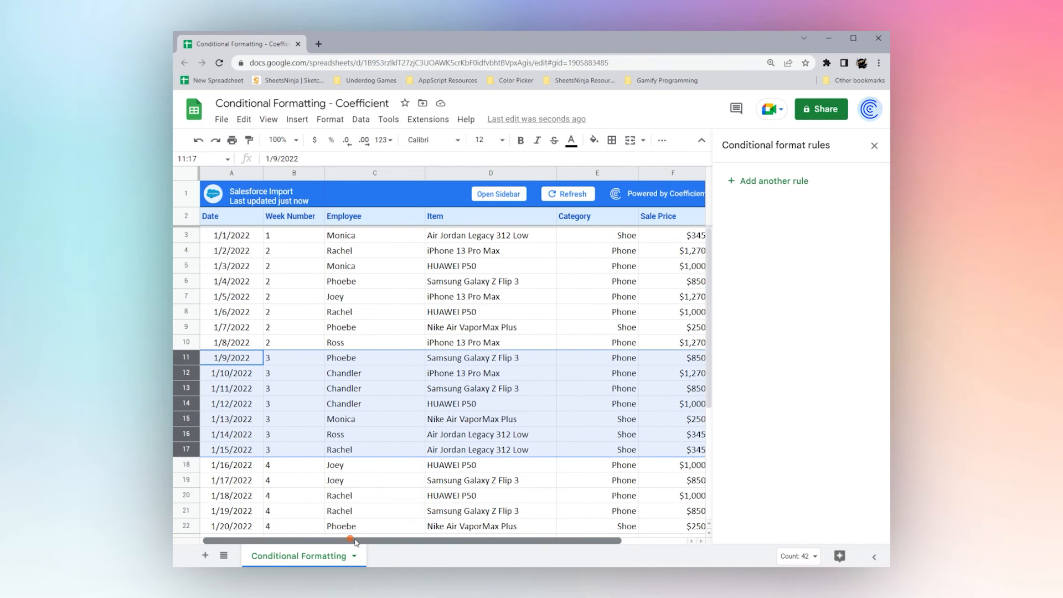
{"action": "left_click", "coordinate": [637, 235]}
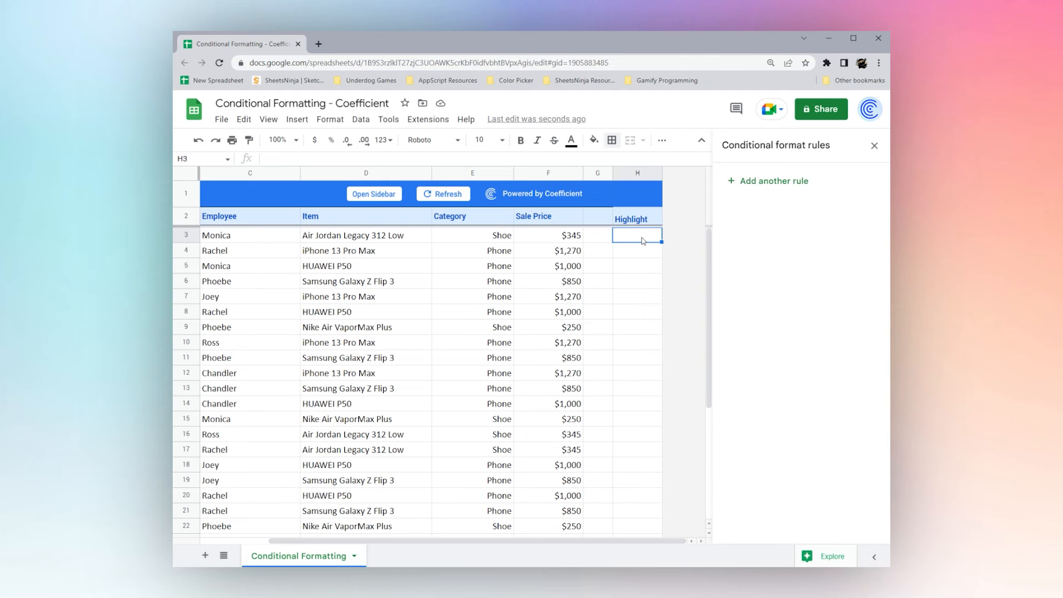
Enter TRUE in H3 and =IF(B4=B3,H3,NOT(H3)) below so Highlight flips each new week
{"action": "type", "text": "TRUE"}
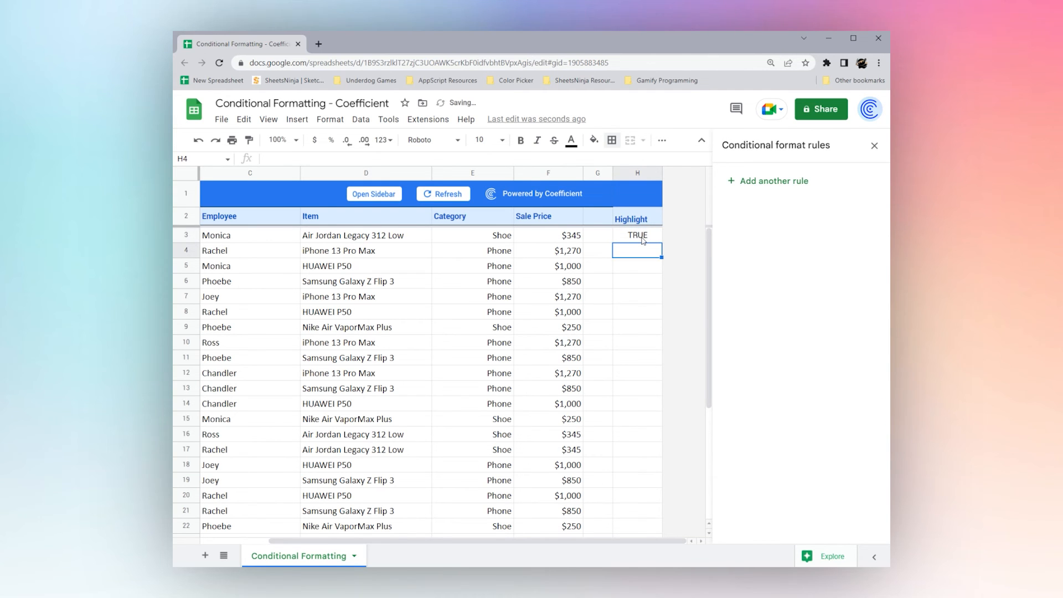
{"action": "type", "text": "=IF"}
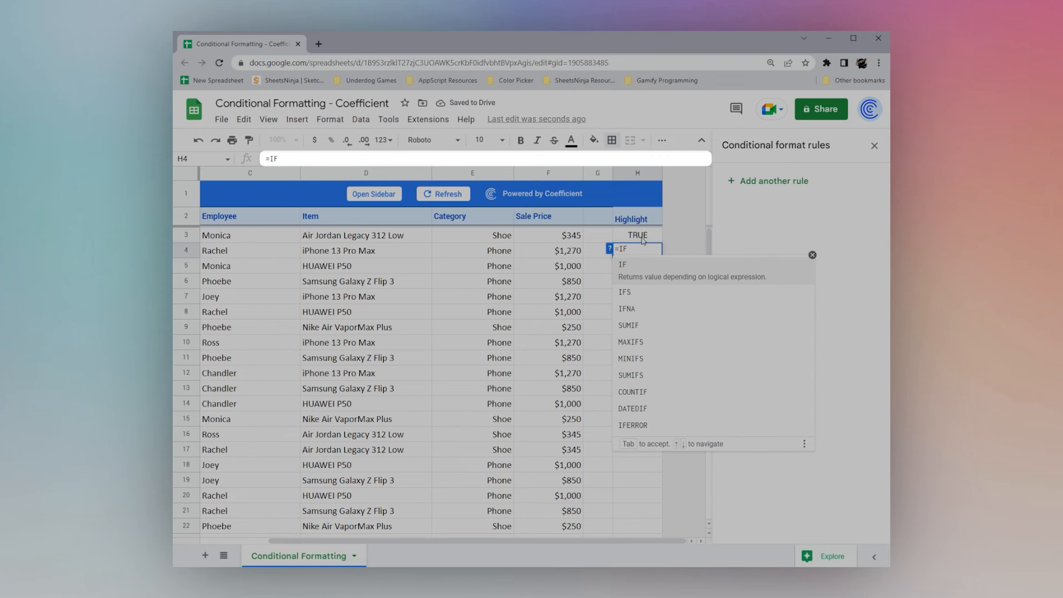
{"action": "type", "text": "(B"}
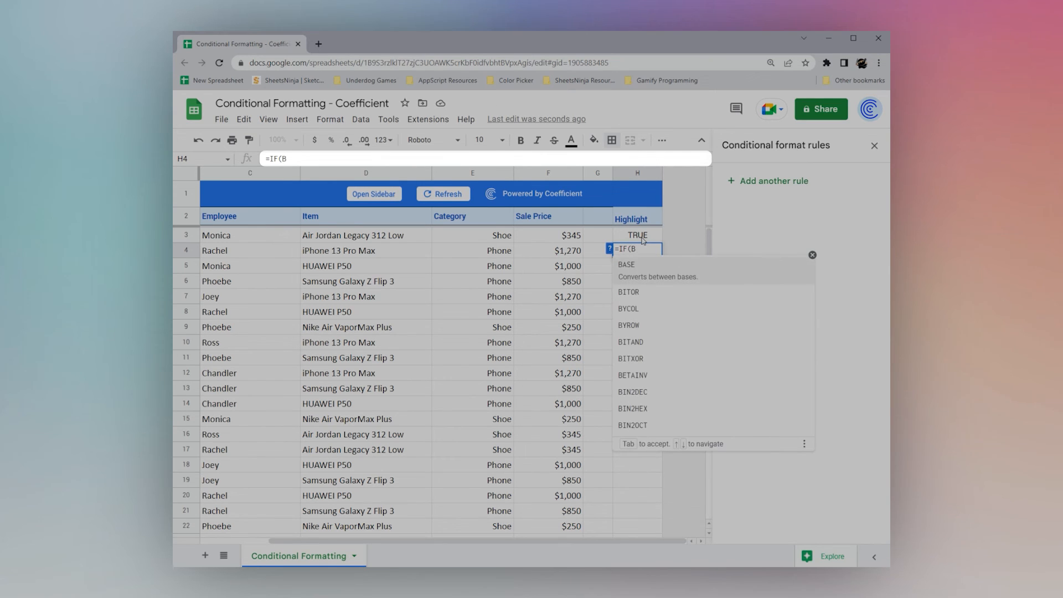
{"action": "type", "text": "4=B#"}
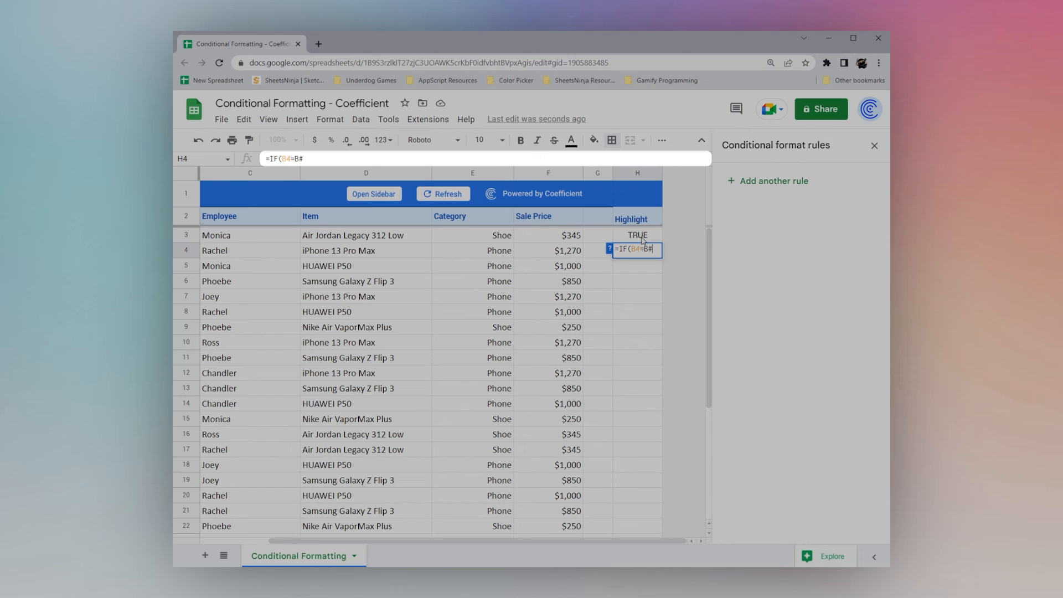
{"action": "type", "text": "3,"}
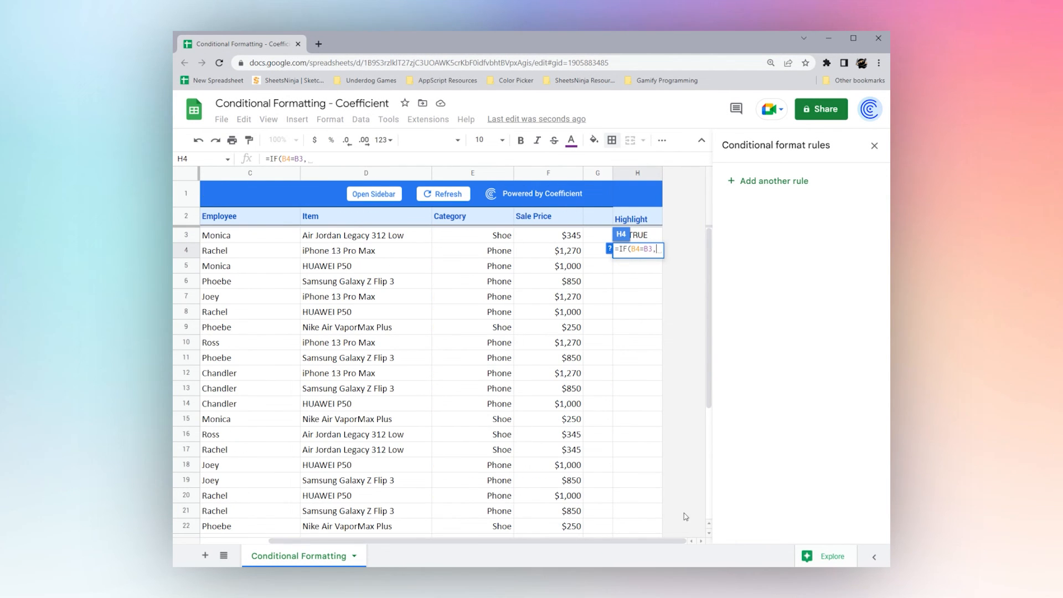
{"action": "type", "text": "H3"}
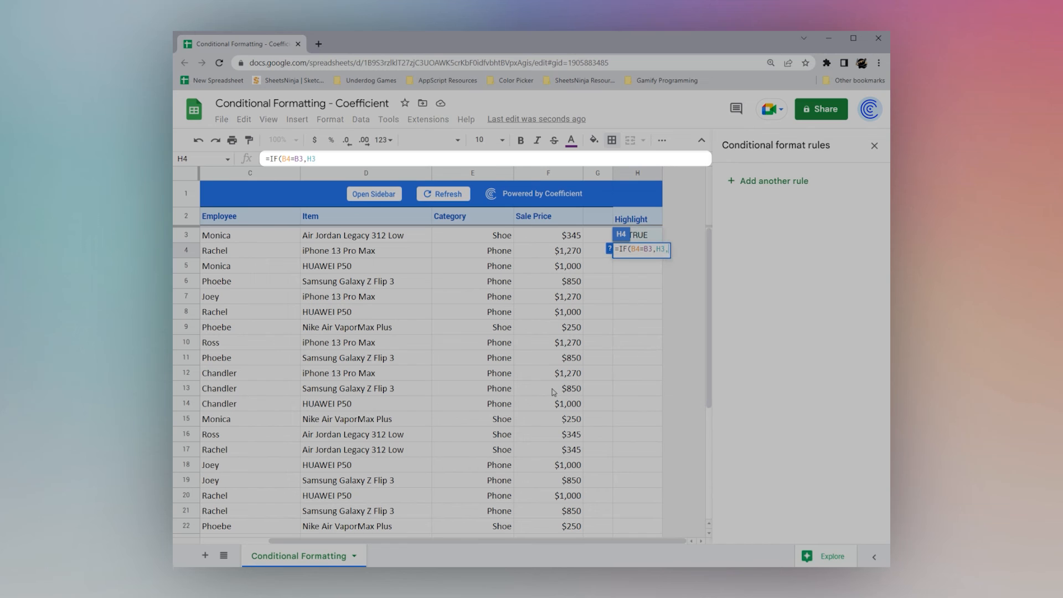
{"action": "type", "text": ",not(H3)"}
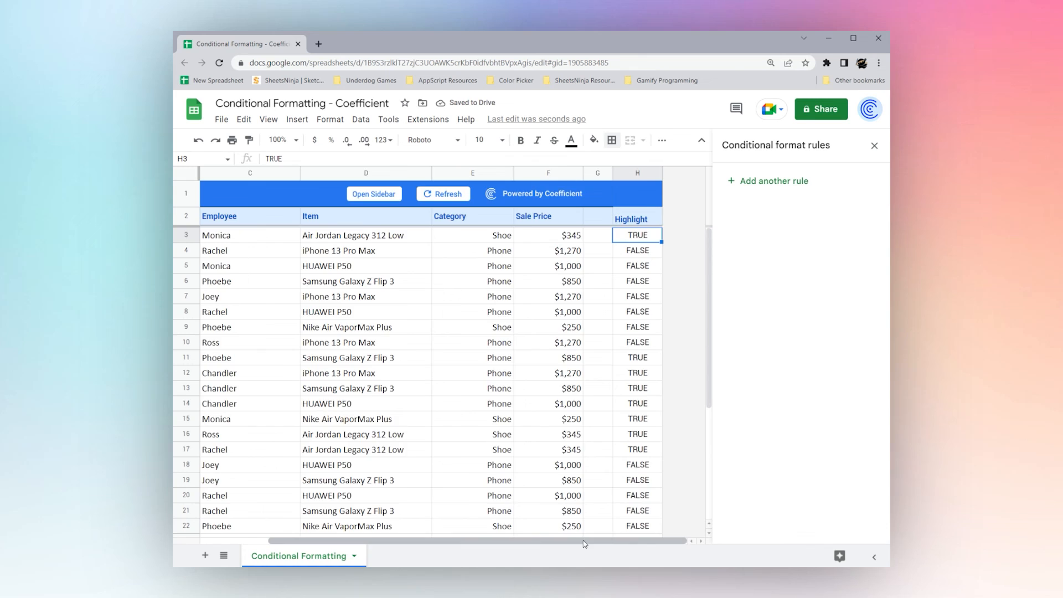
{"action": "left_click", "coordinate": [780, 181]}
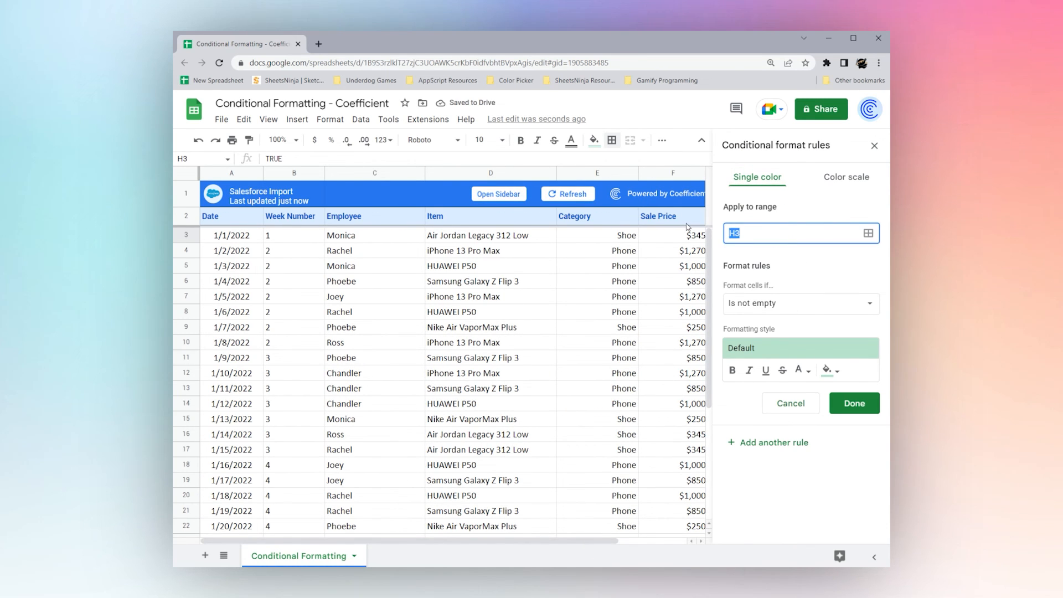
Create a custom-formula rule =$H3 on A3:H shading TRUE rows green
{"action": "type", "text": "A3:H"}
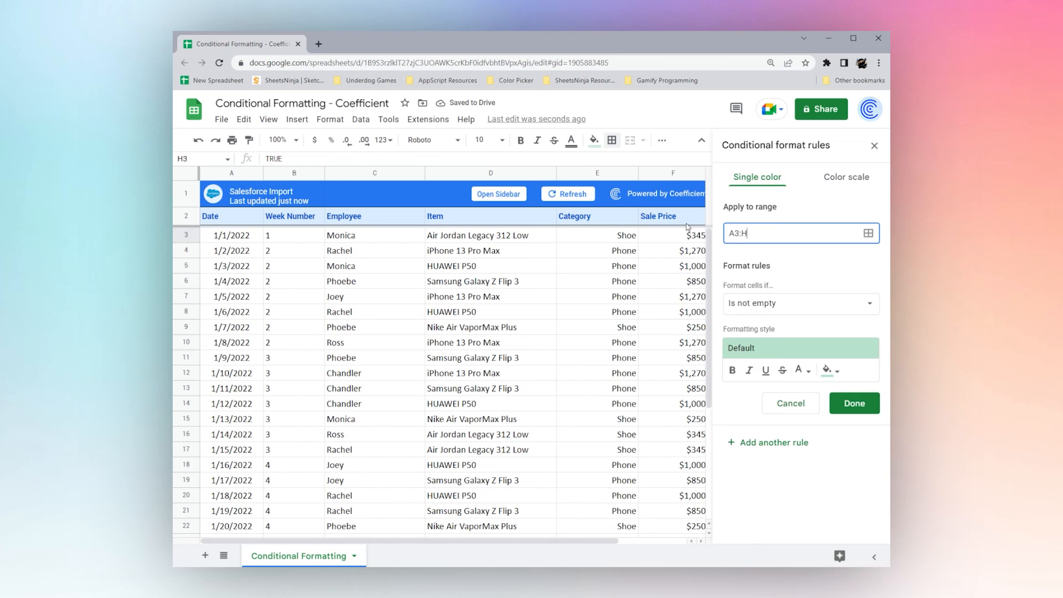
{"action": "left_click", "coordinate": [800, 303]}
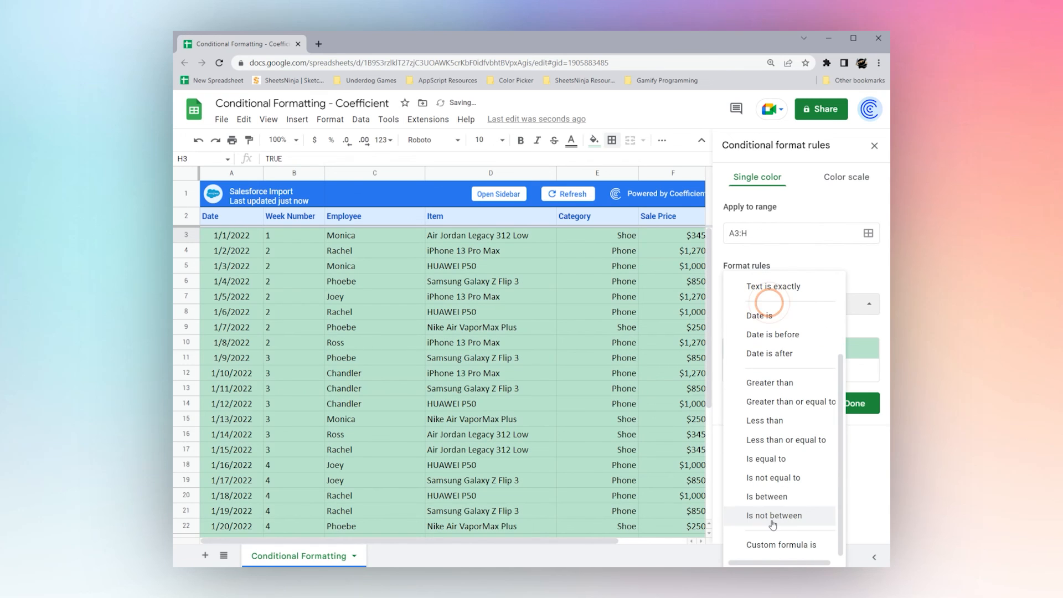
{"action": "left_click", "coordinate": [780, 544]}
{"action": "type", "text": "=$H3"}
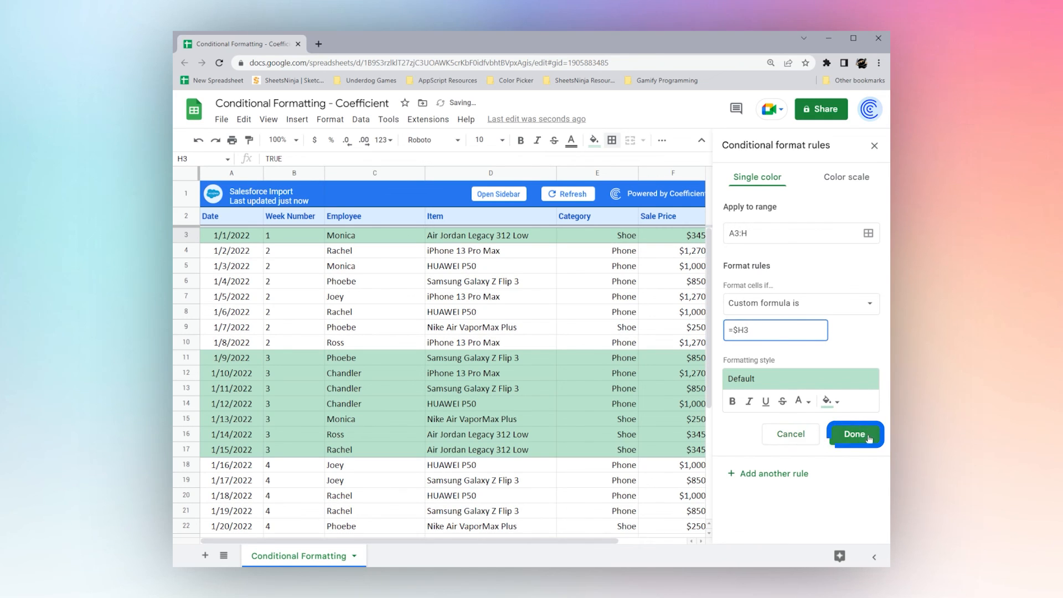
{"action": "left_click", "coordinate": [855, 435]}
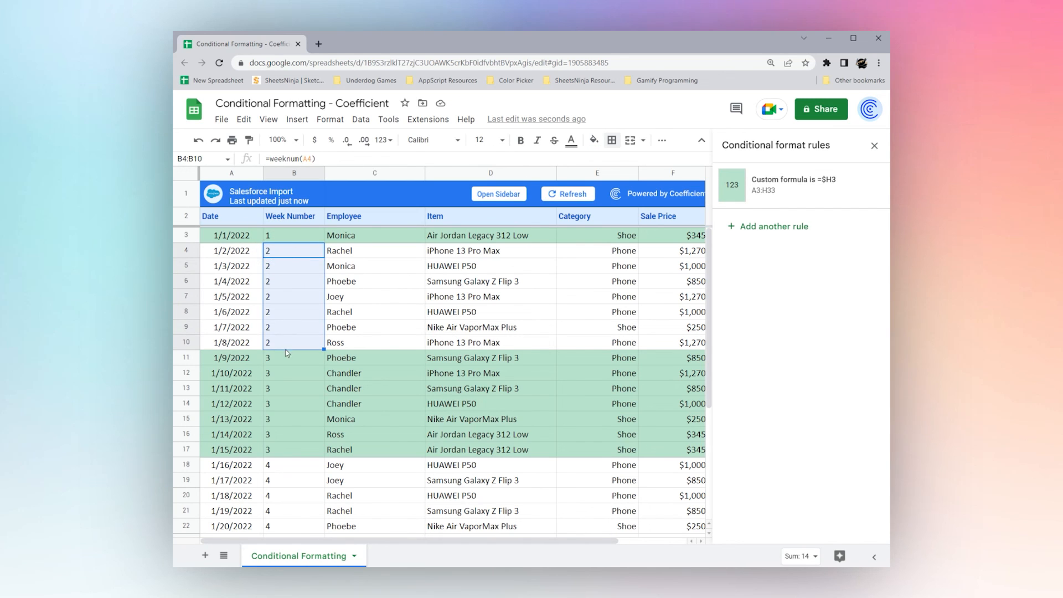
Review the alternating week bands and reopen the =$H3 rule for editing
{"action": "scroll", "scroll_direction": "down", "scroll_amount": 3}
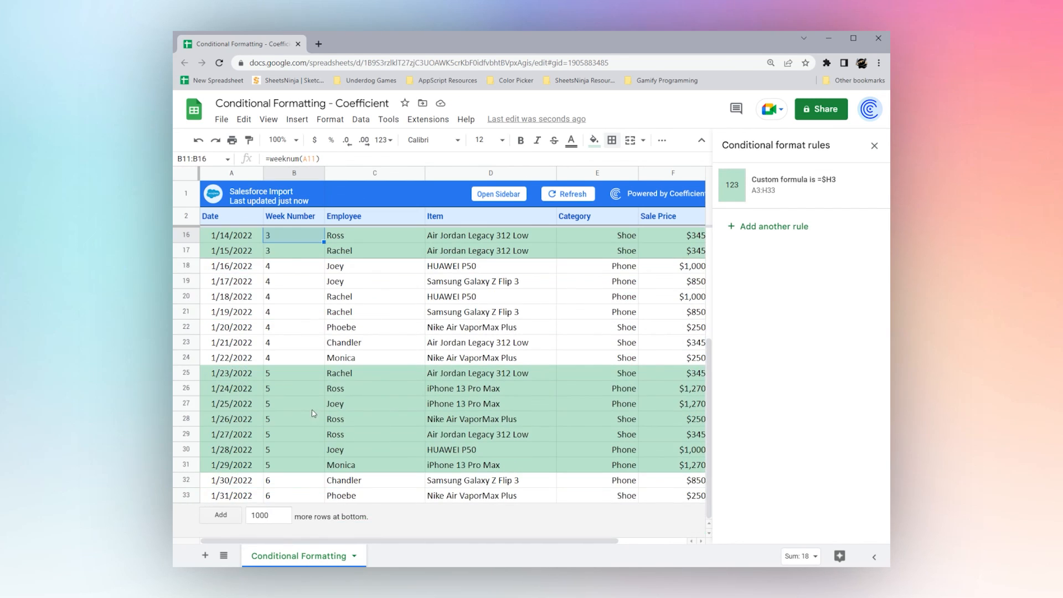
{"action": "scroll", "scroll_direction": "up", "scroll_amount": 3}
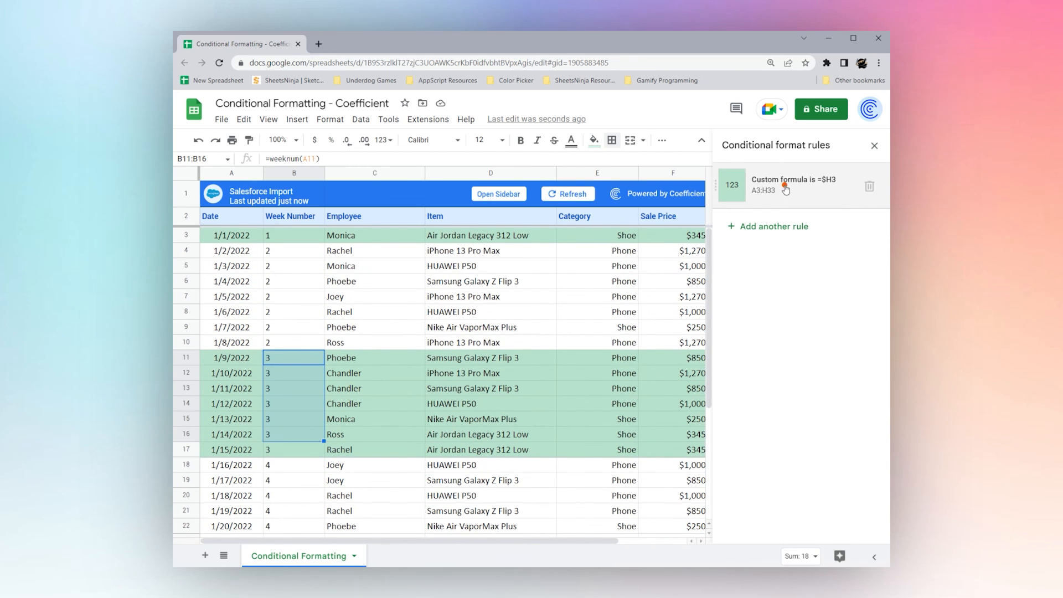
{"action": "left_click", "coordinate": [793, 185]}
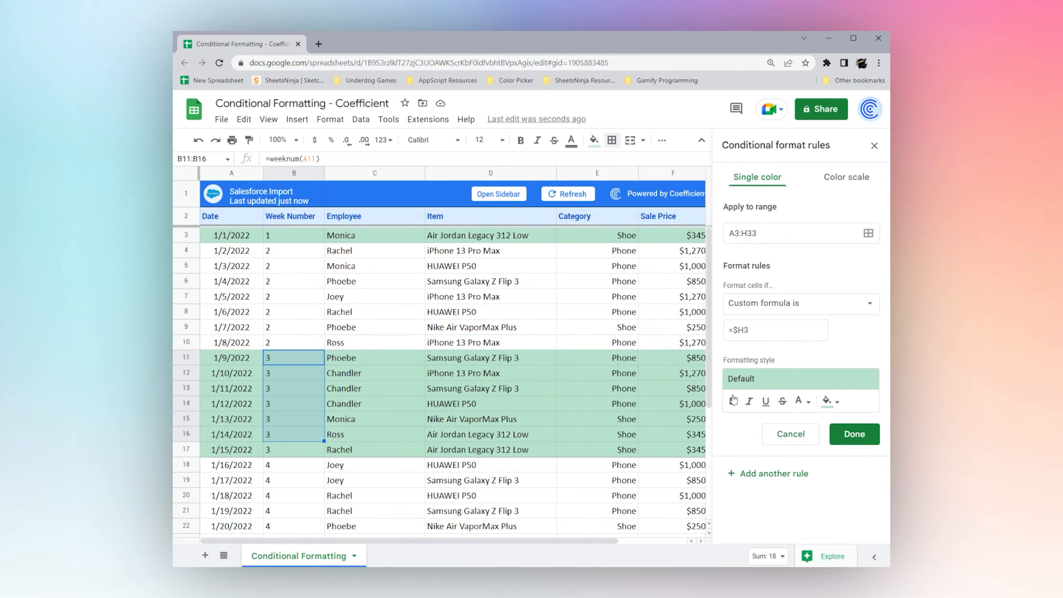
{"action": "scroll", "scroll_direction": "right", "scroll_amount": 3}
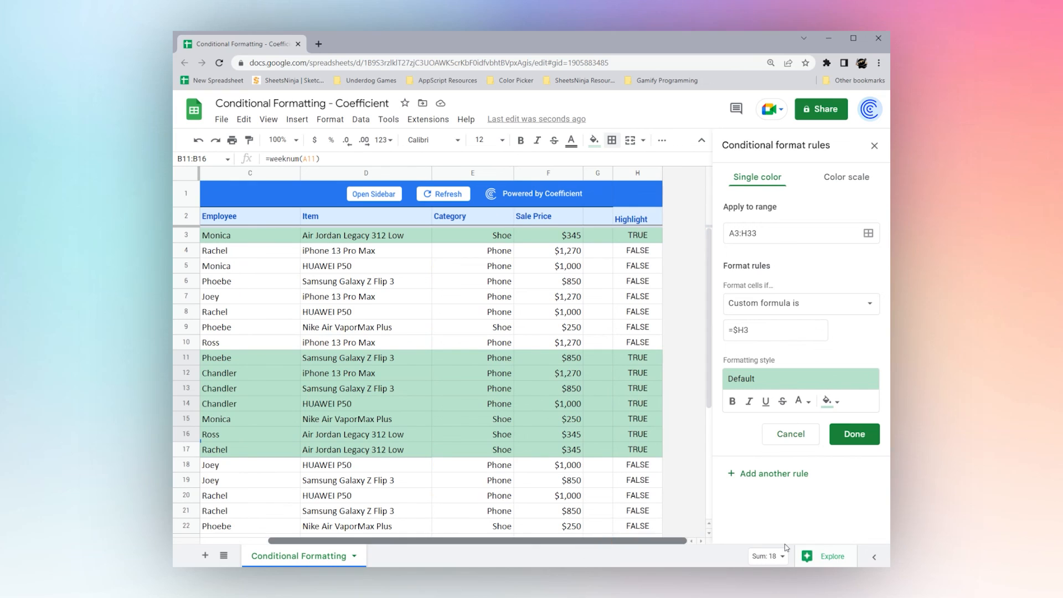
{"action": "mouse_move", "coordinate": [525, 371]}
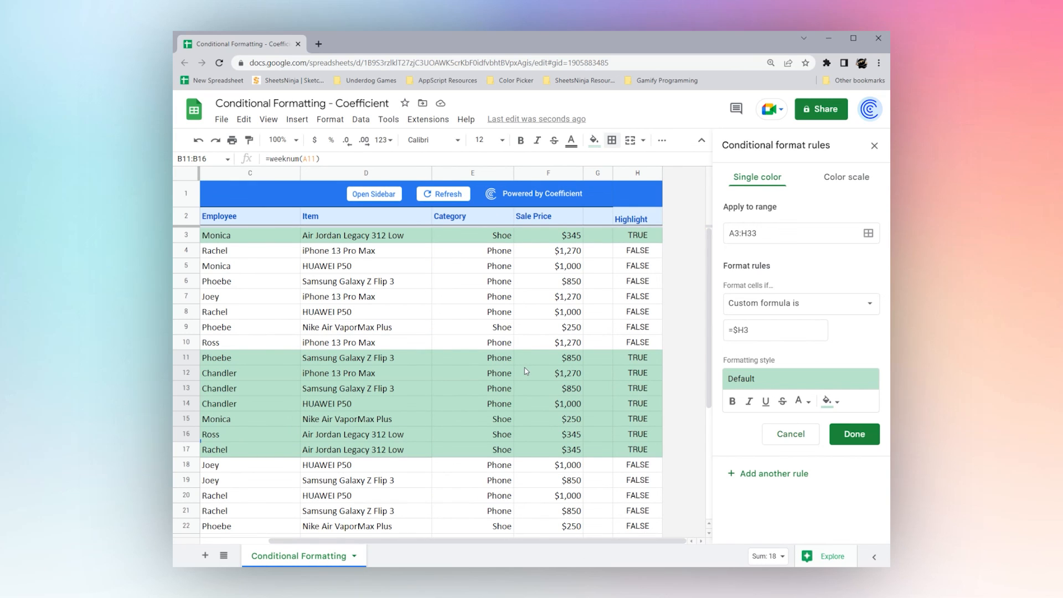